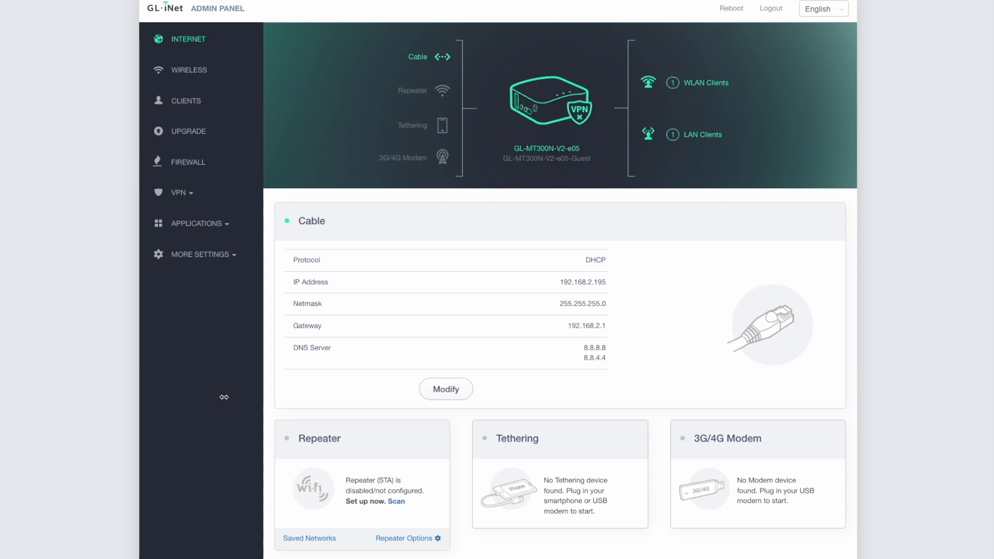
pyautogui.moveTo(262, 383)
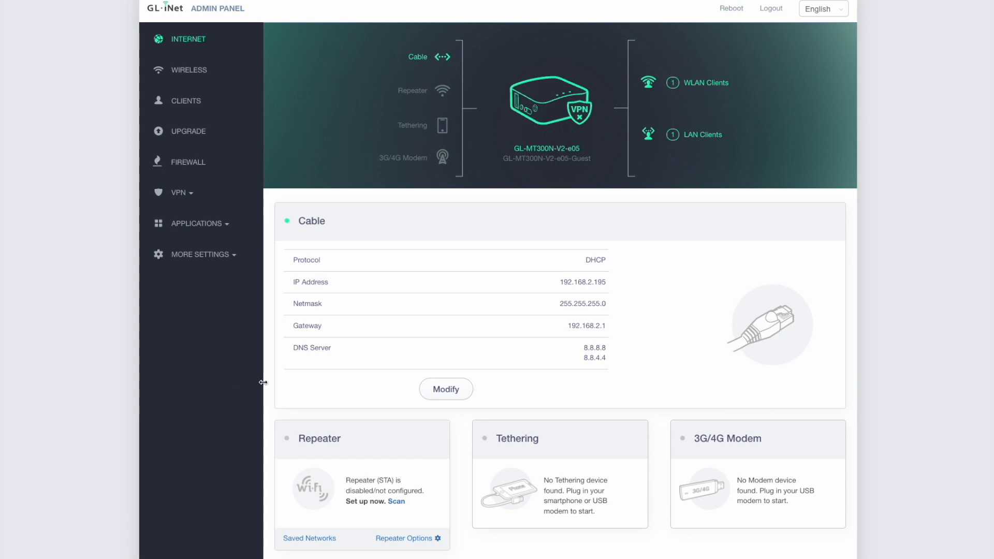
pyautogui.moveTo(272, 374)
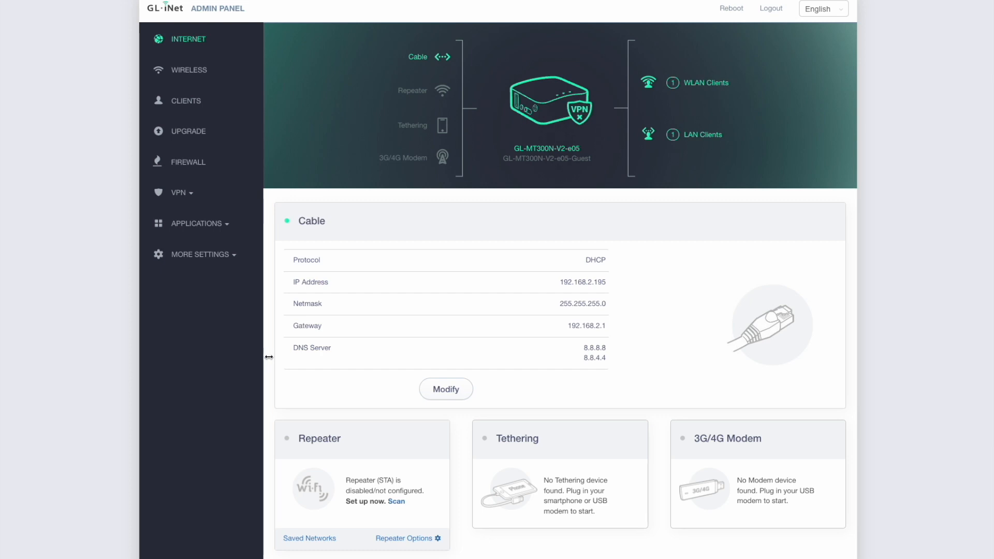
pyautogui.moveTo(263, 361)
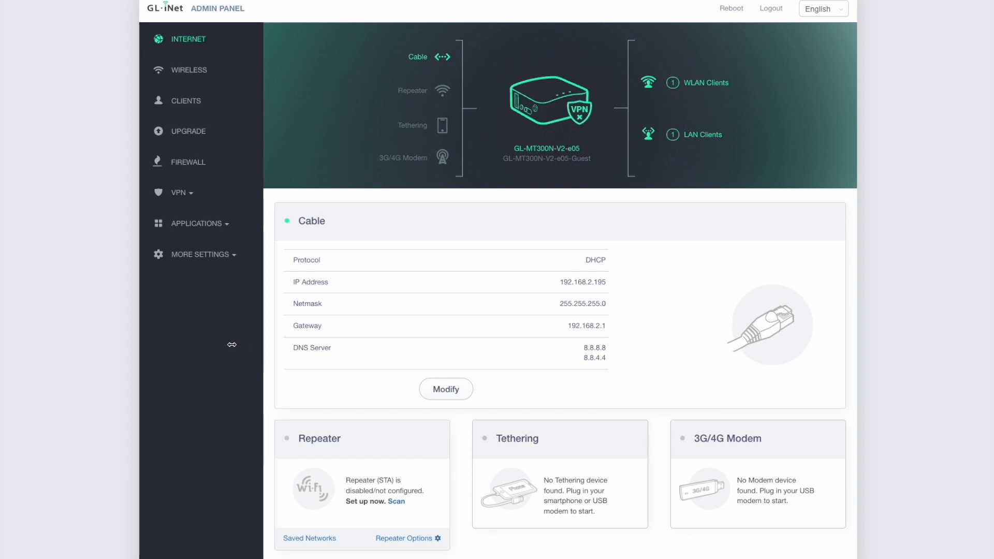
pyautogui.moveTo(230, 423)
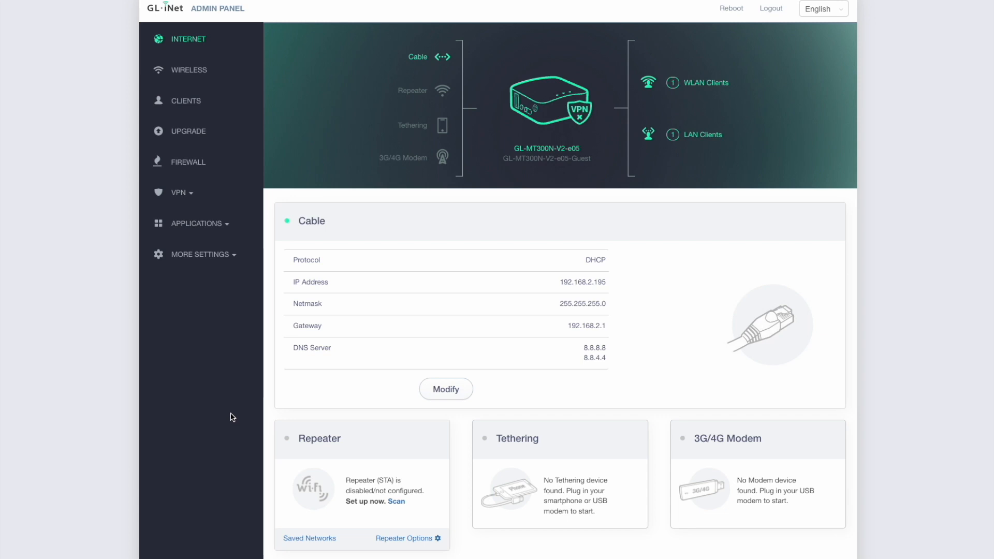
pyautogui.moveTo(274, 436)
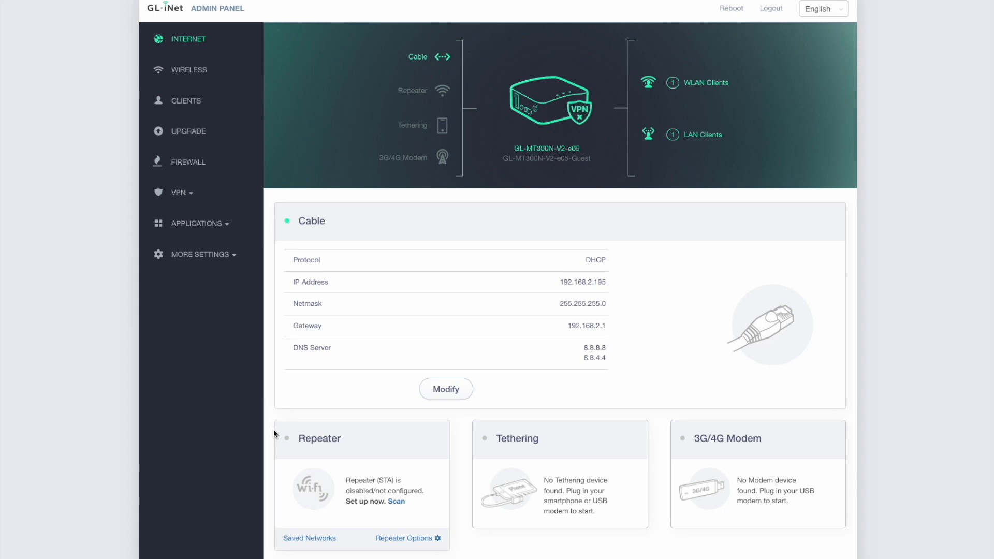
pyautogui.moveTo(334, 415)
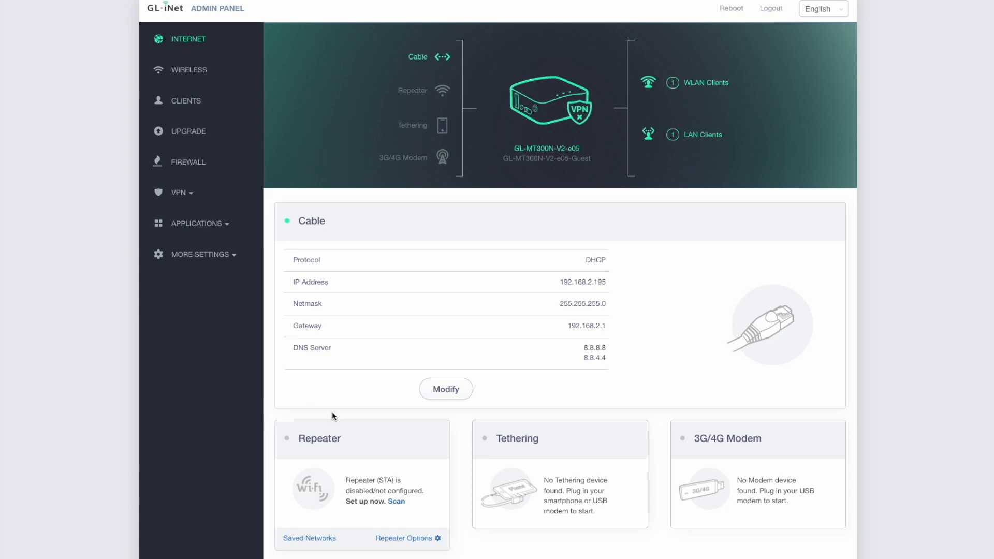
pyautogui.moveTo(334, 412)
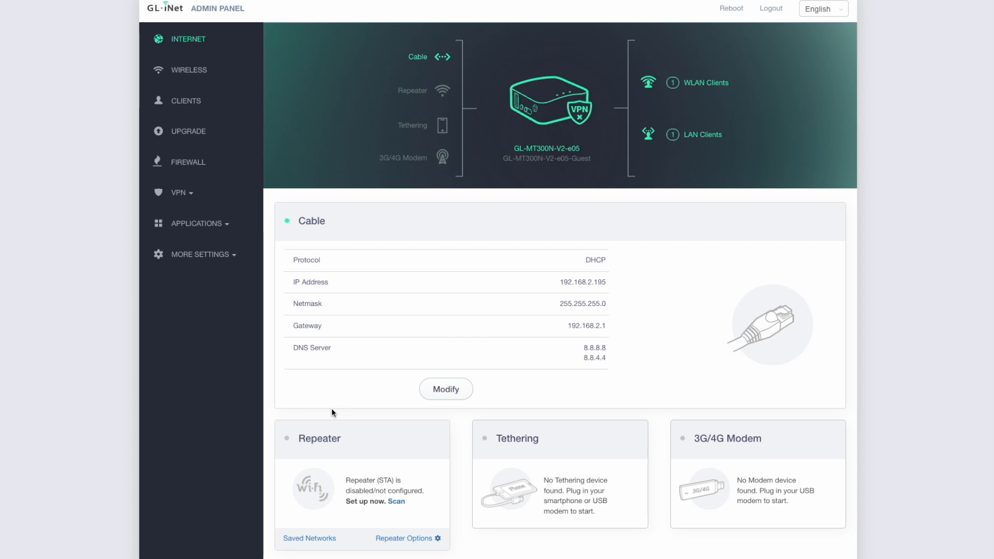
pyautogui.moveTo(281, 467)
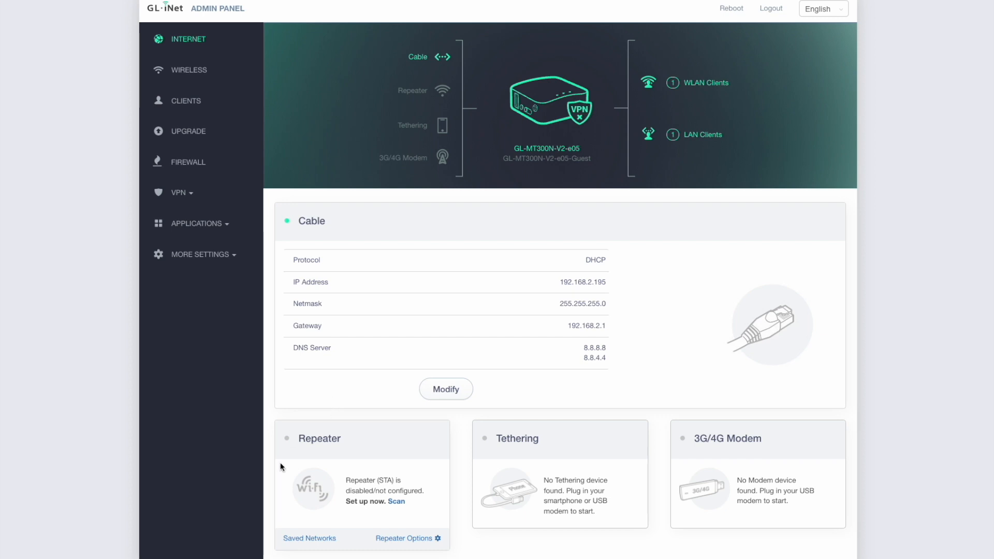
pyautogui.moveTo(353, 416)
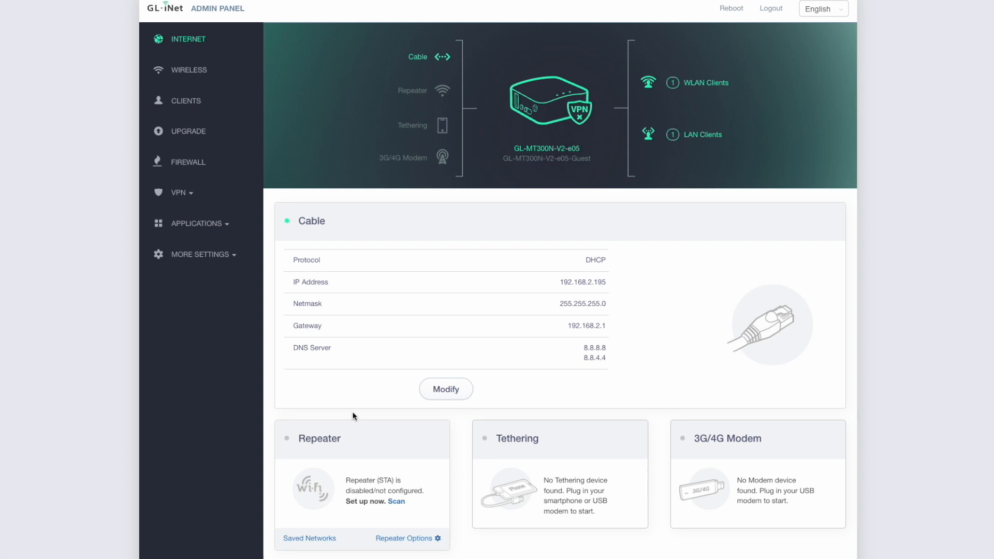
pyautogui.moveTo(321, 397)
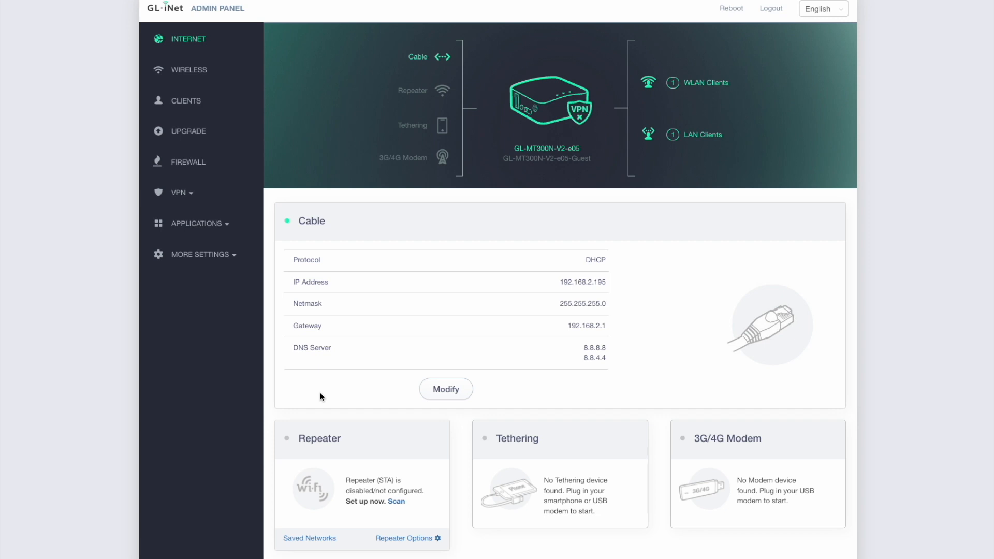
pyautogui.moveTo(241, 368)
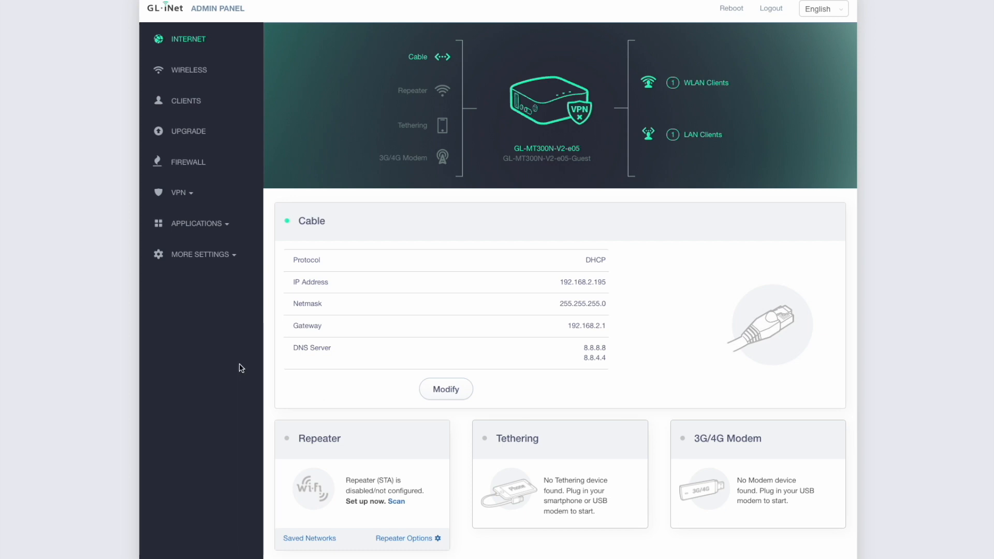
pyautogui.moveTo(238, 297)
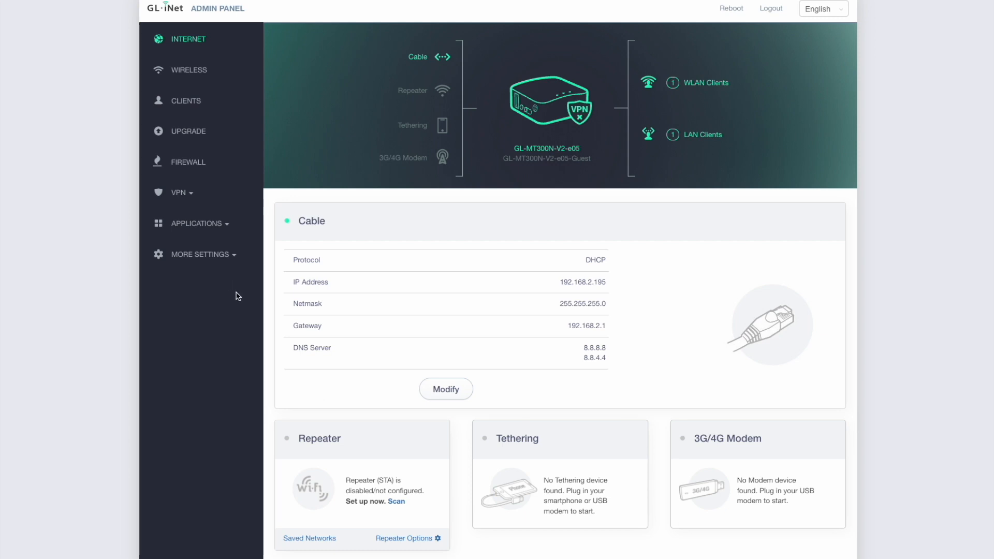
pyautogui.moveTo(242, 287)
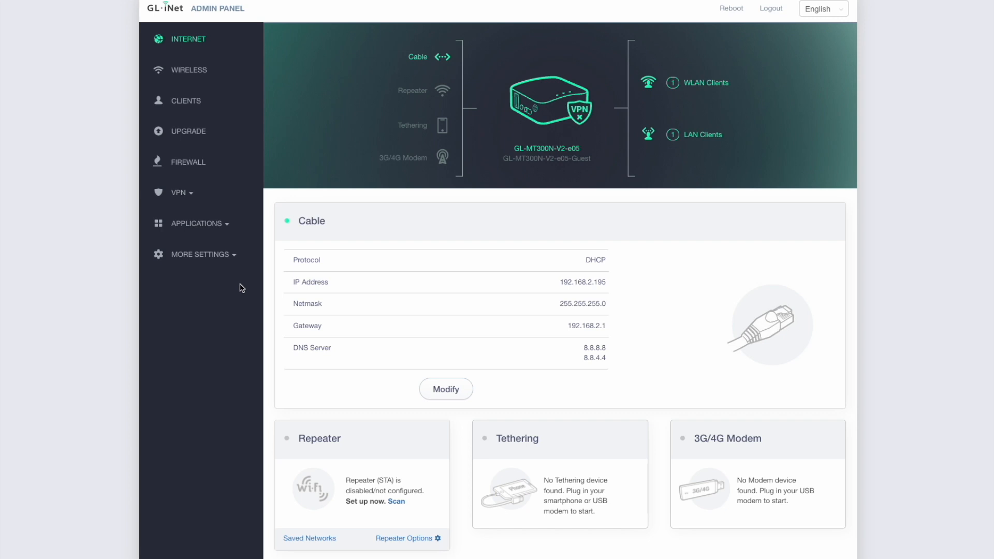
pyautogui.moveTo(240, 283)
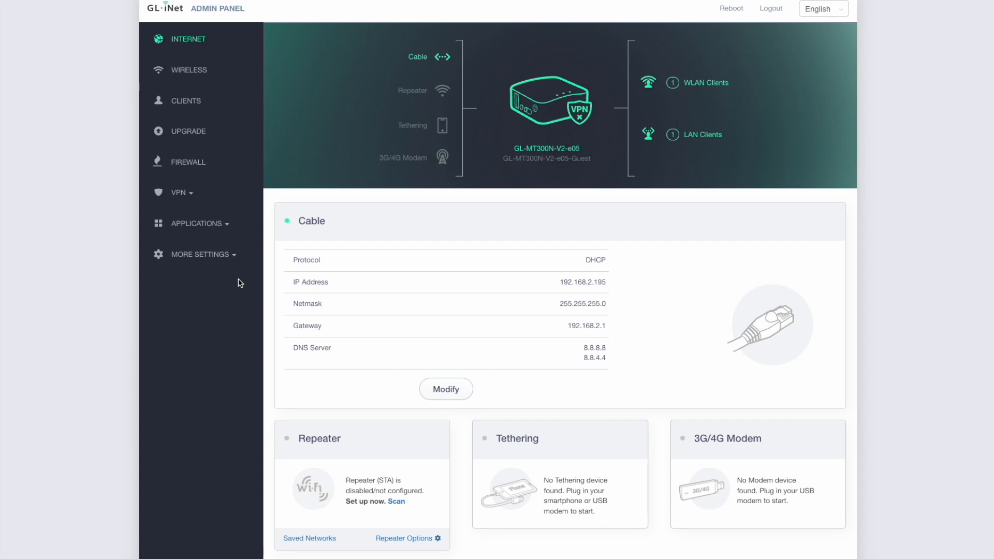
pyautogui.moveTo(238, 287)
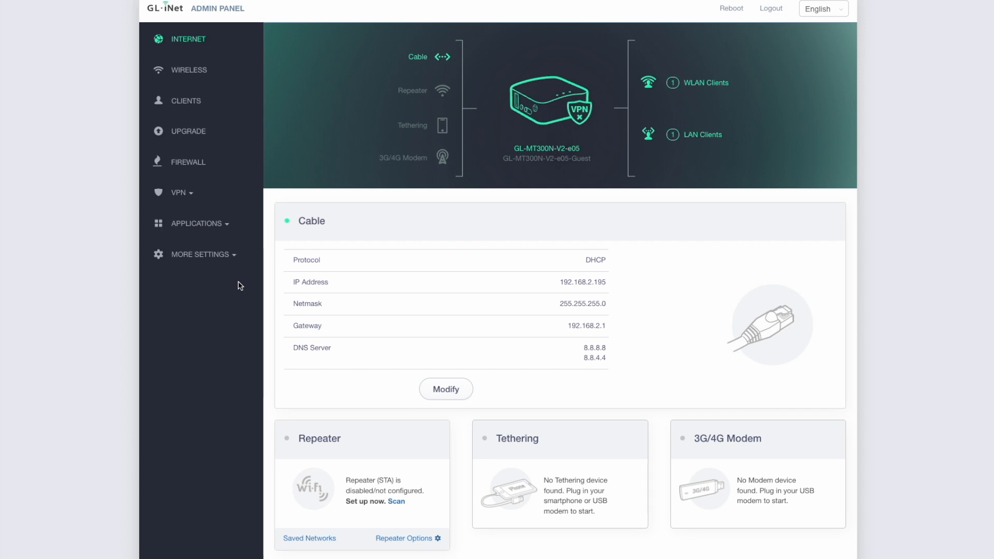
pyautogui.moveTo(242, 296)
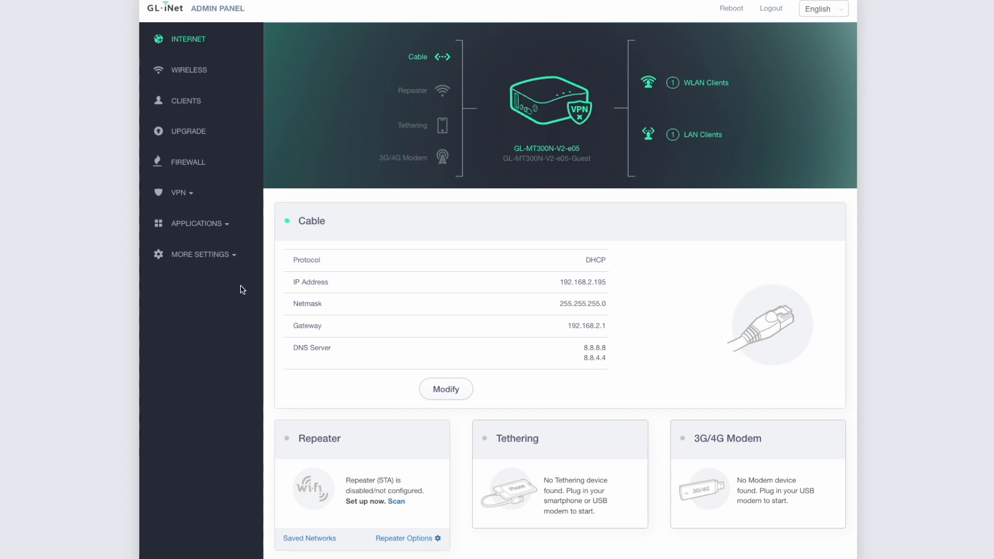
pyautogui.moveTo(158, 268)
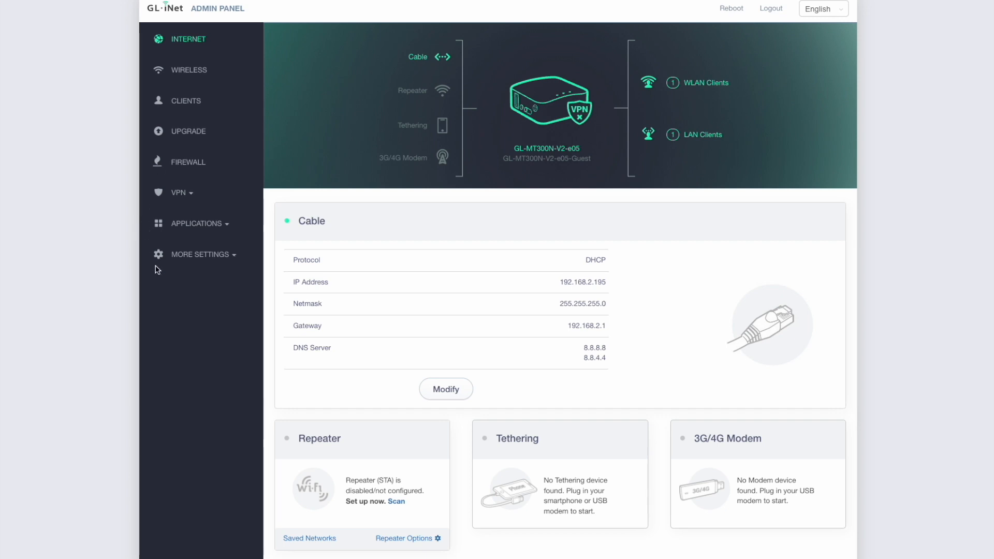
# Step: On the LAN IP page, bind MAC 14:98:77:59:35:86 to IP 192.168.8.157
pyautogui.click(200, 254)
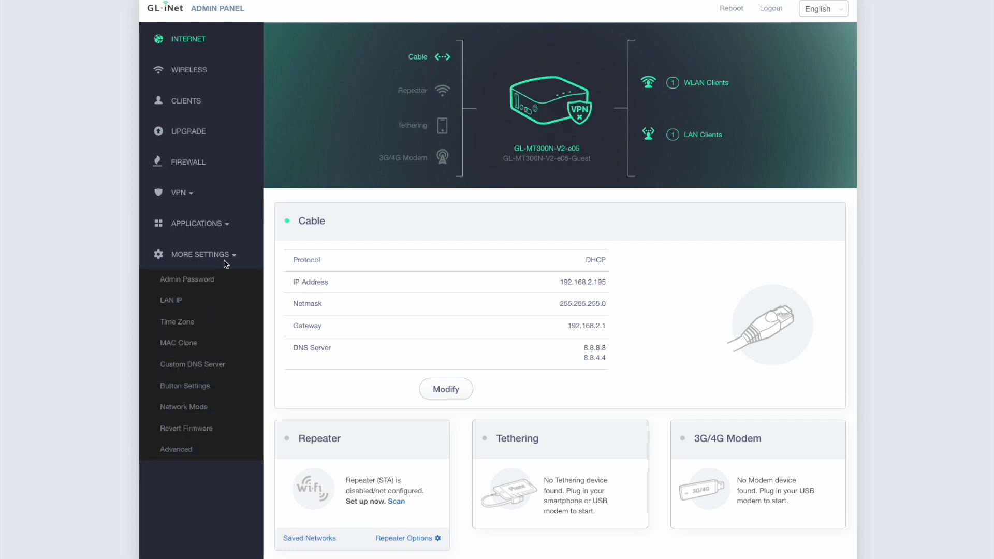
pyautogui.click(171, 300)
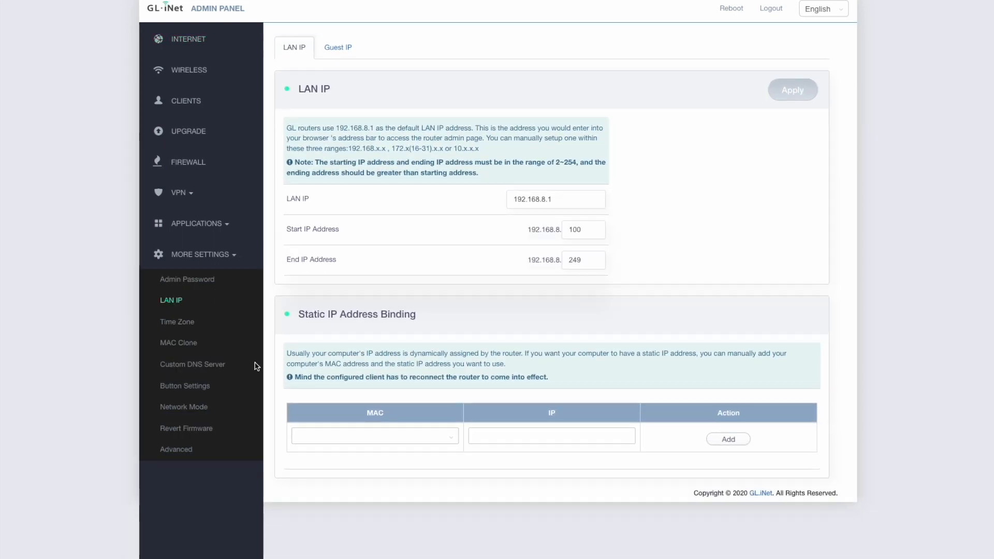
pyautogui.moveTo(411, 263)
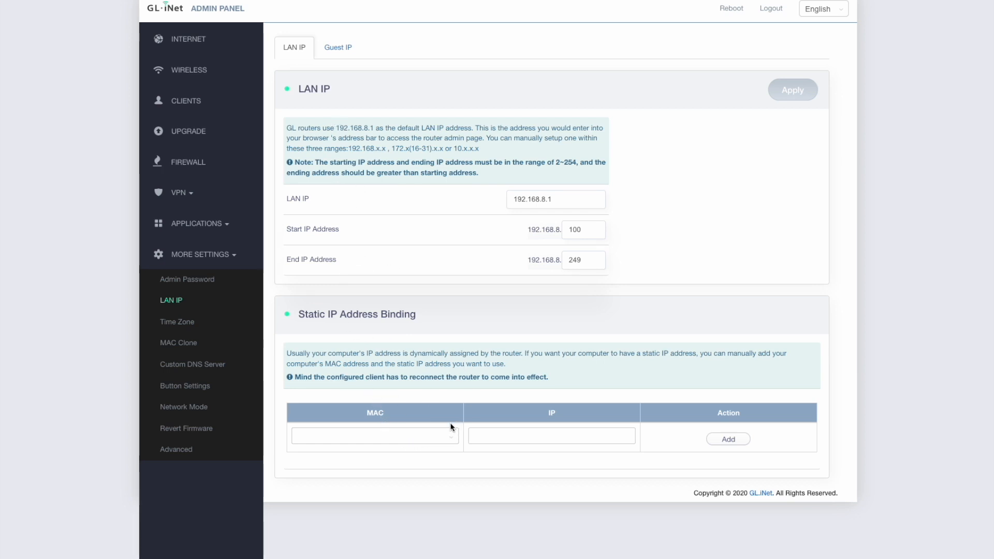
pyautogui.moveTo(320, 327)
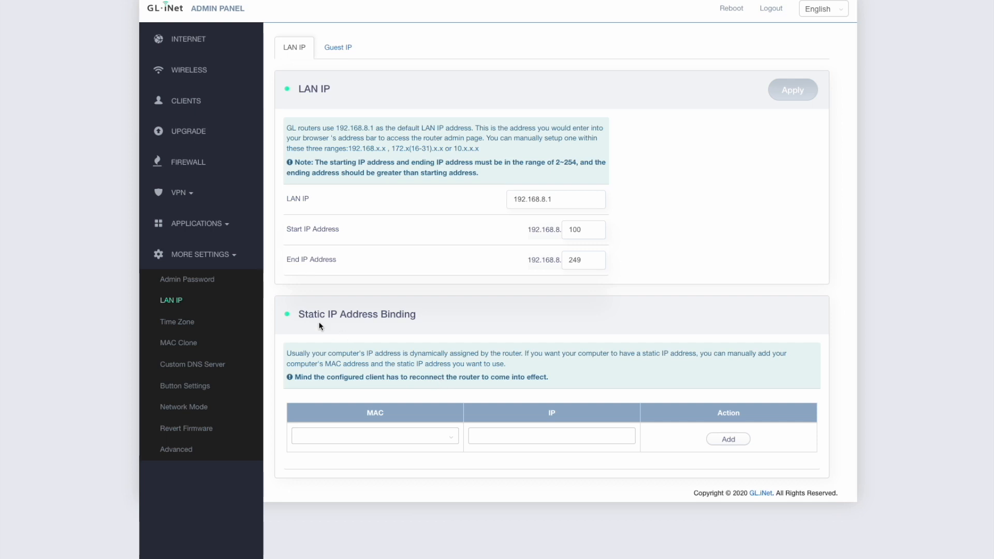
pyautogui.moveTo(186, 304)
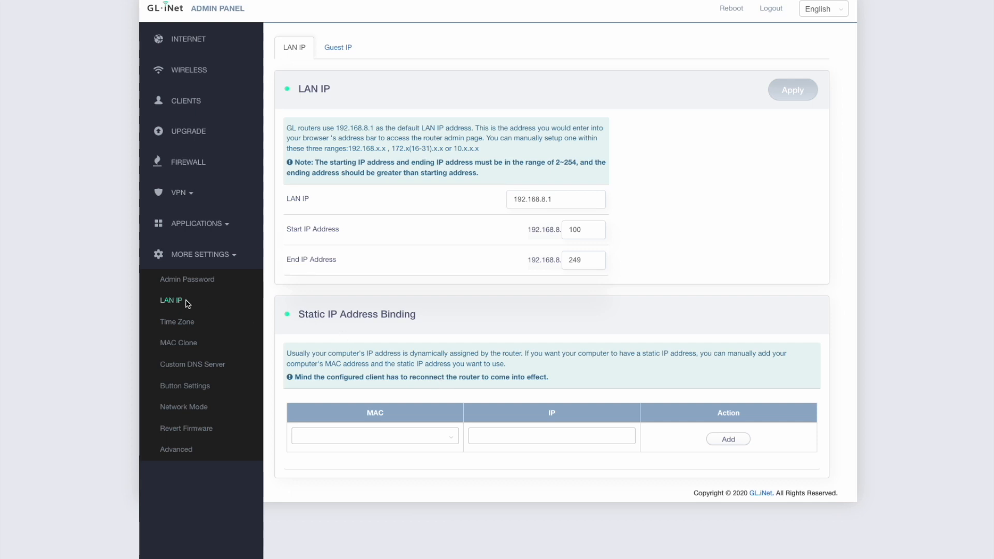
pyautogui.moveTo(384, 334)
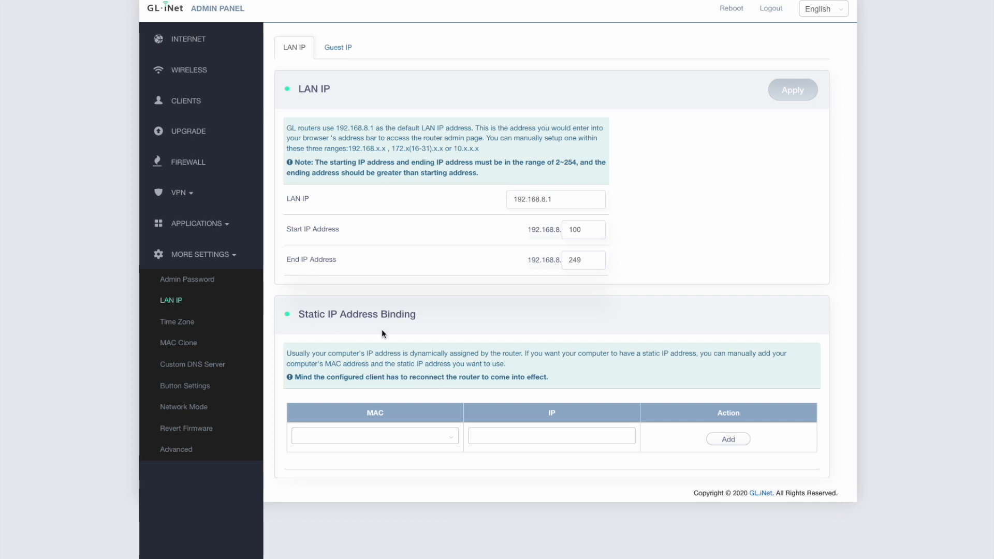
pyautogui.moveTo(249, 313)
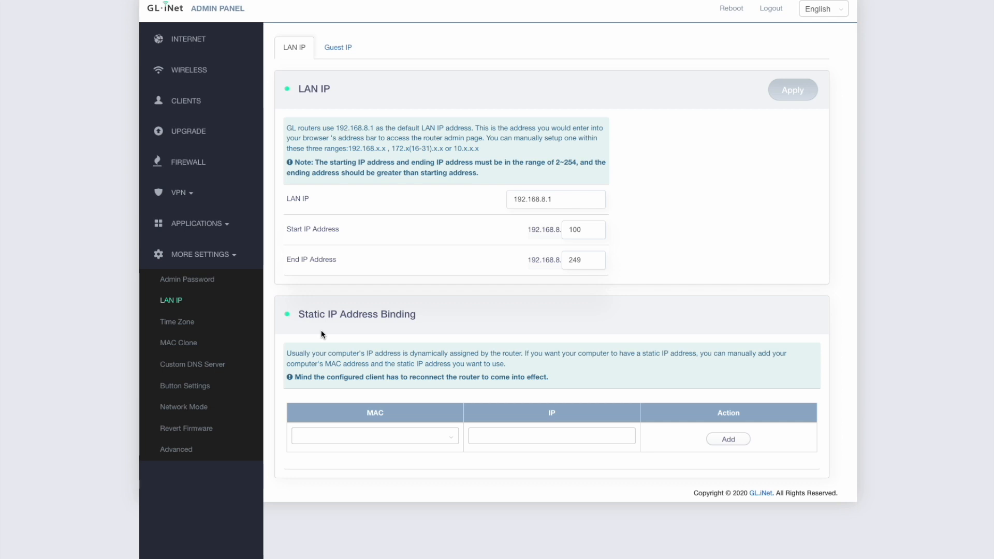
pyautogui.moveTo(177, 307)
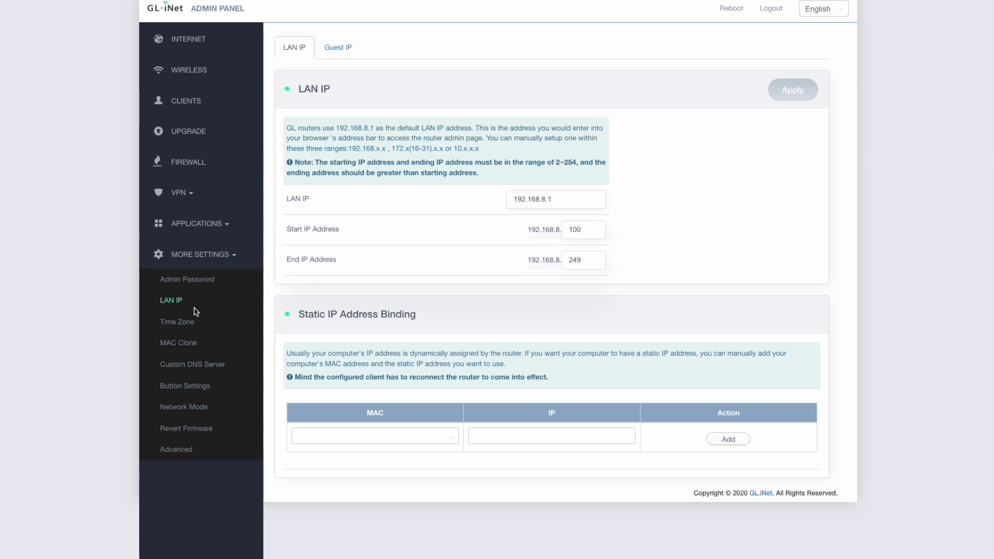
pyautogui.moveTo(170, 314)
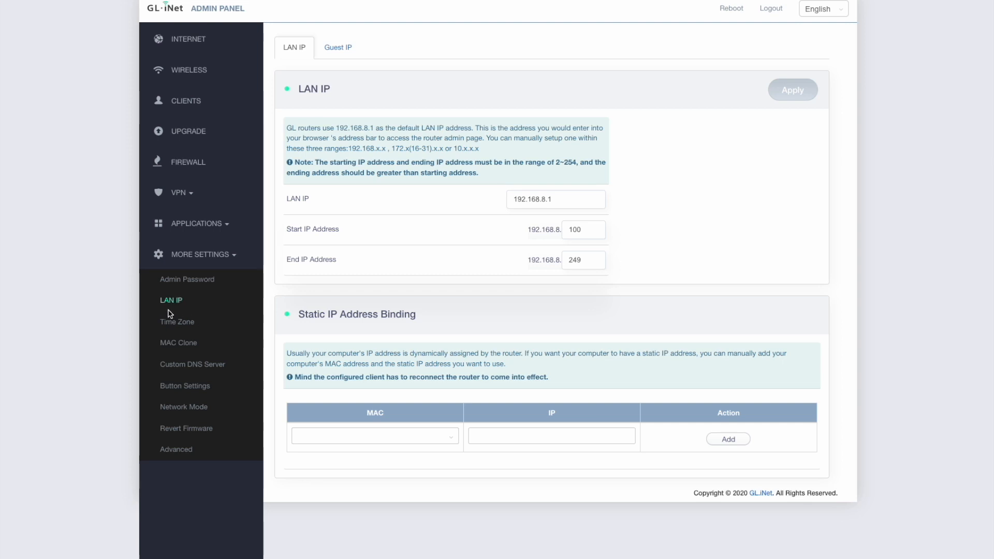
pyautogui.moveTo(182, 317)
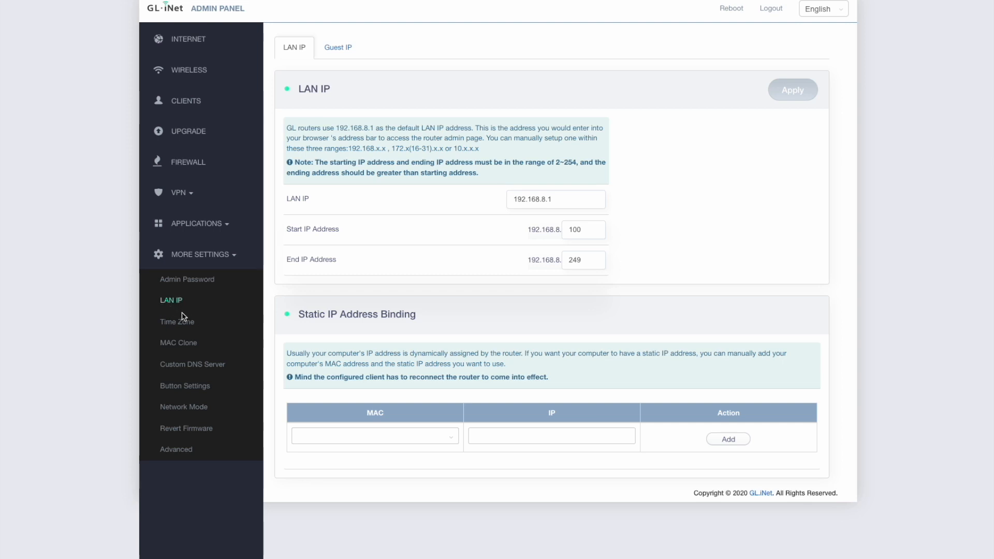
pyautogui.moveTo(404, 321)
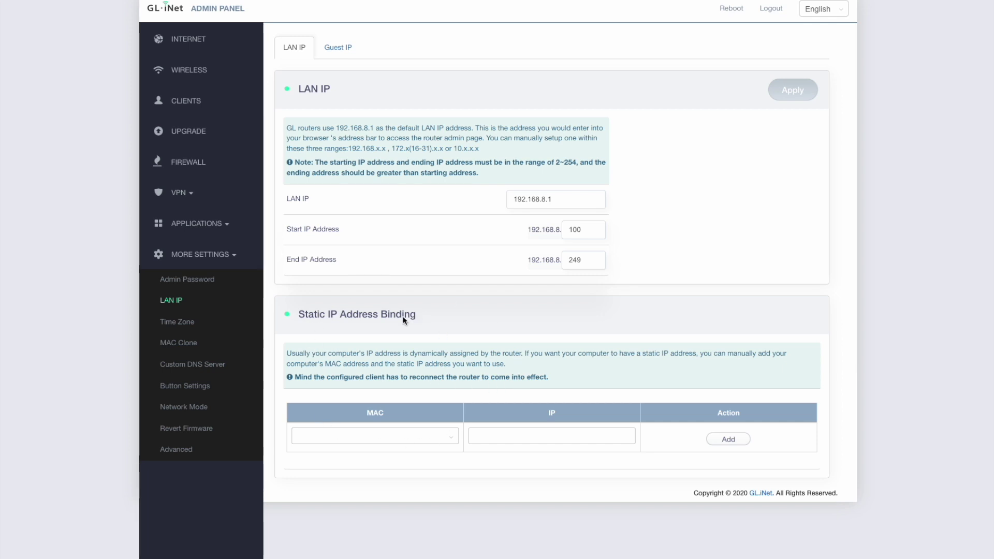
pyautogui.moveTo(353, 337)
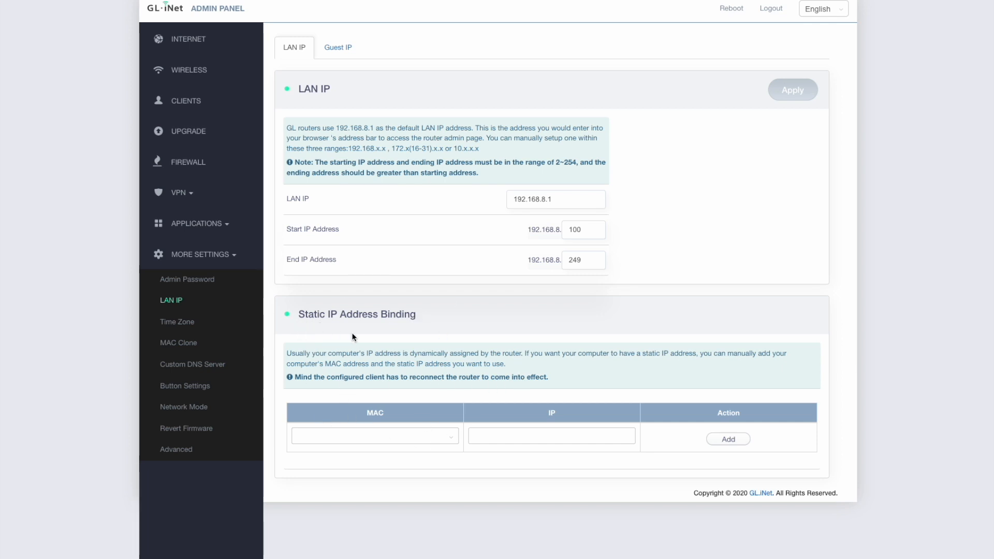
pyautogui.moveTo(362, 335)
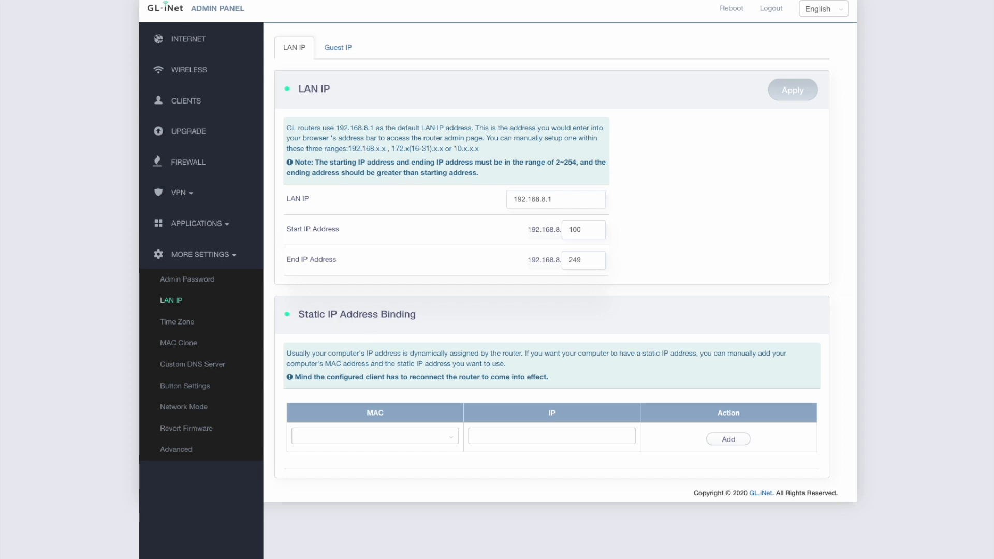
pyautogui.moveTo(434, 357)
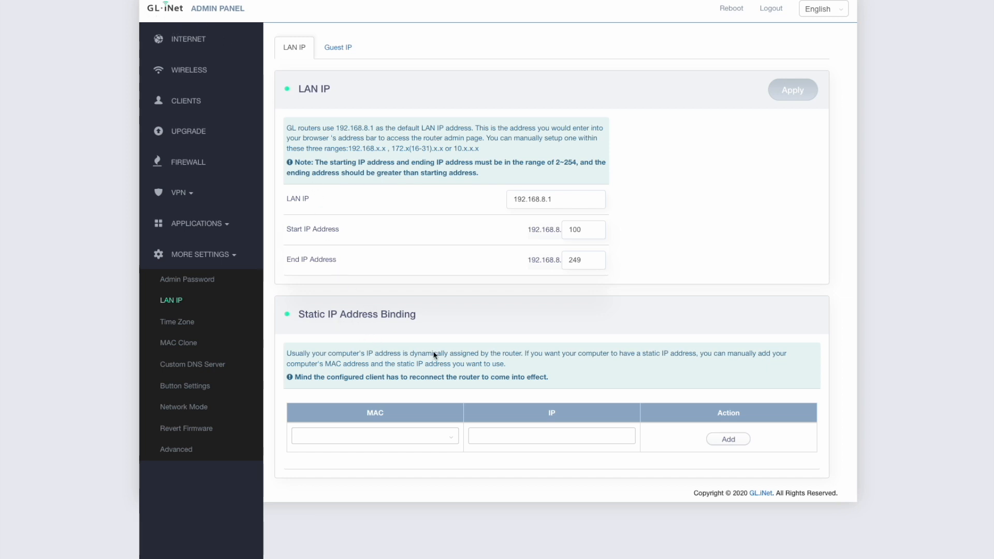
pyautogui.moveTo(424, 362)
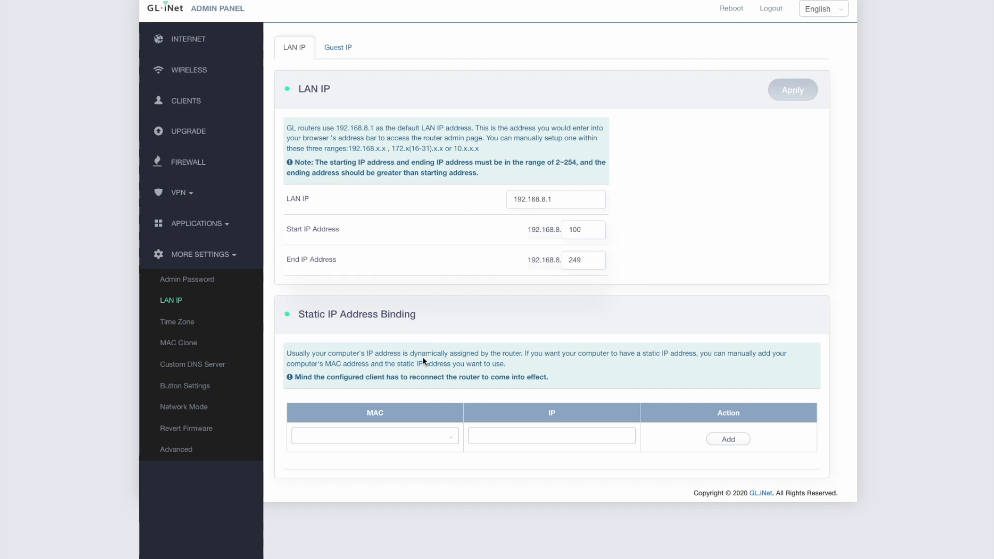
pyautogui.moveTo(339, 345)
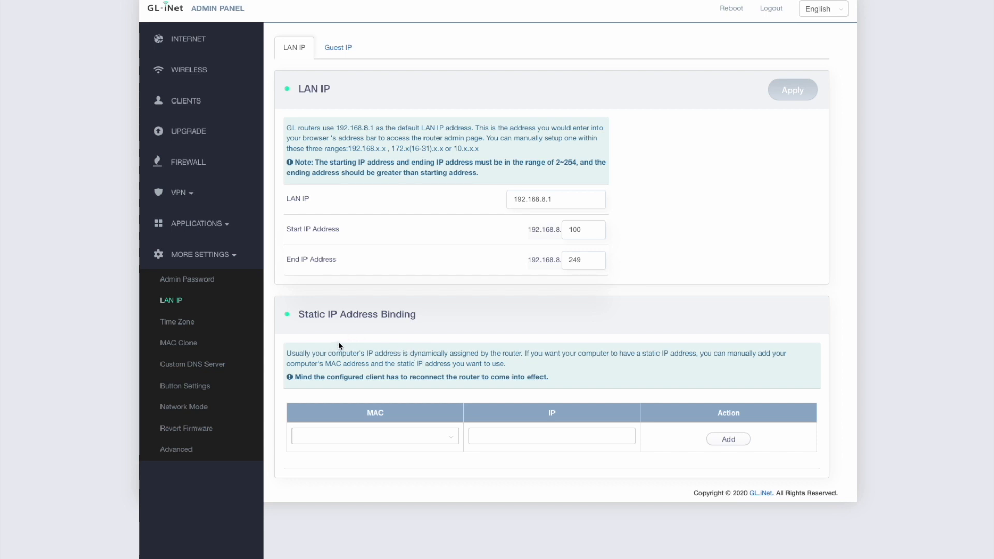
pyautogui.moveTo(380, 326)
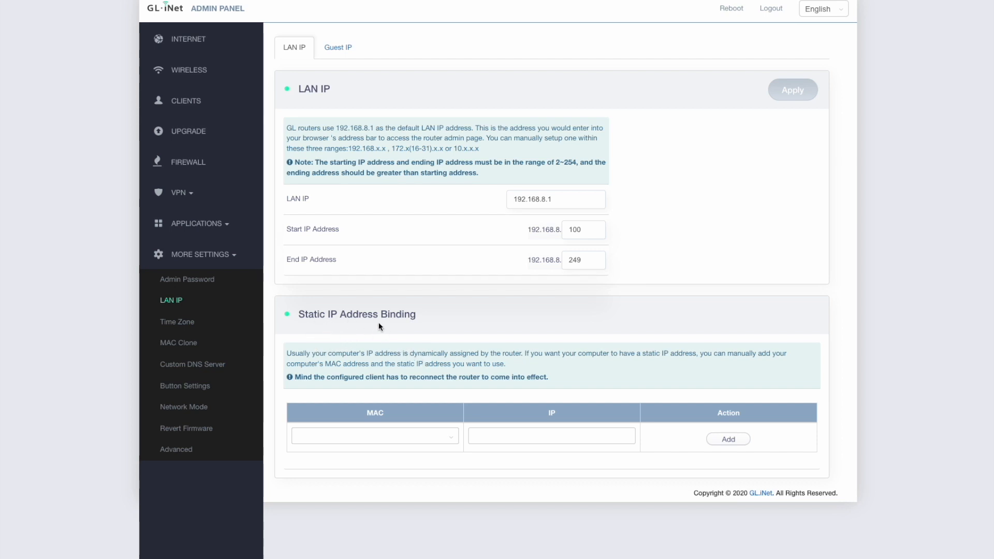
pyautogui.moveTo(480, 335)
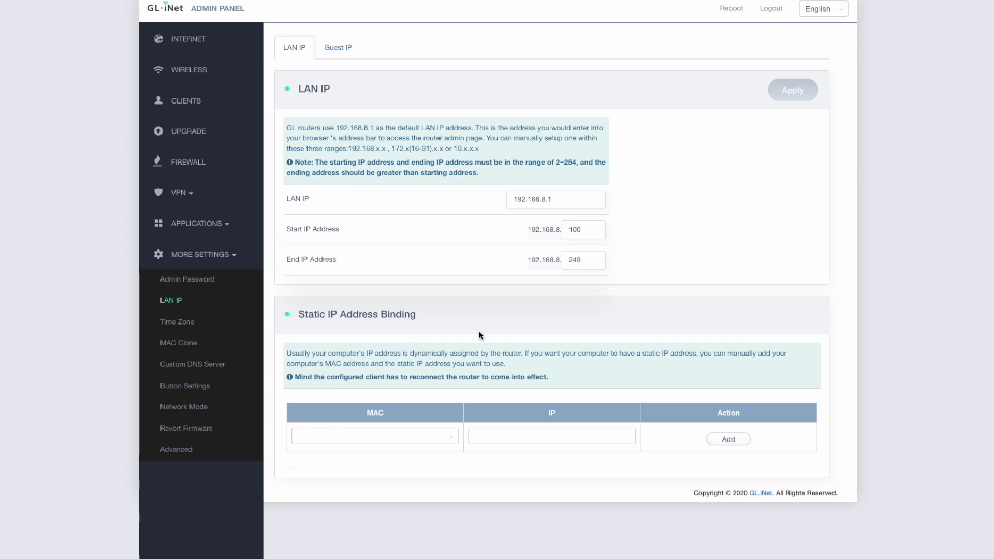
pyautogui.moveTo(372, 395)
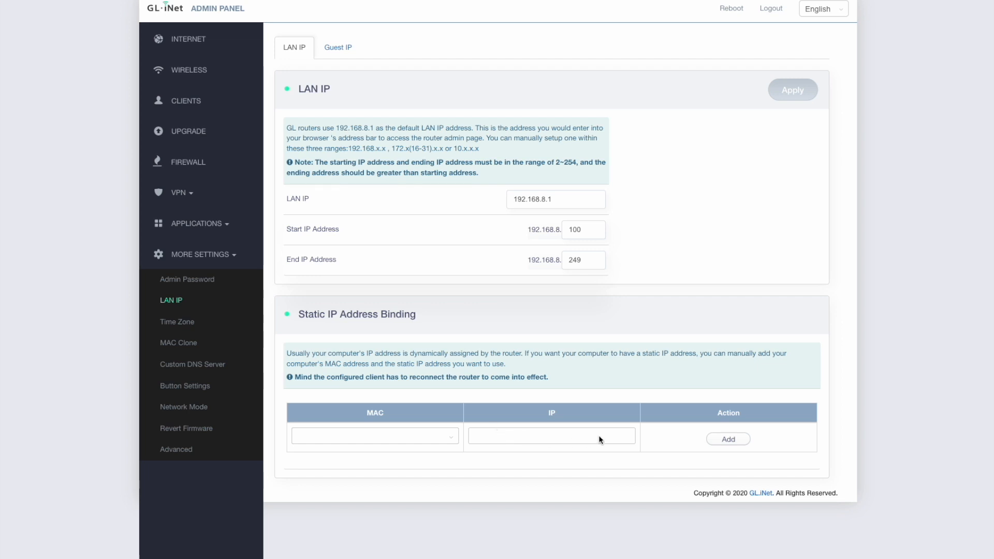
pyautogui.moveTo(372, 360)
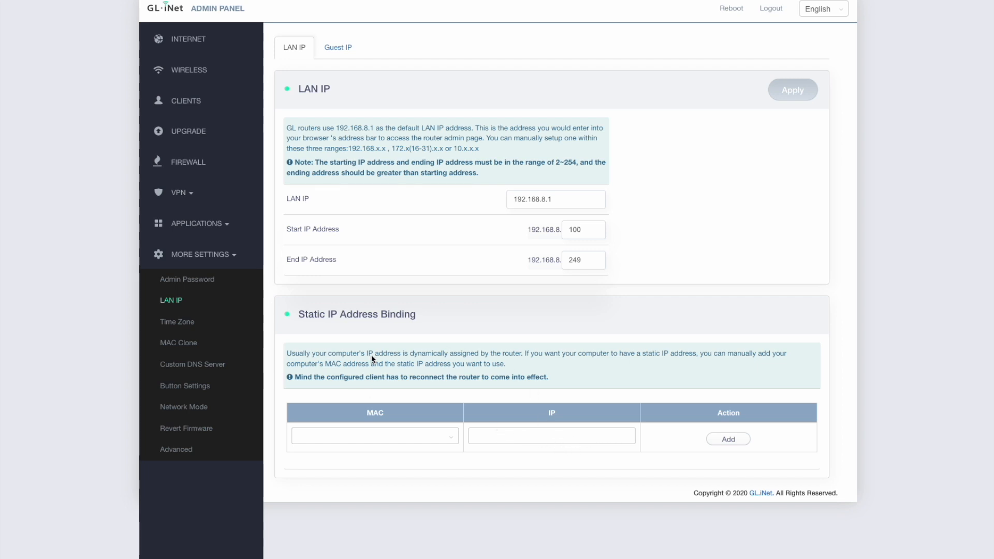
pyautogui.moveTo(406, 455)
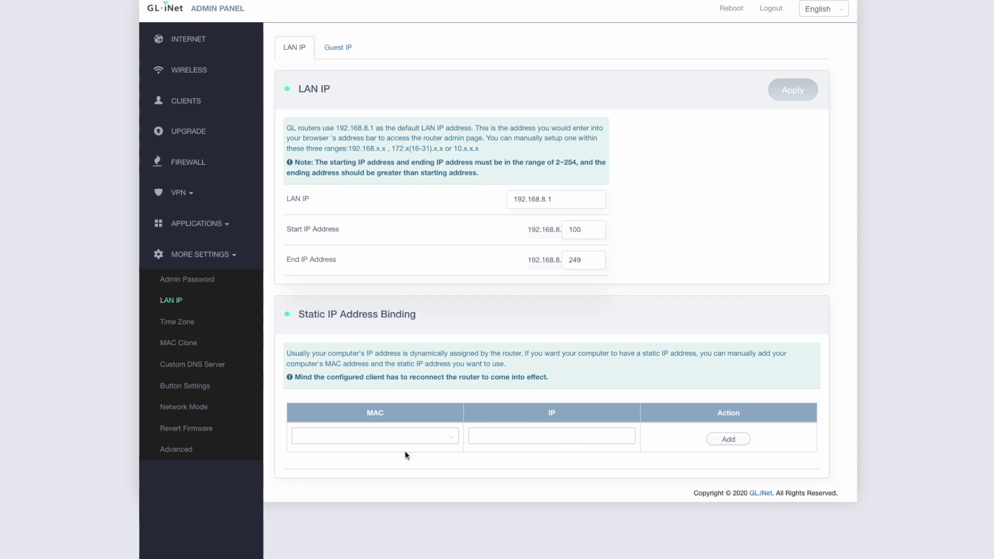
pyautogui.moveTo(348, 322)
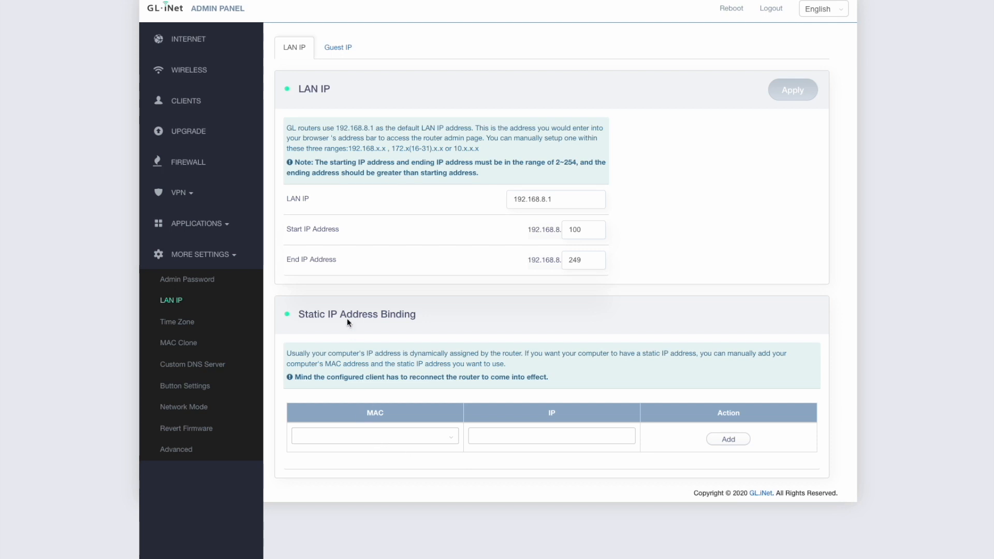
pyautogui.moveTo(367, 361)
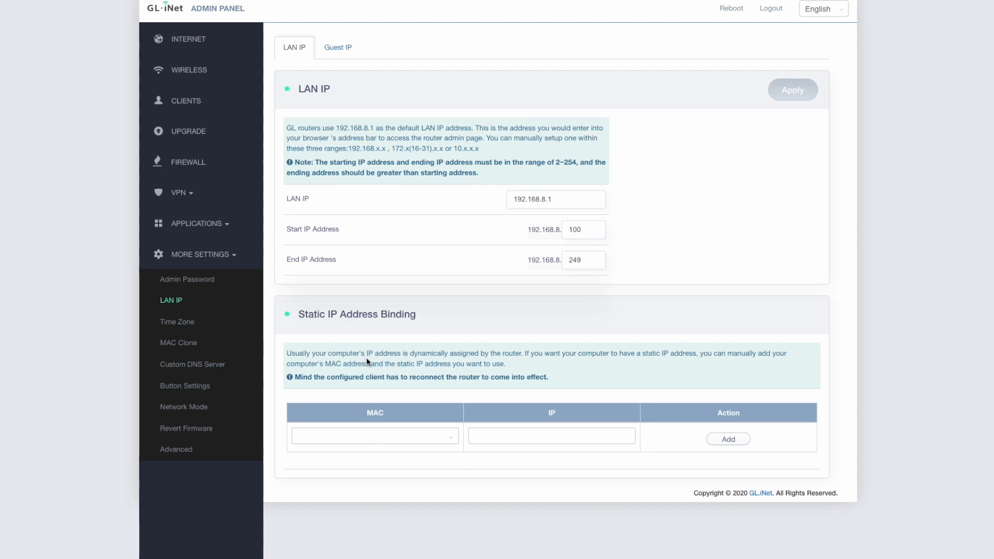
pyautogui.moveTo(415, 428)
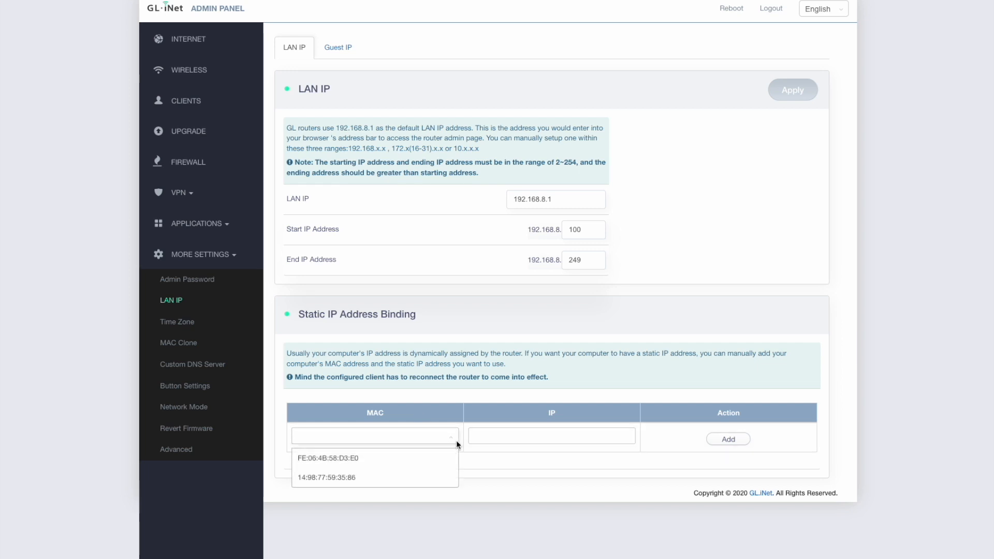
pyautogui.moveTo(308, 479)
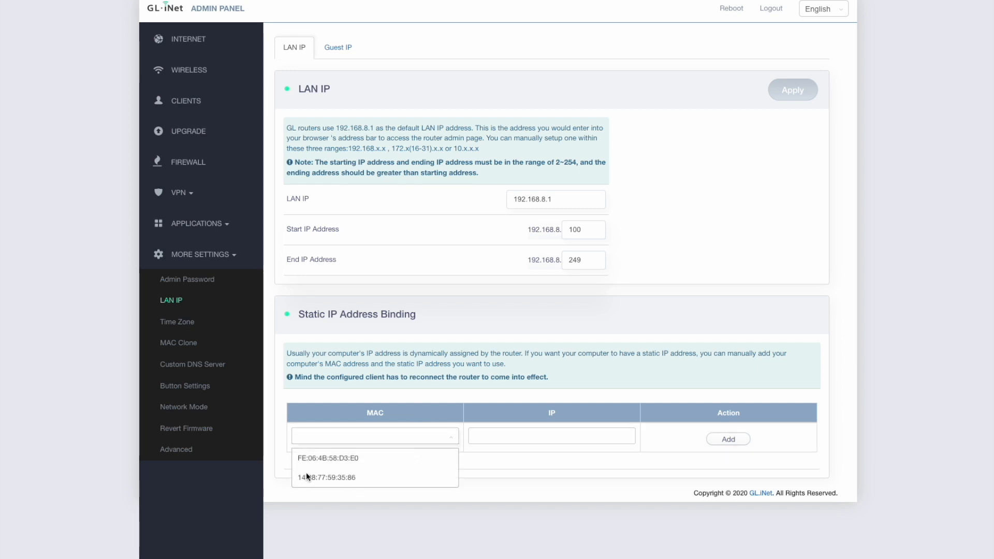
pyautogui.click(325, 477)
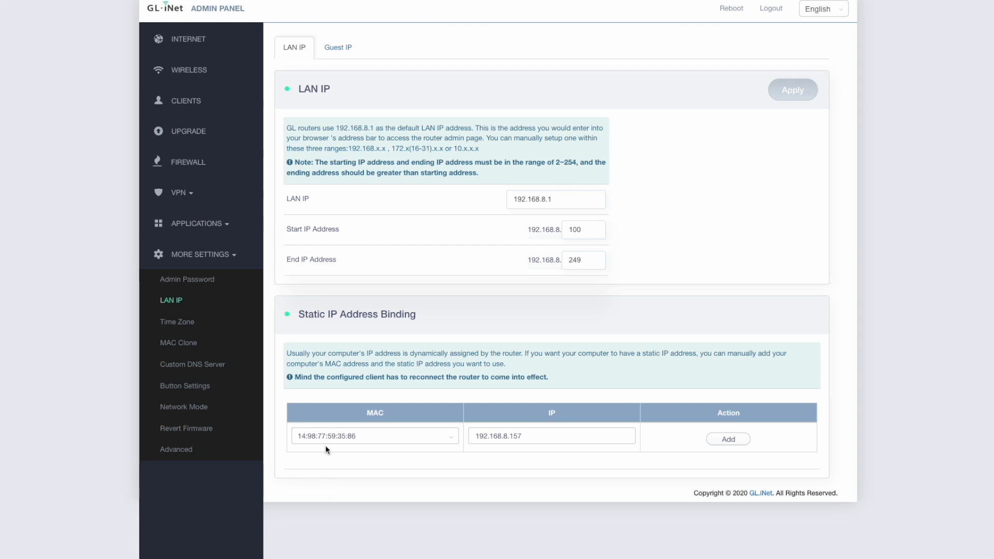
pyautogui.moveTo(338, 442)
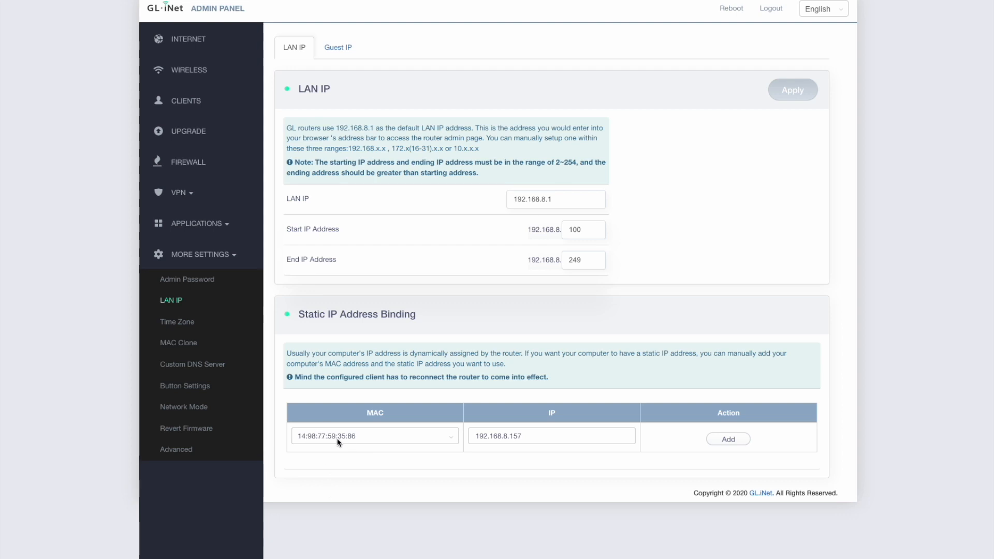
pyautogui.moveTo(375, 443)
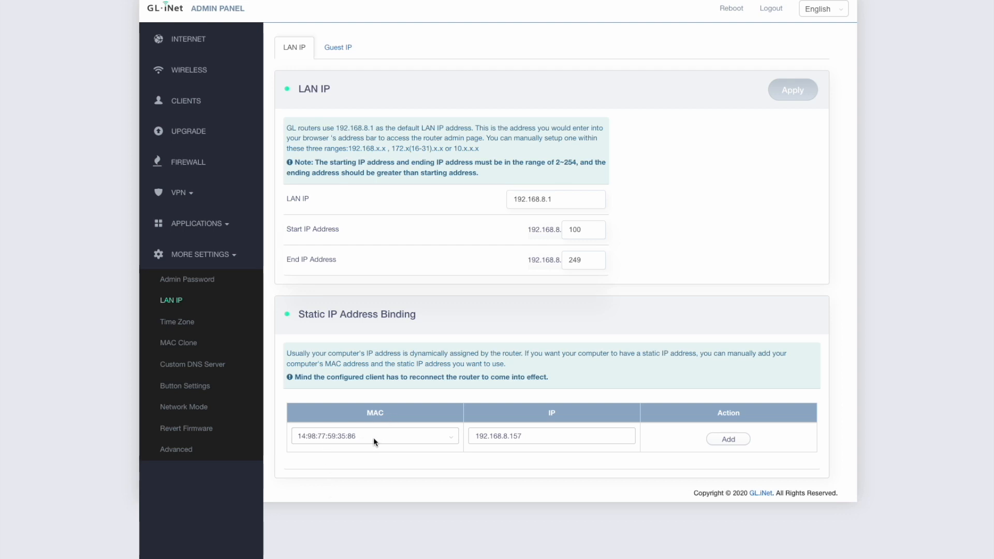
pyautogui.click(375, 436)
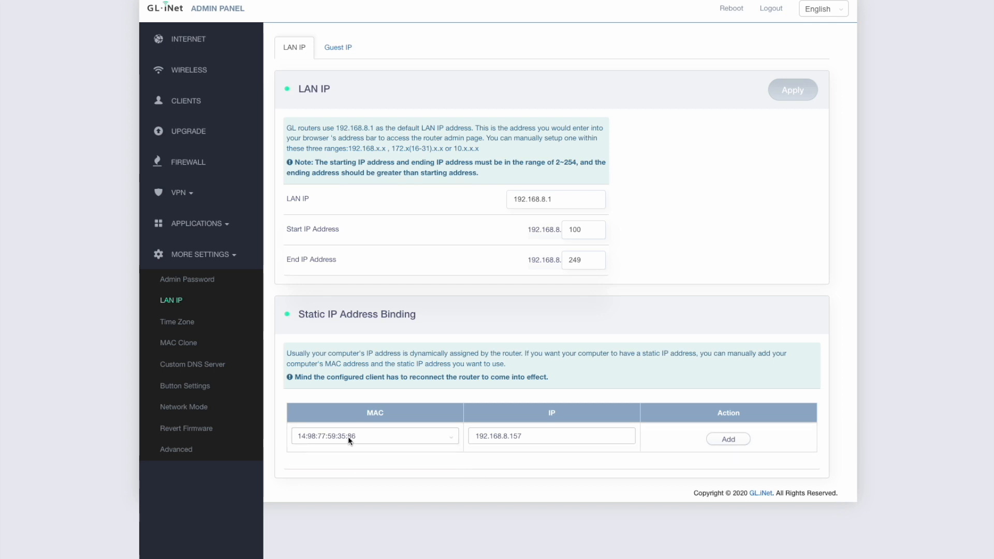
pyautogui.moveTo(355, 442)
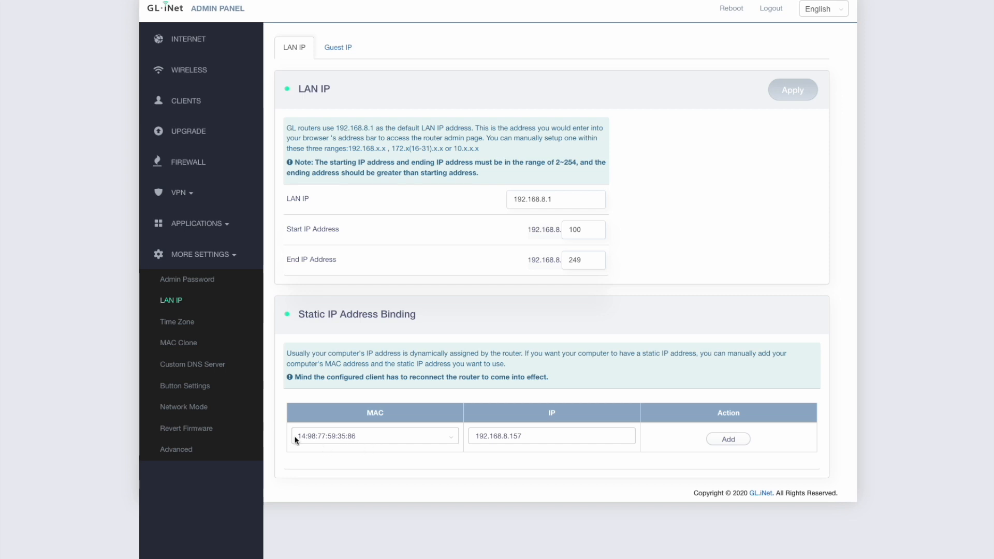
pyautogui.moveTo(359, 450)
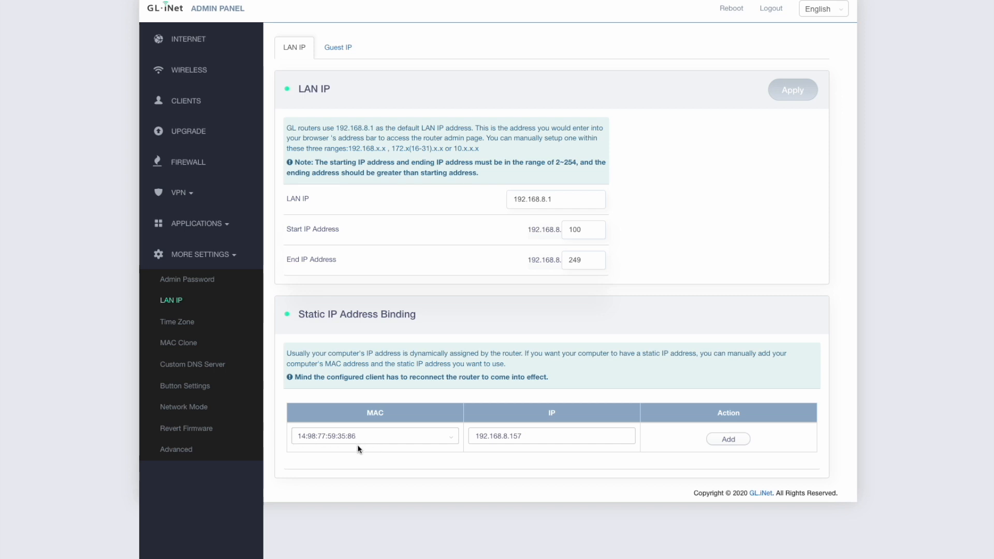
pyautogui.moveTo(370, 434)
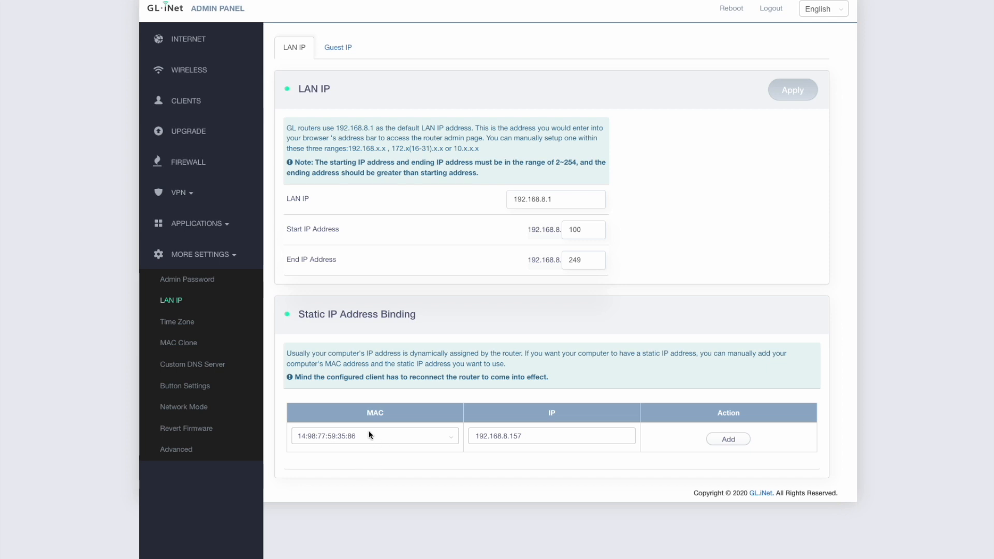
pyautogui.moveTo(361, 457)
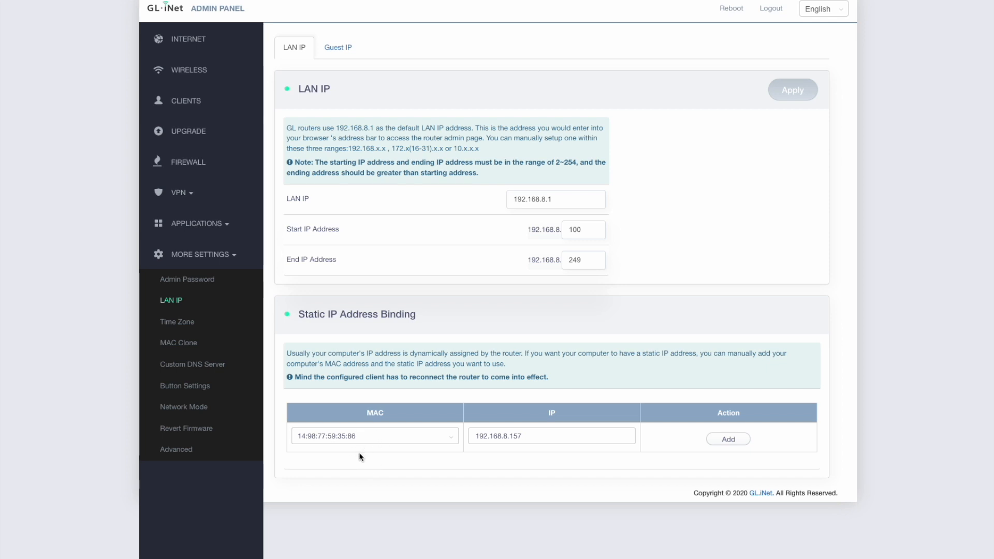
pyautogui.moveTo(363, 450)
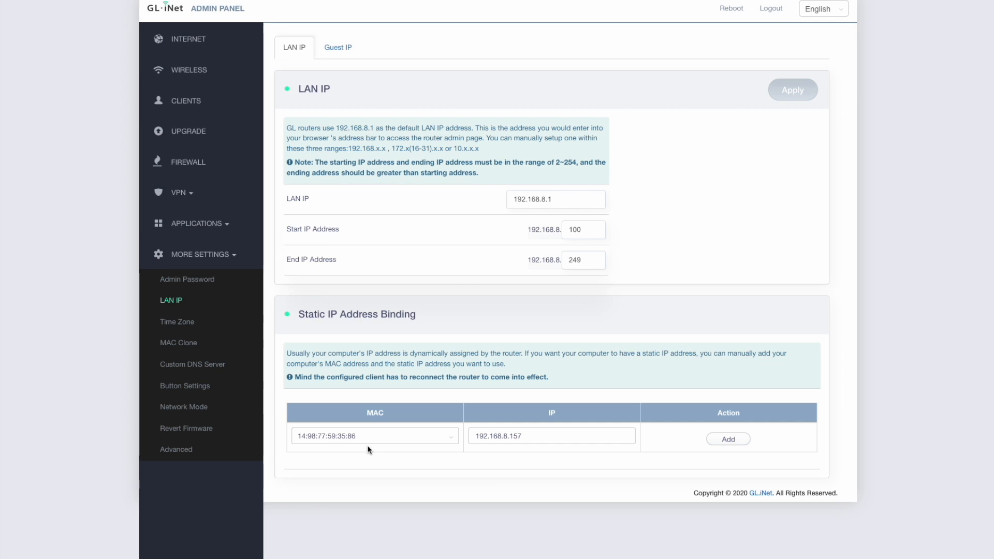
pyautogui.moveTo(283, 447)
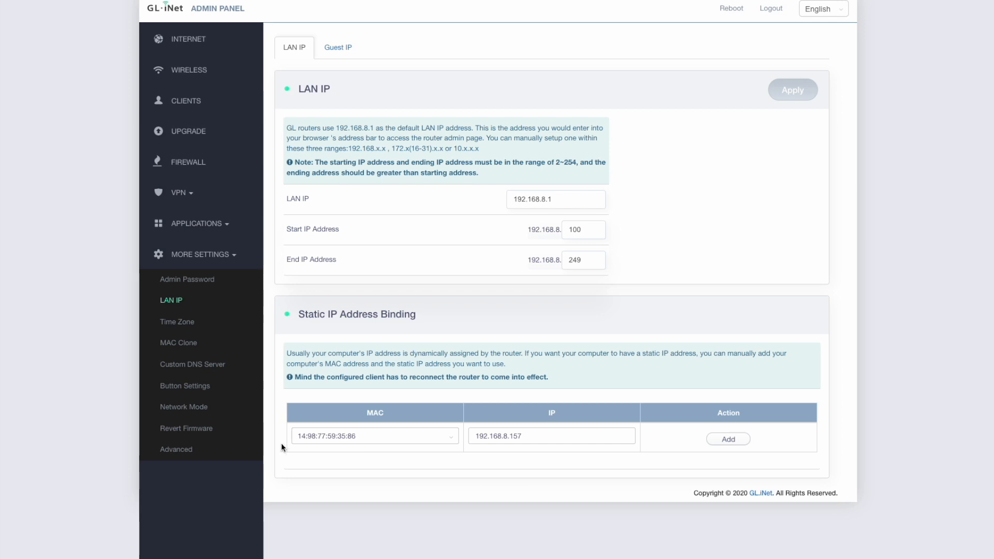
pyautogui.moveTo(345, 449)
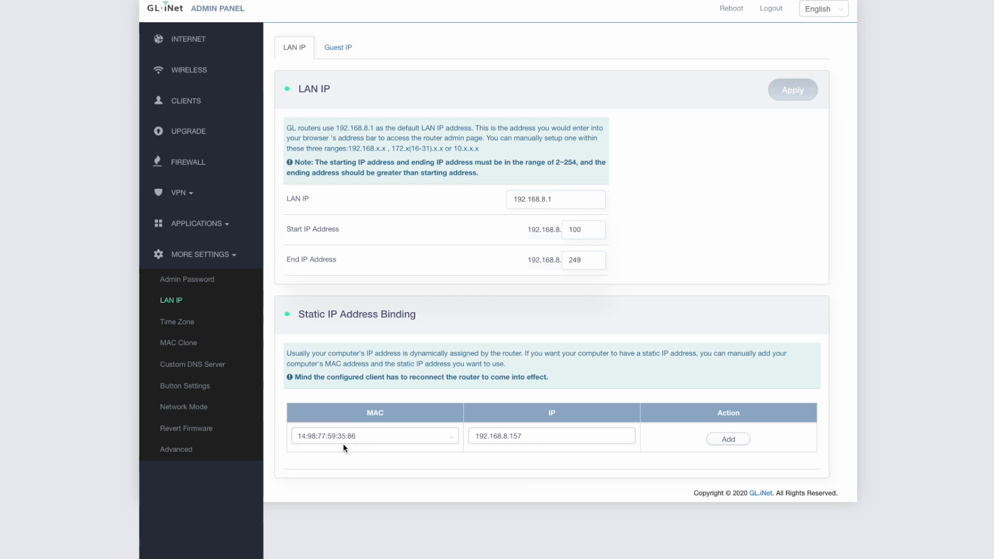
pyautogui.moveTo(362, 456)
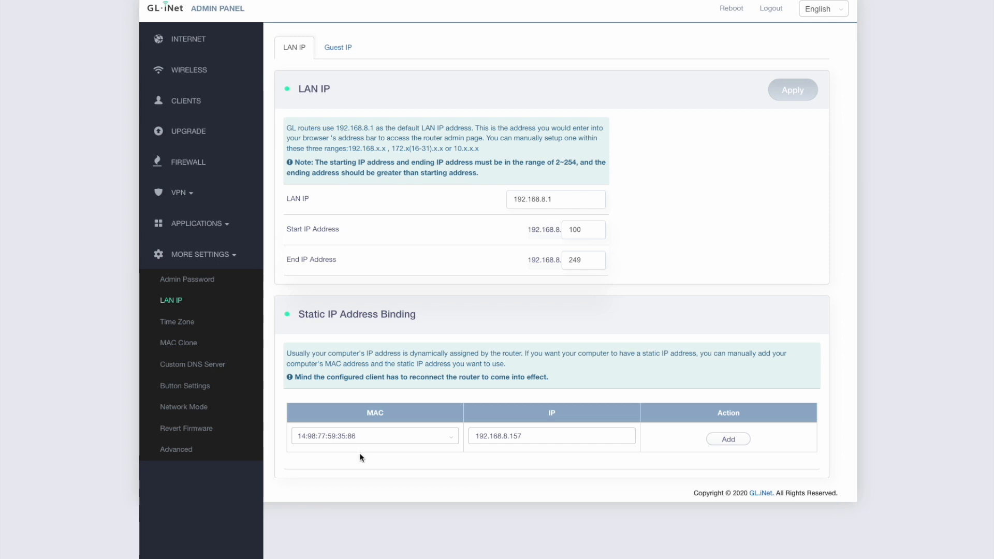
pyautogui.moveTo(368, 445)
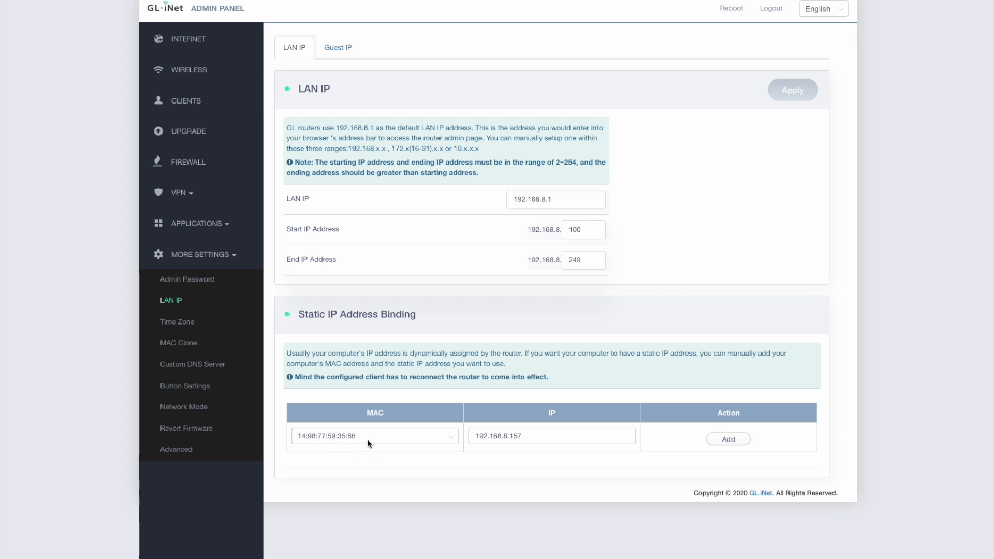
pyautogui.moveTo(347, 451)
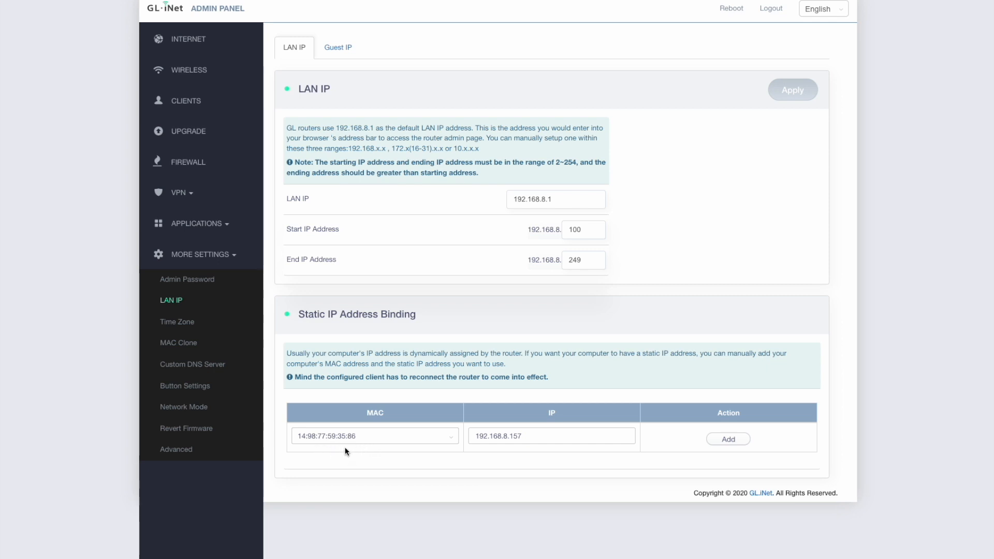
pyautogui.moveTo(353, 456)
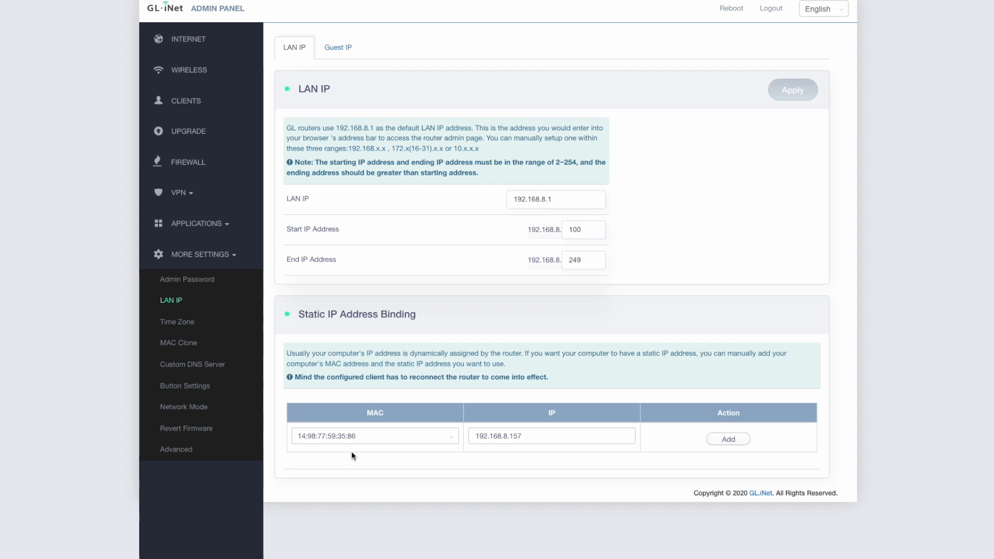
pyautogui.moveTo(349, 443)
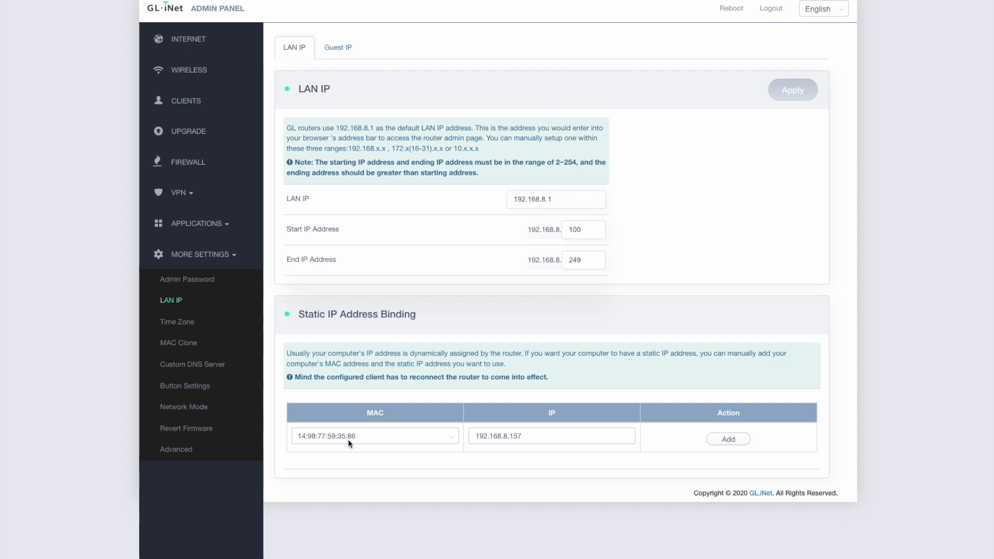
pyautogui.moveTo(363, 446)
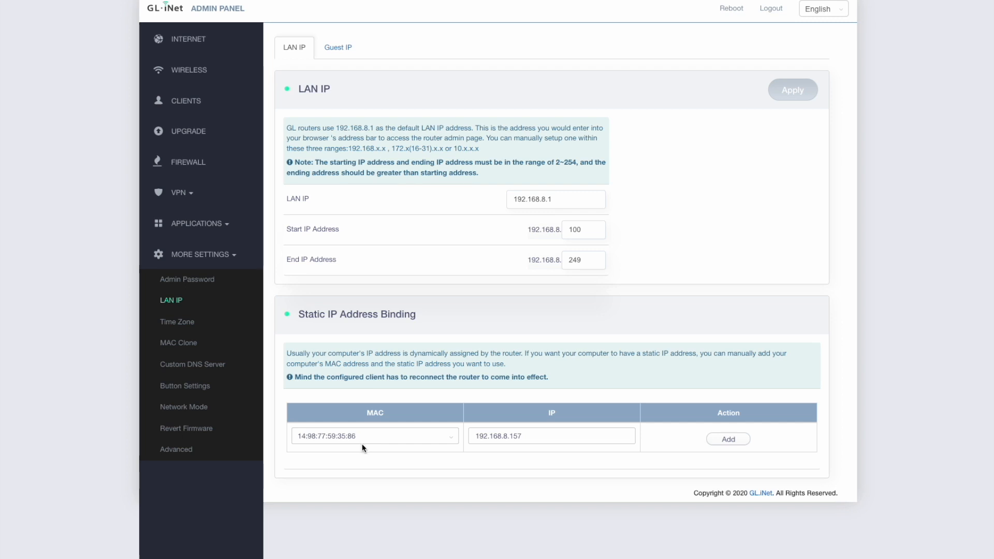
pyautogui.moveTo(359, 451)
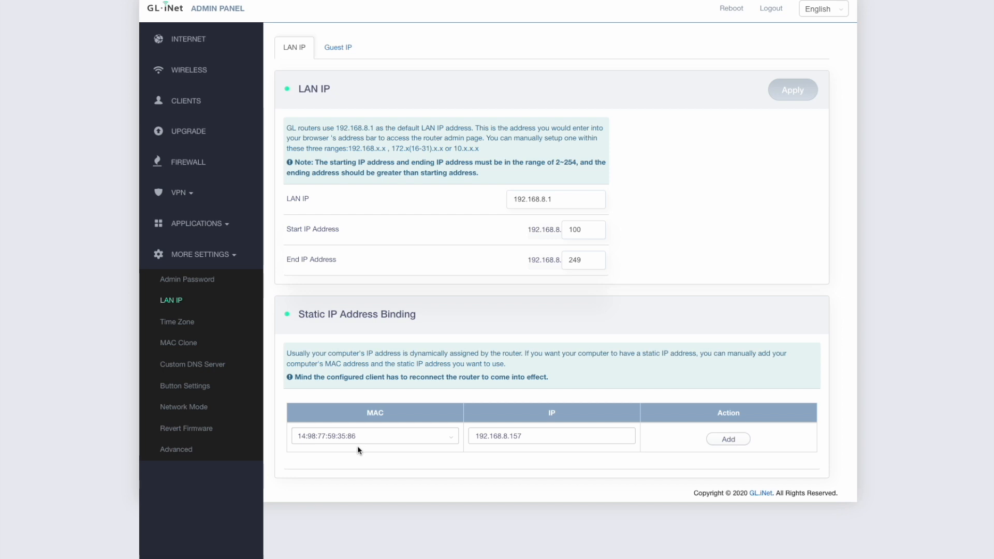
pyautogui.moveTo(352, 451)
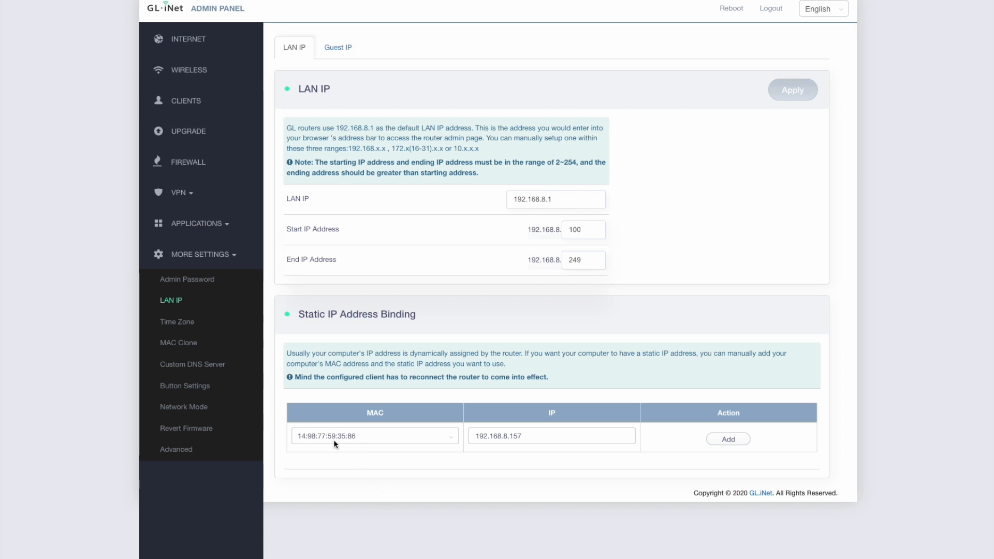
pyautogui.moveTo(536, 446)
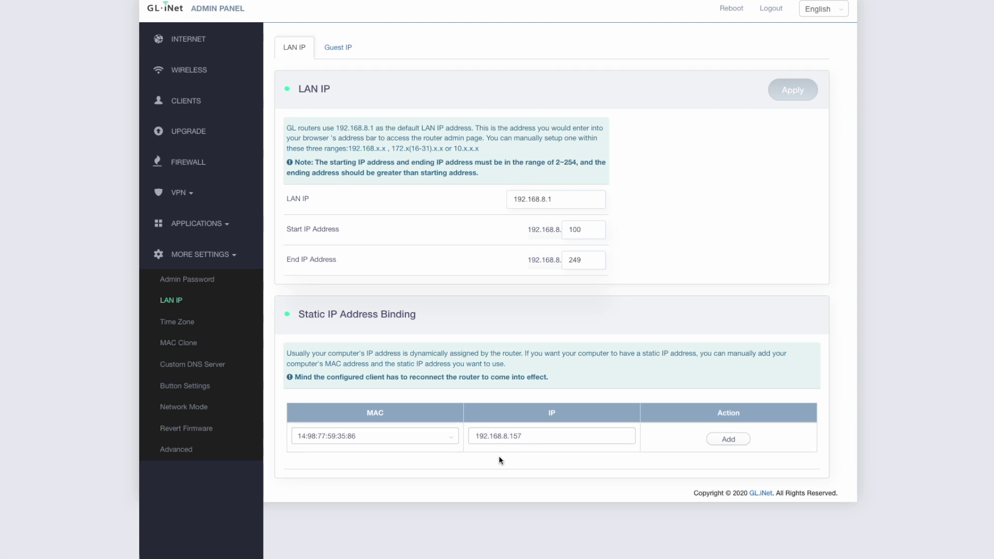
pyautogui.click(521, 436)
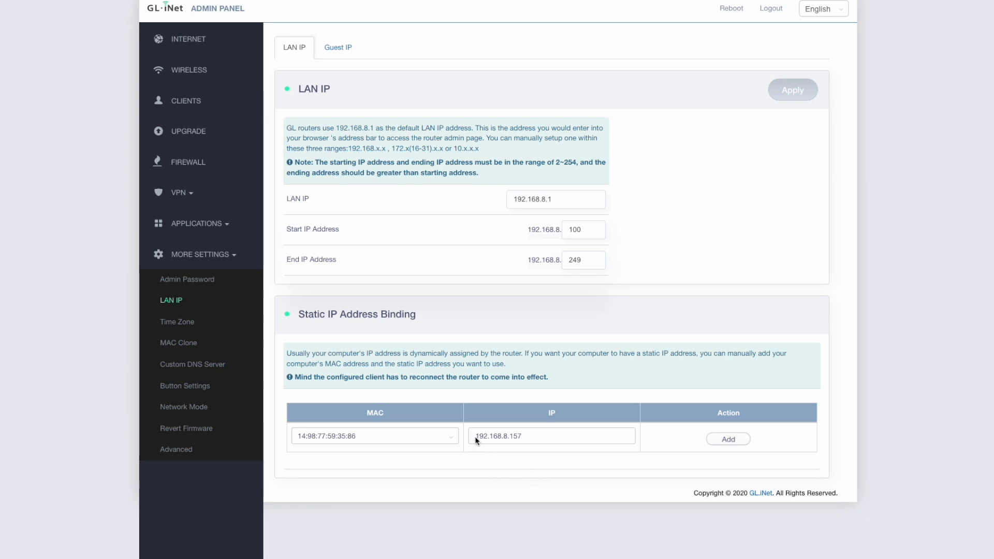
pyautogui.moveTo(513, 445)
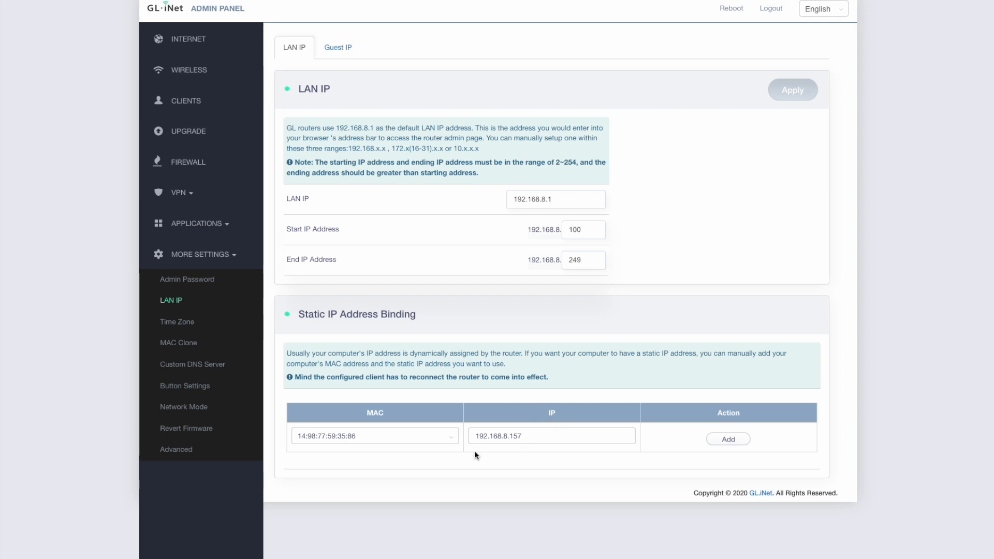
pyautogui.moveTo(520, 452)
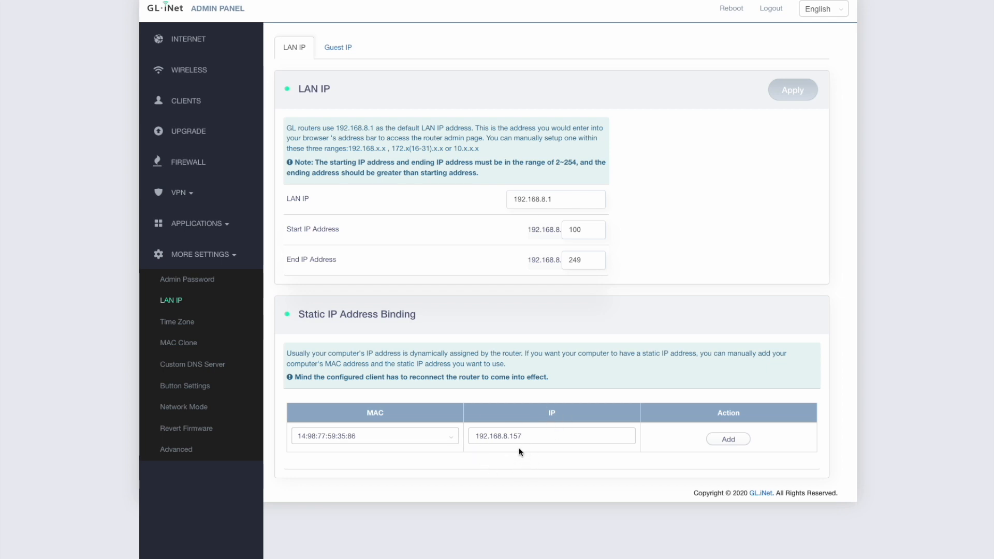
pyautogui.moveTo(764, 452)
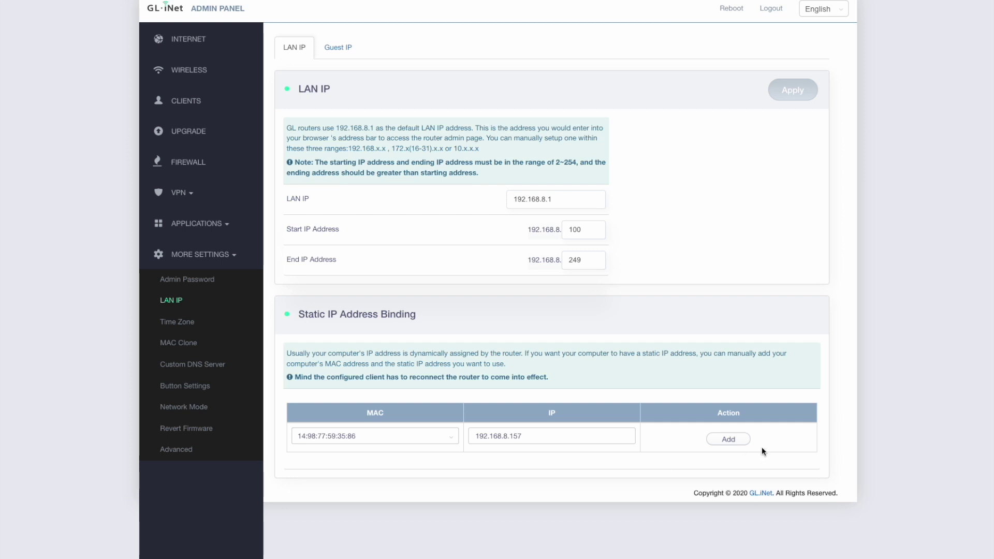
pyautogui.click(728, 439)
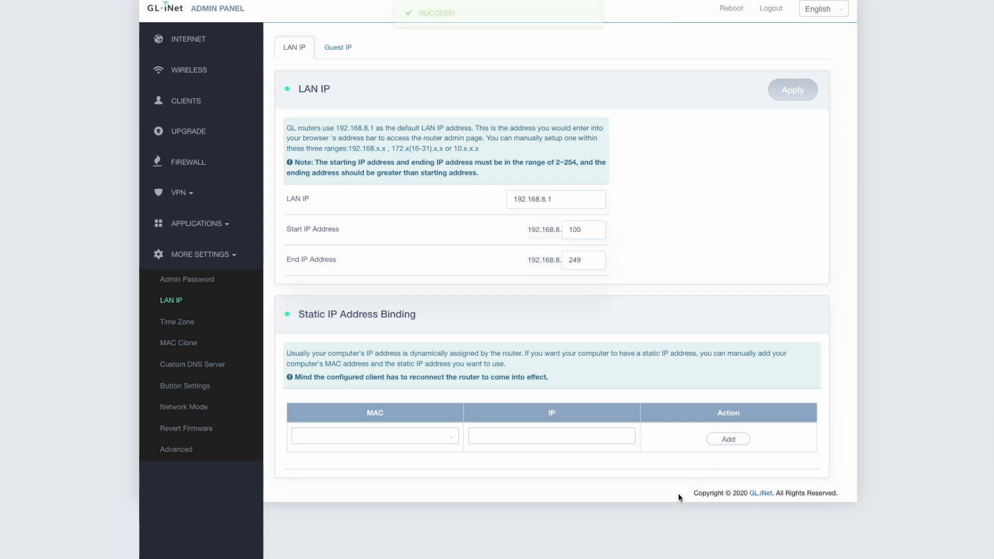
pyautogui.click(729, 439)
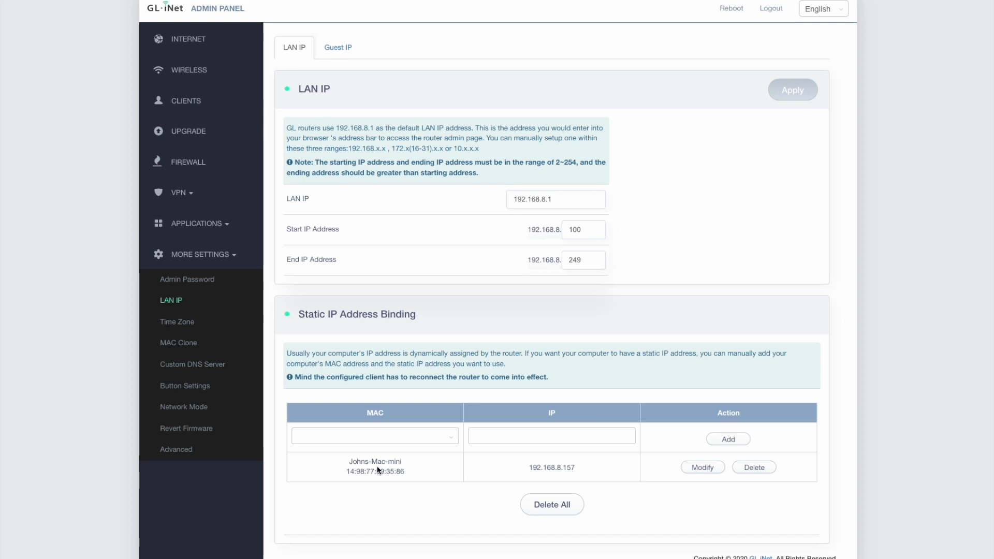
pyautogui.moveTo(399, 483)
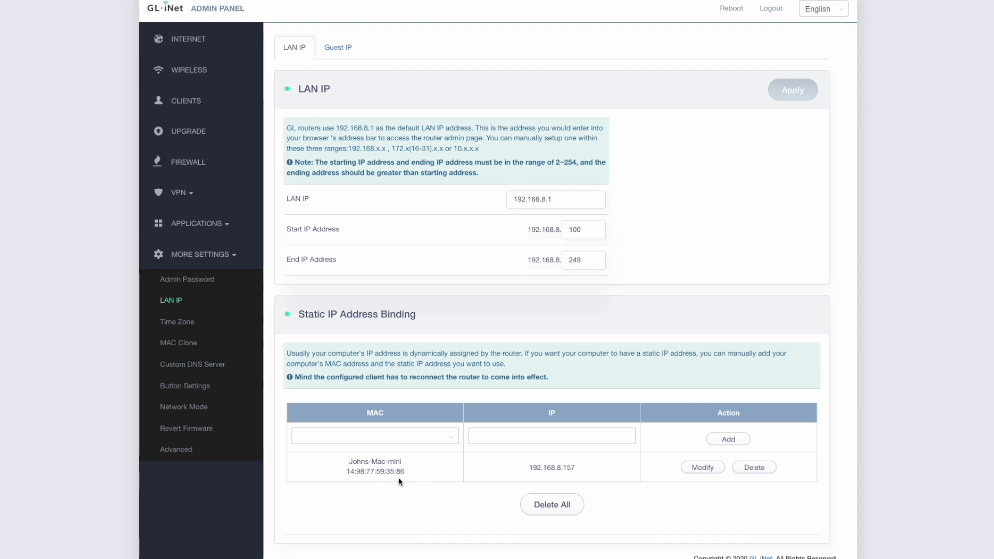
pyautogui.moveTo(388, 495)
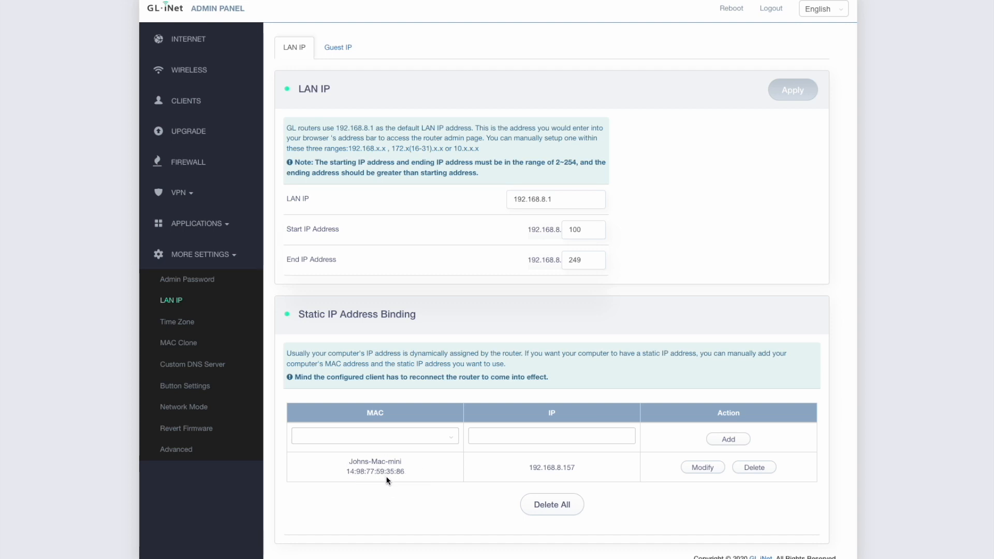
pyautogui.moveTo(544, 476)
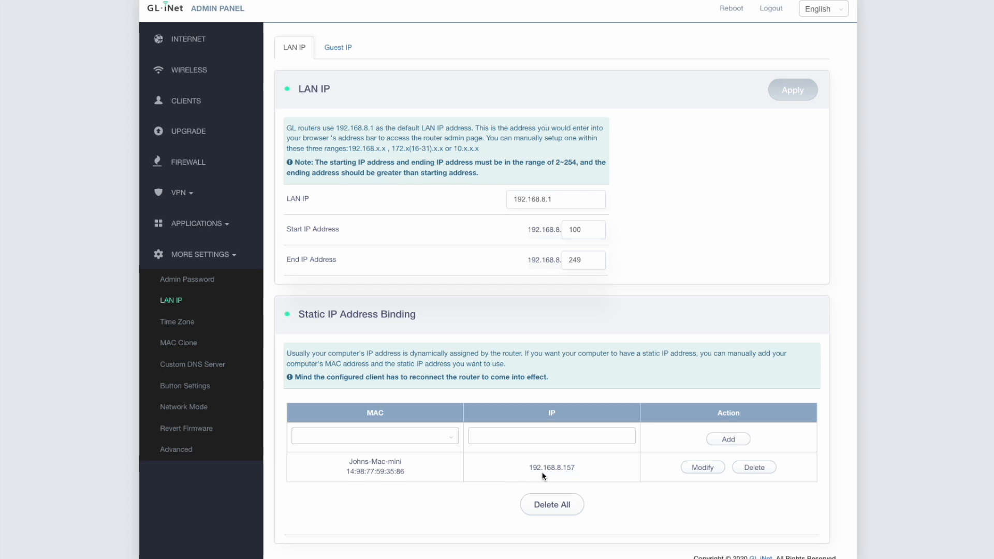
pyautogui.moveTo(582, 484)
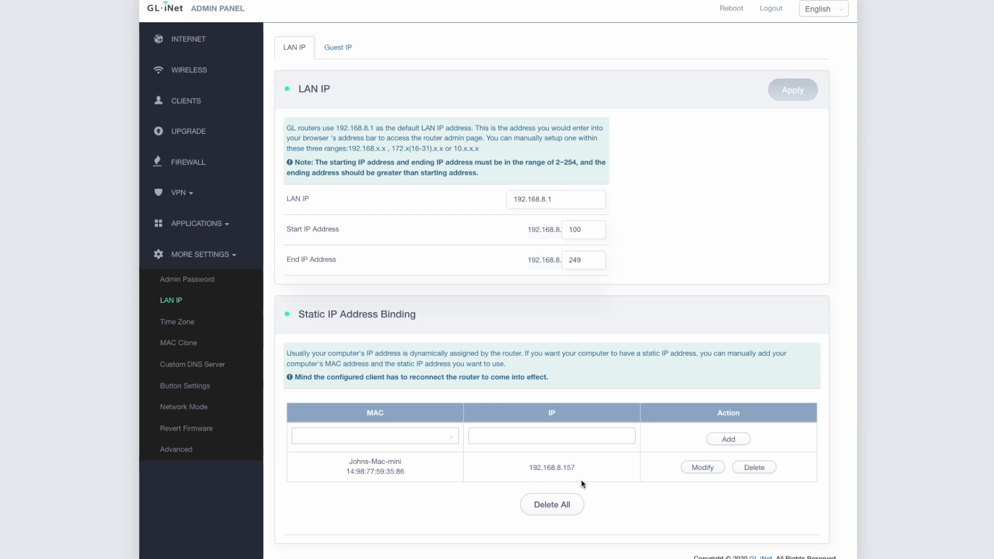
pyautogui.moveTo(564, 479)
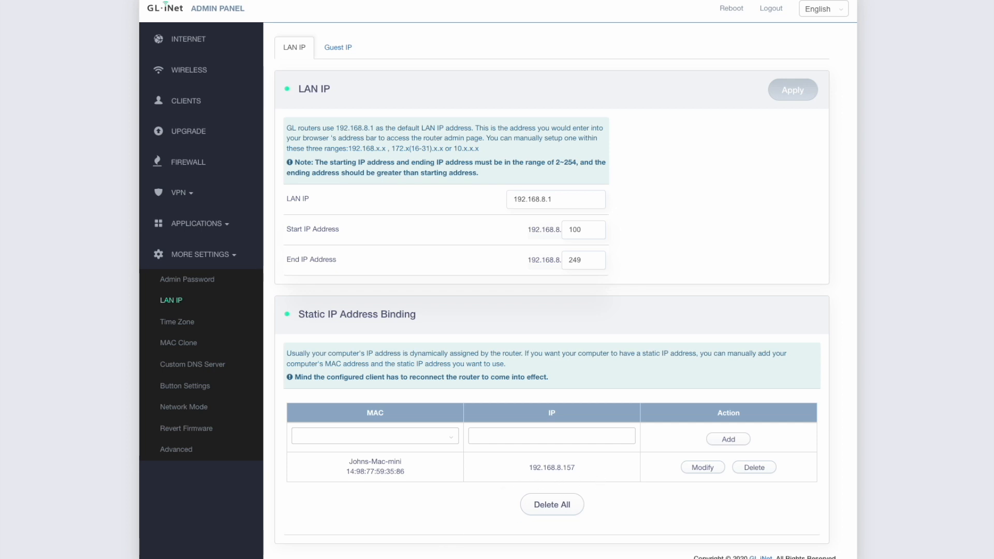
pyautogui.moveTo(581, 472)
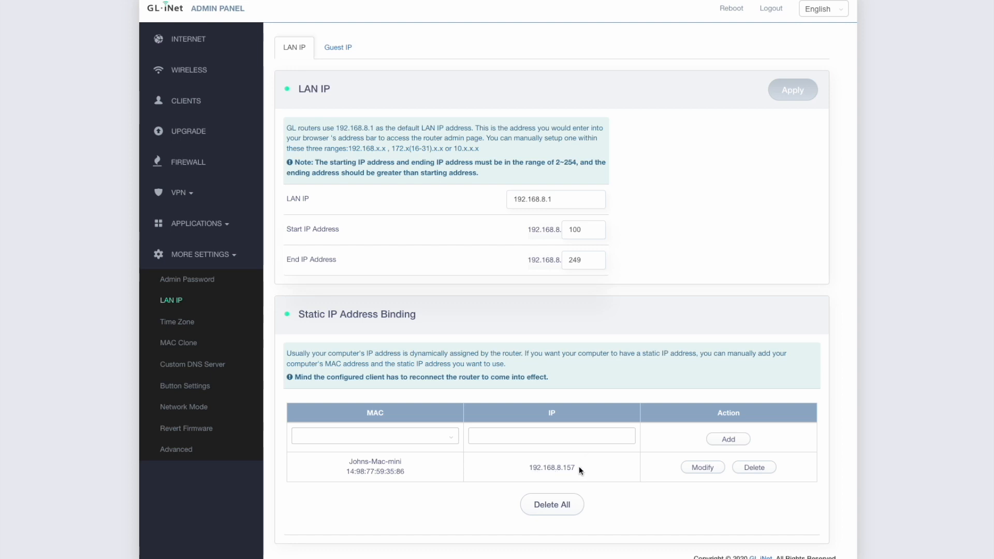
pyautogui.moveTo(574, 480)
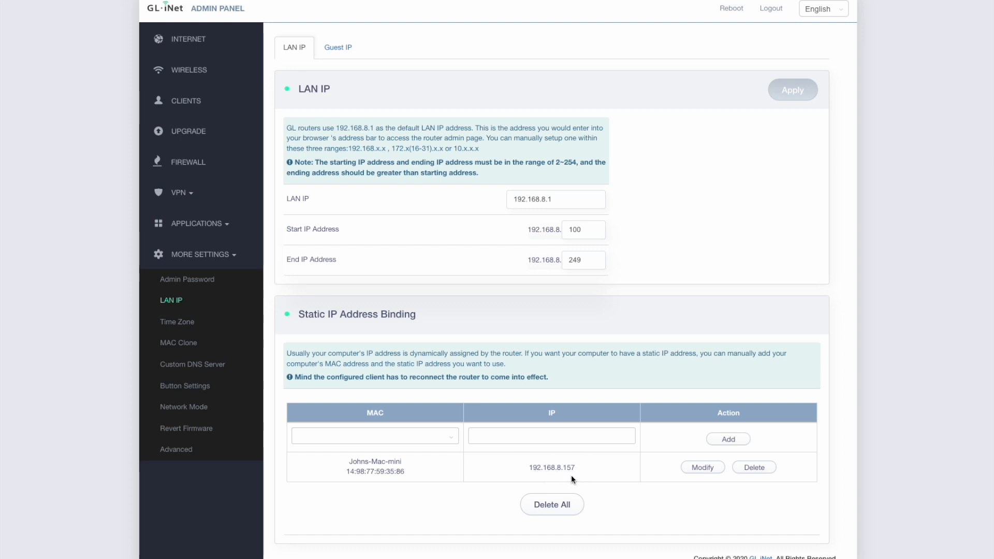
pyautogui.moveTo(482, 486)
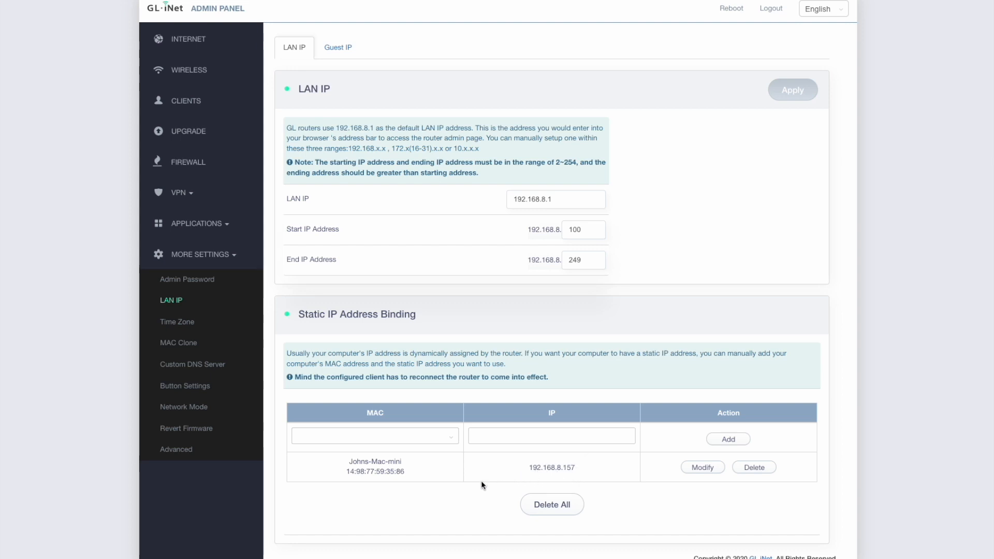
pyautogui.moveTo(437, 485)
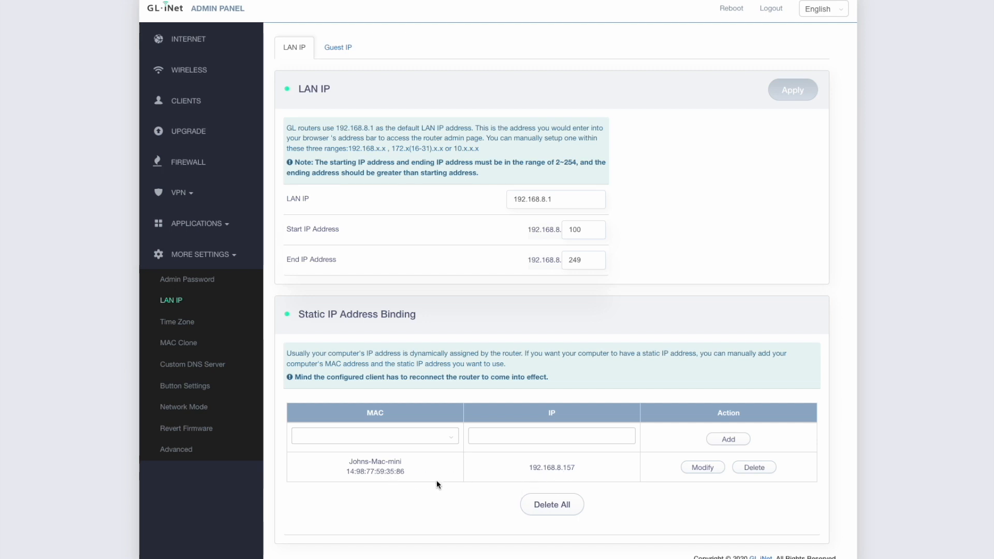
pyautogui.moveTo(397, 486)
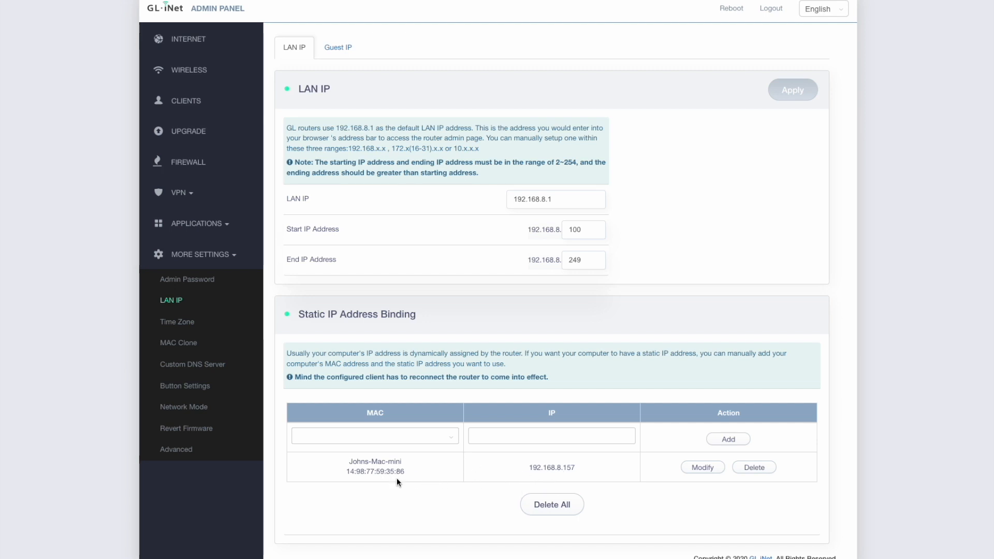
pyautogui.moveTo(431, 422)
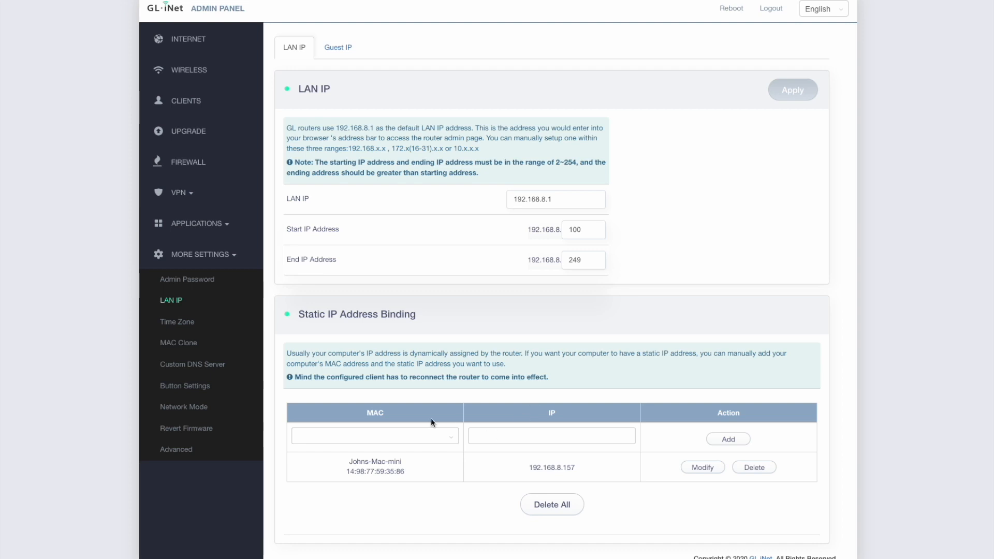
pyautogui.moveTo(389, 478)
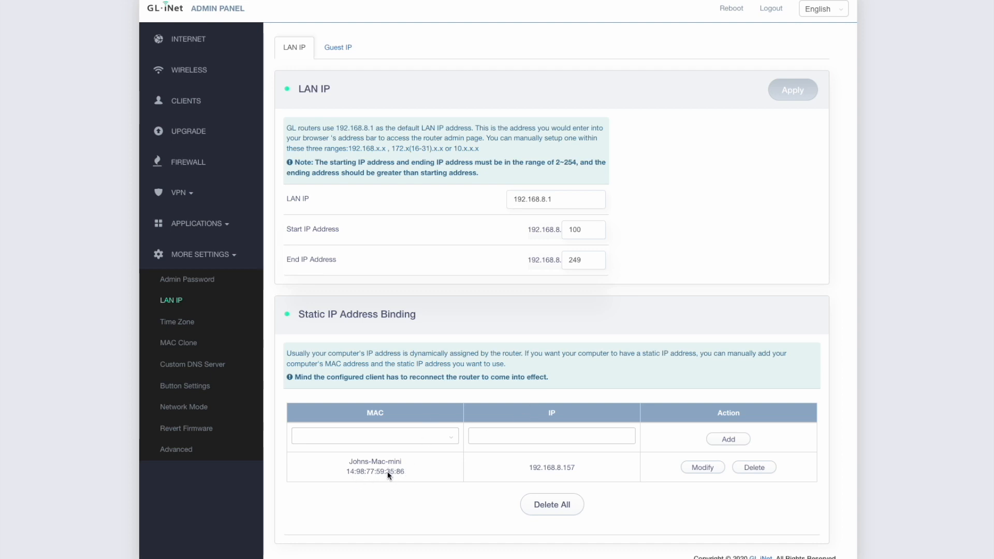
pyautogui.moveTo(432, 486)
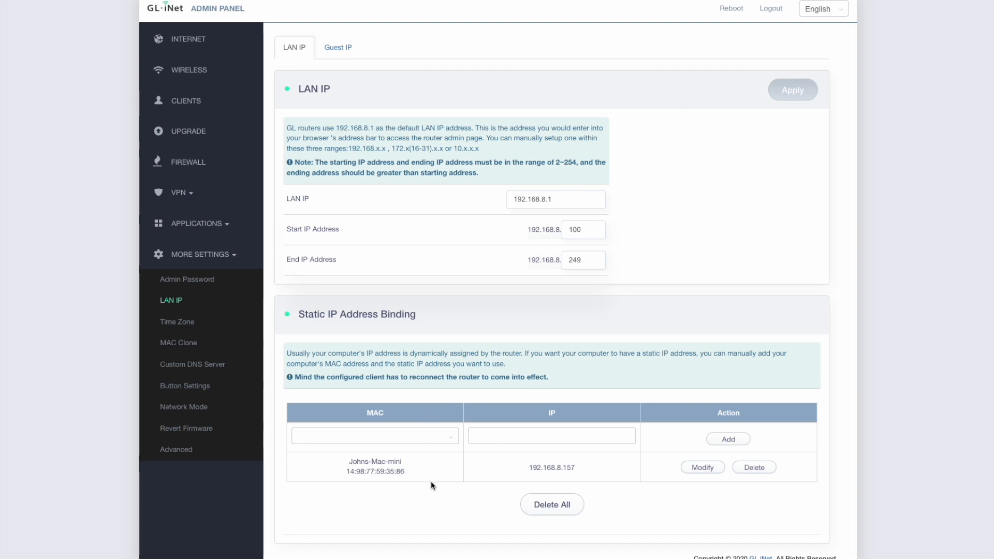
pyautogui.moveTo(576, 478)
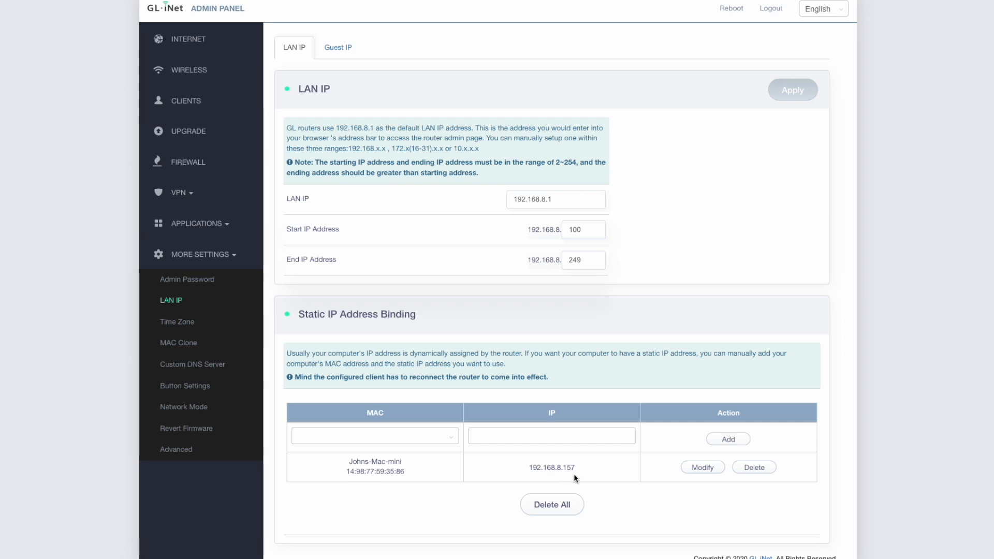
pyautogui.moveTo(398, 477)
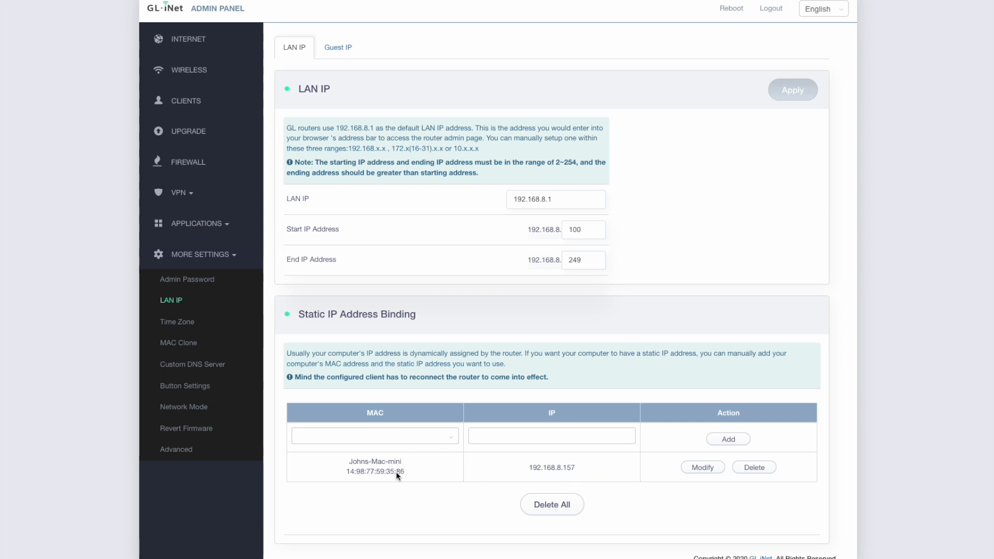
pyautogui.moveTo(380, 476)
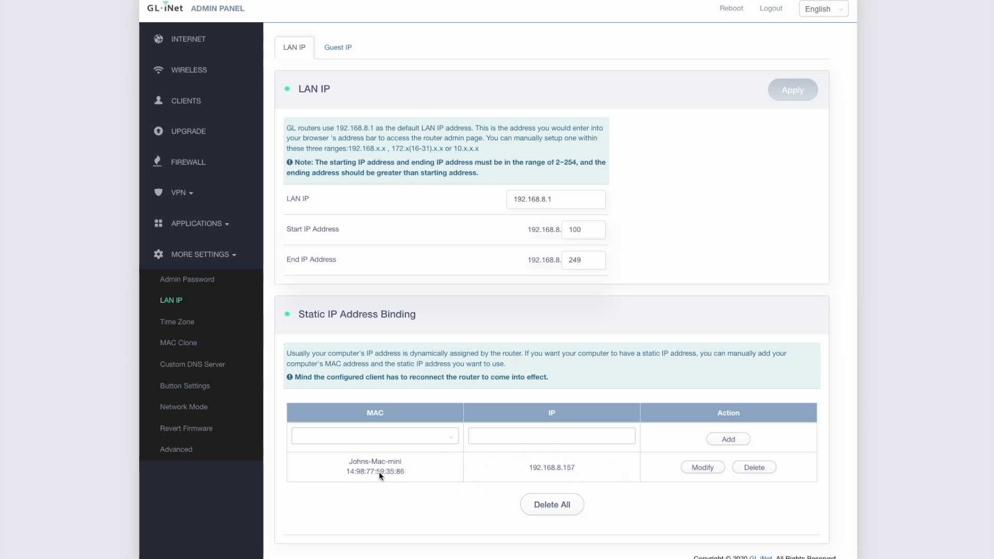
pyautogui.moveTo(461, 463)
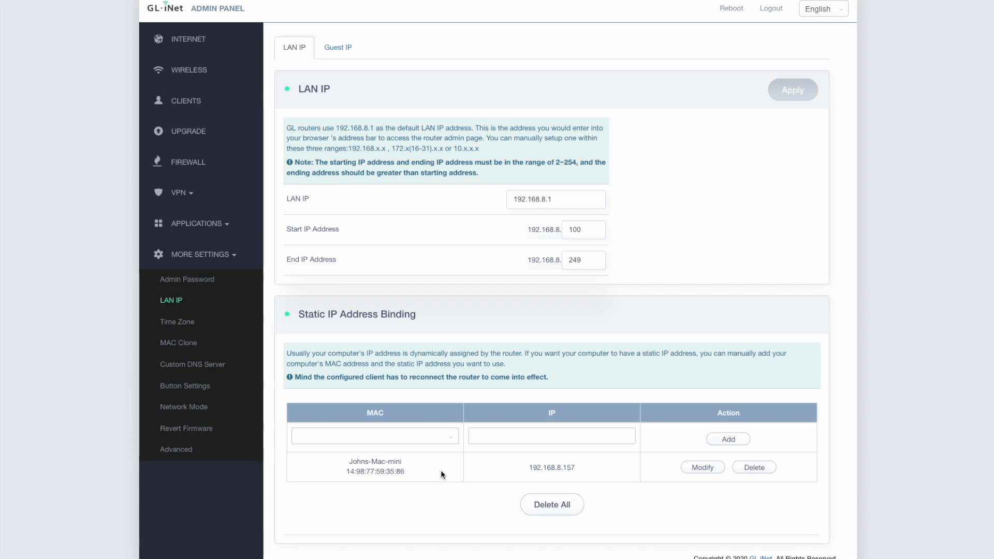
pyautogui.moveTo(496, 493)
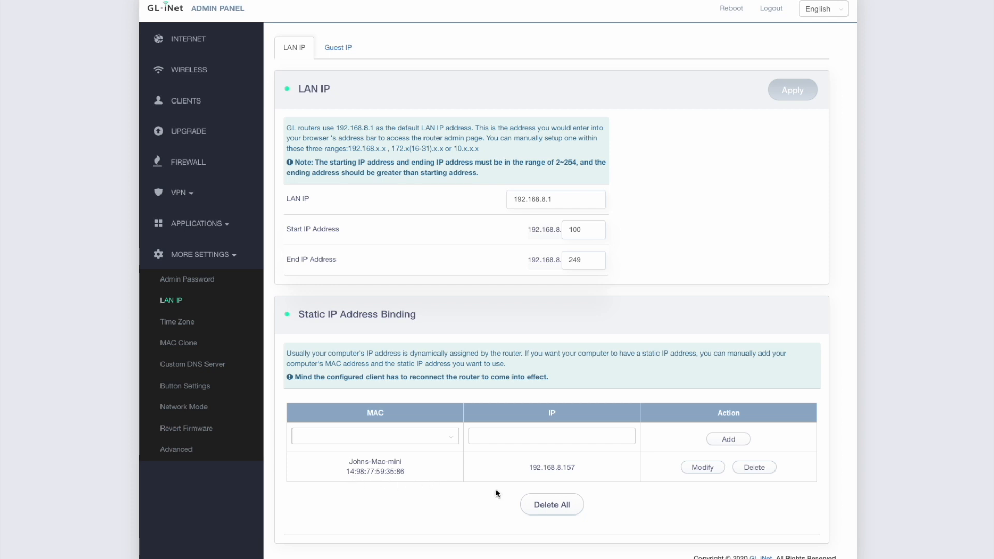
pyautogui.moveTo(459, 490)
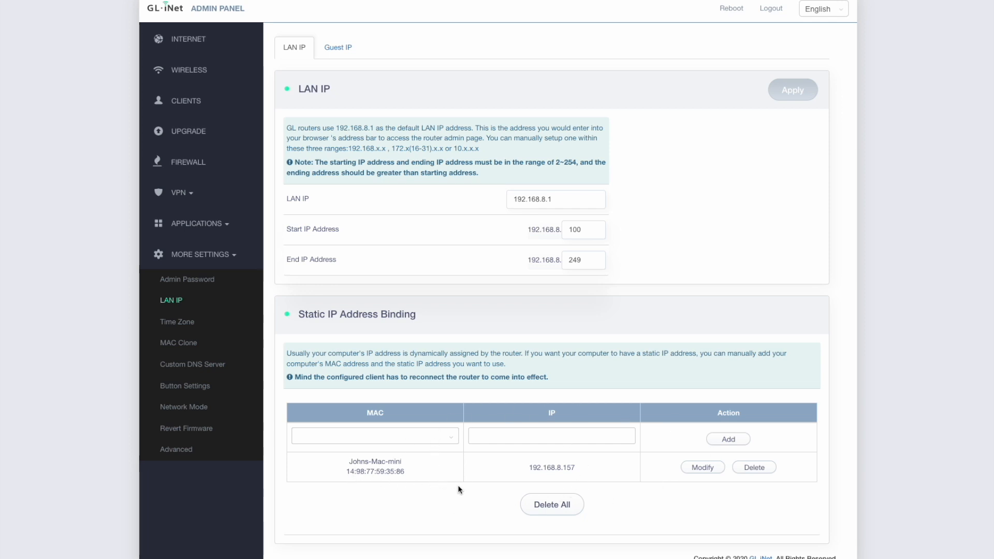
pyautogui.moveTo(551, 474)
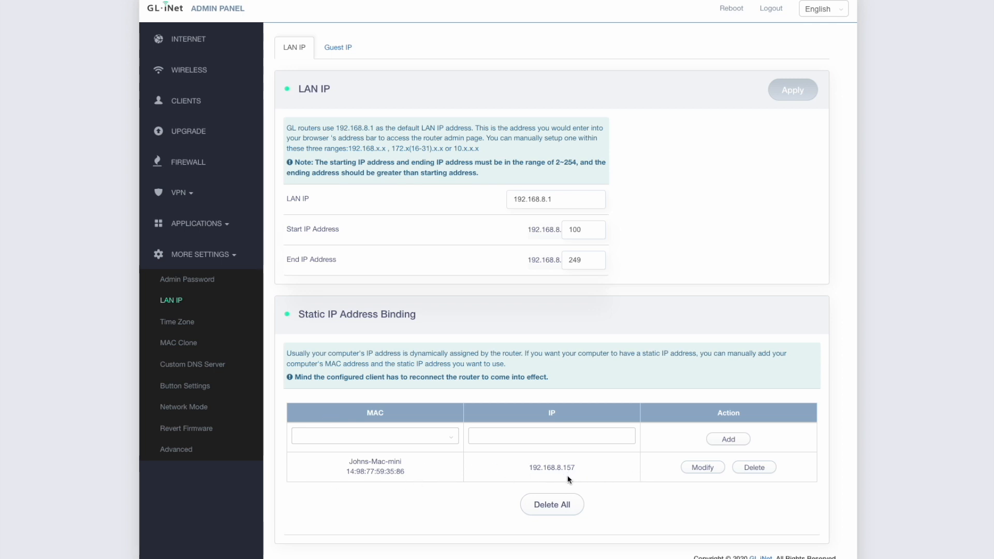
pyautogui.moveTo(581, 479)
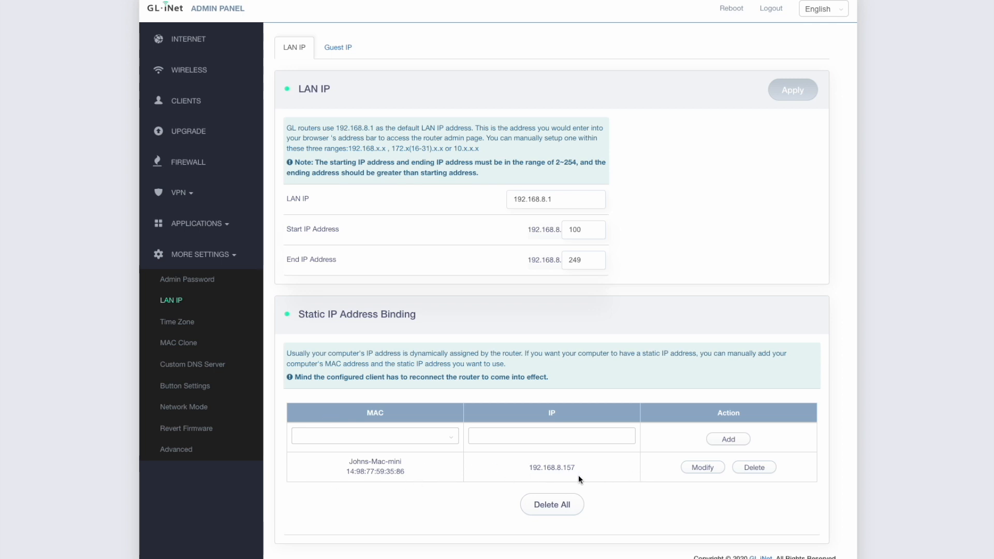
pyautogui.moveTo(562, 485)
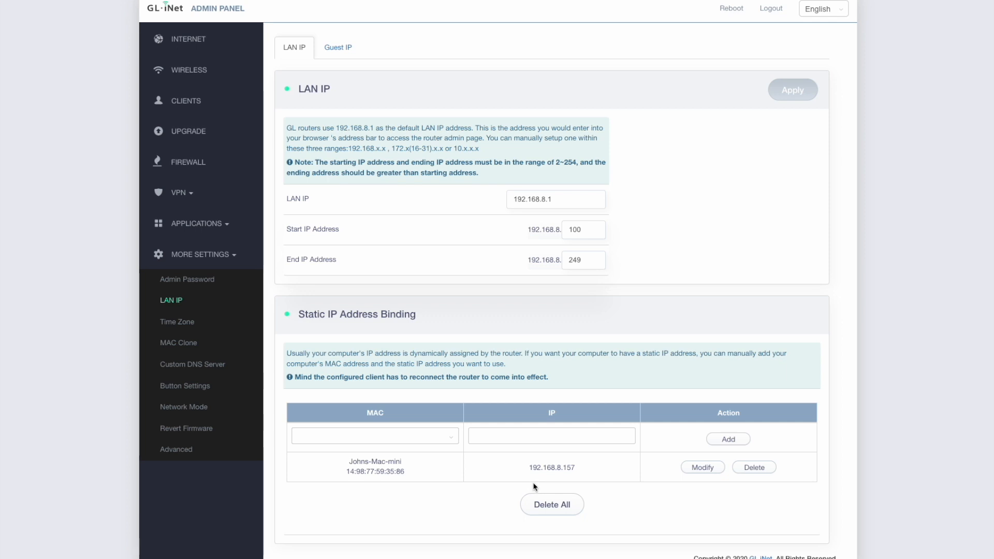
pyautogui.moveTo(540, 487)
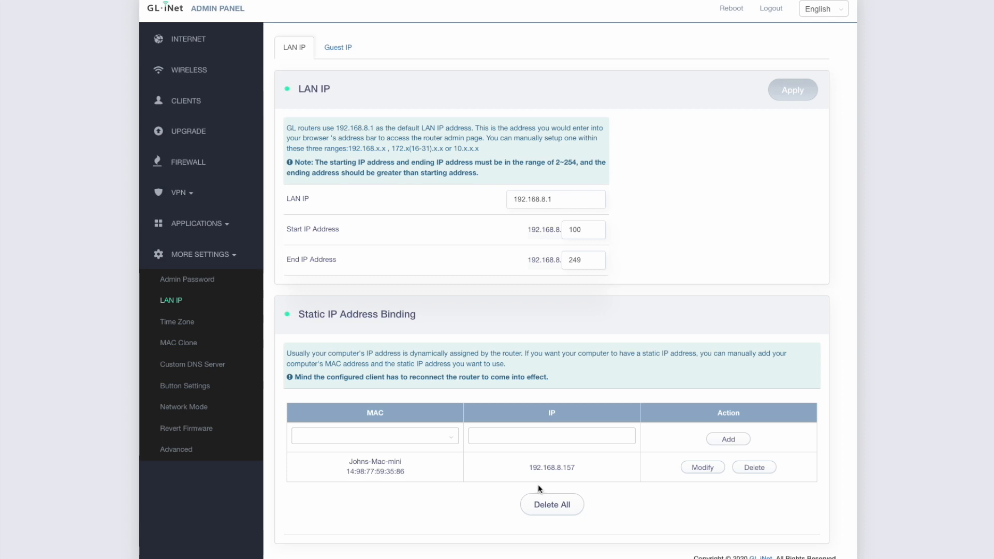
pyautogui.moveTo(259, 266)
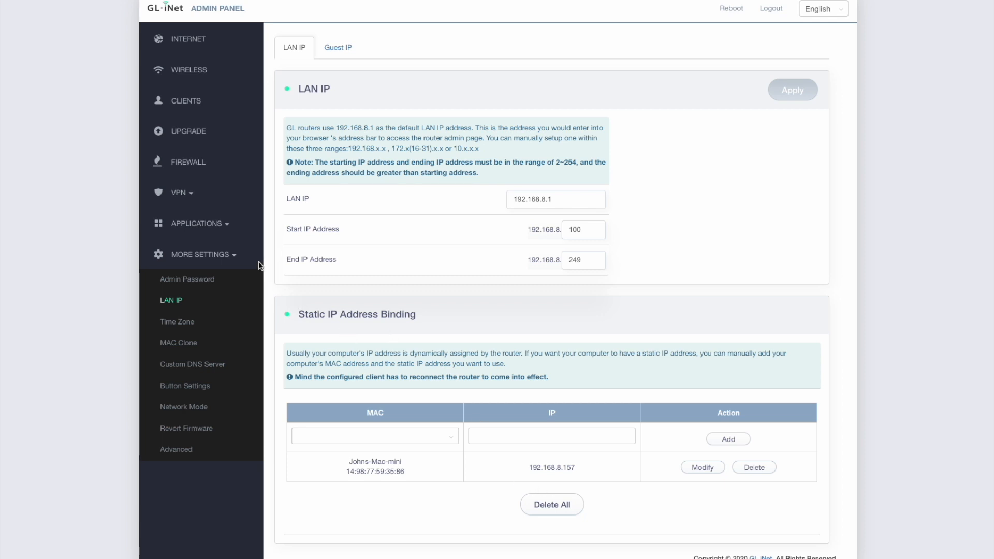
pyautogui.moveTo(272, 276)
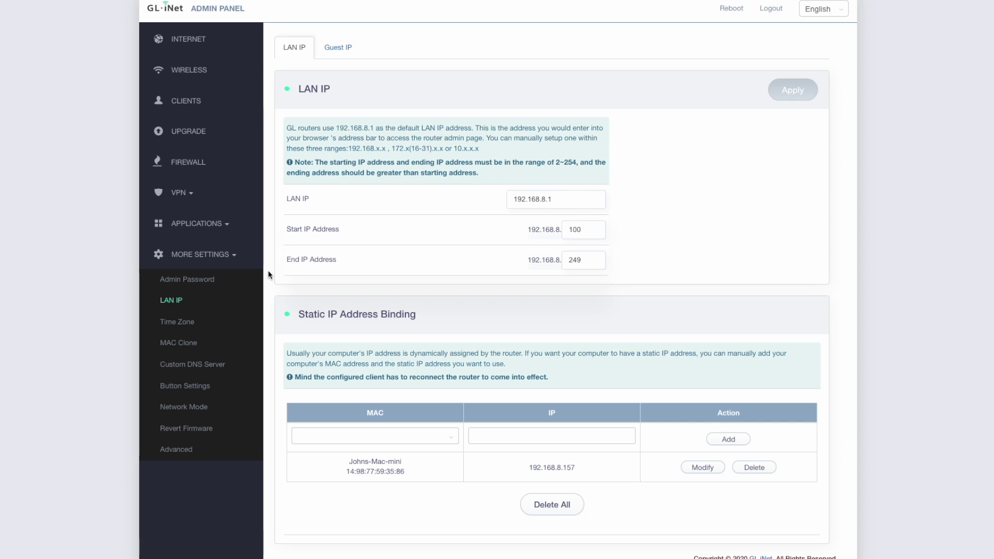
pyautogui.moveTo(240, 252)
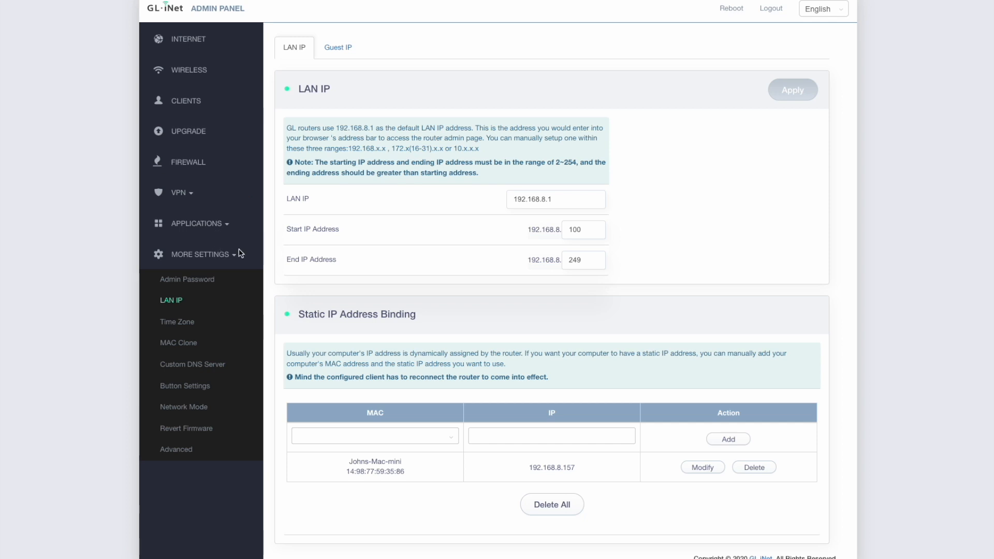
# Step: Go to the Firewall page's Port Forwards list, which has no rules yet
pyautogui.click(188, 162)
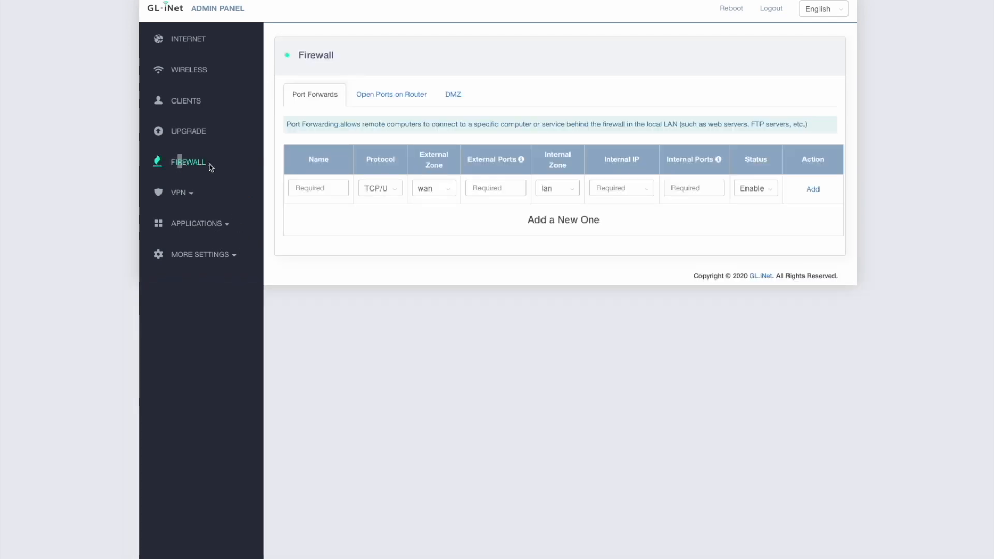
pyautogui.moveTo(185, 164)
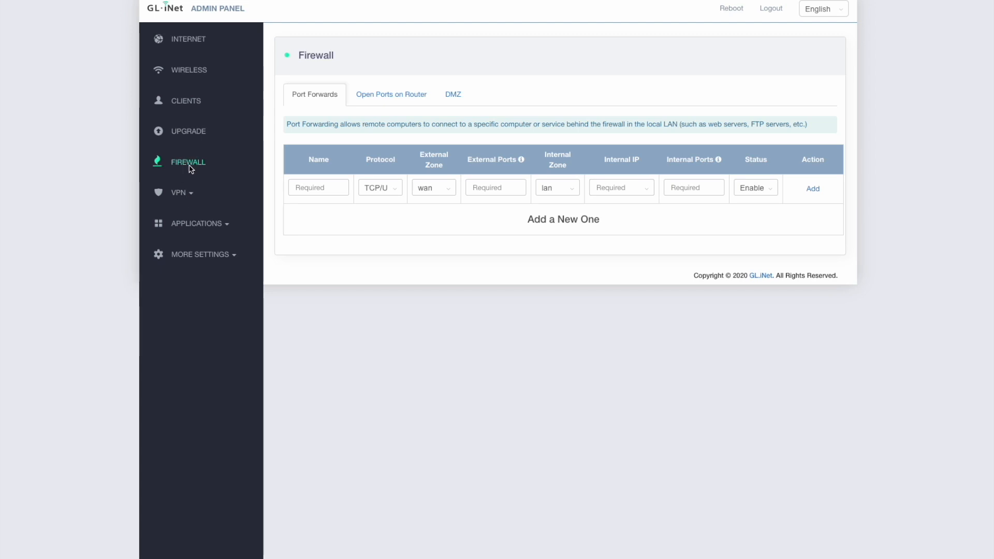
pyautogui.moveTo(293, 129)
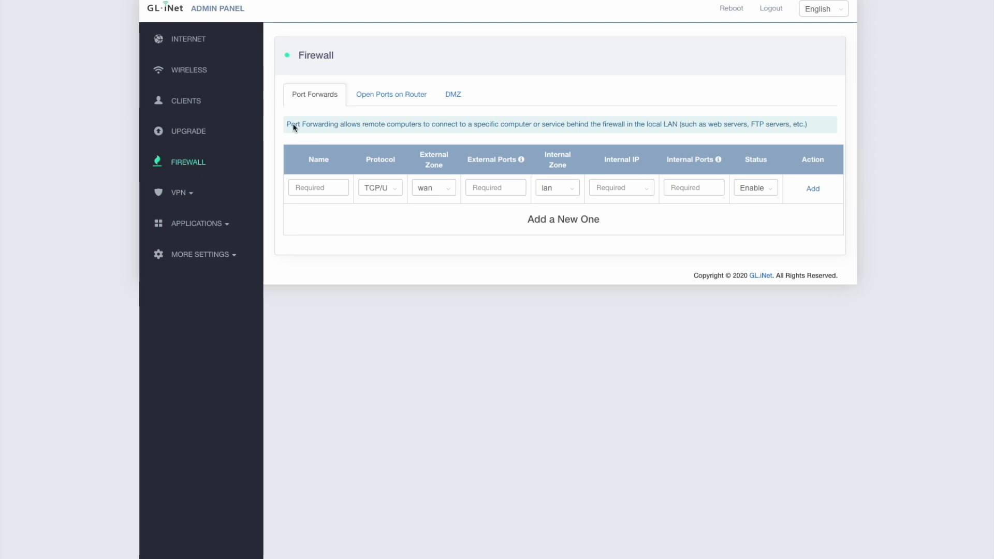
pyautogui.moveTo(307, 103)
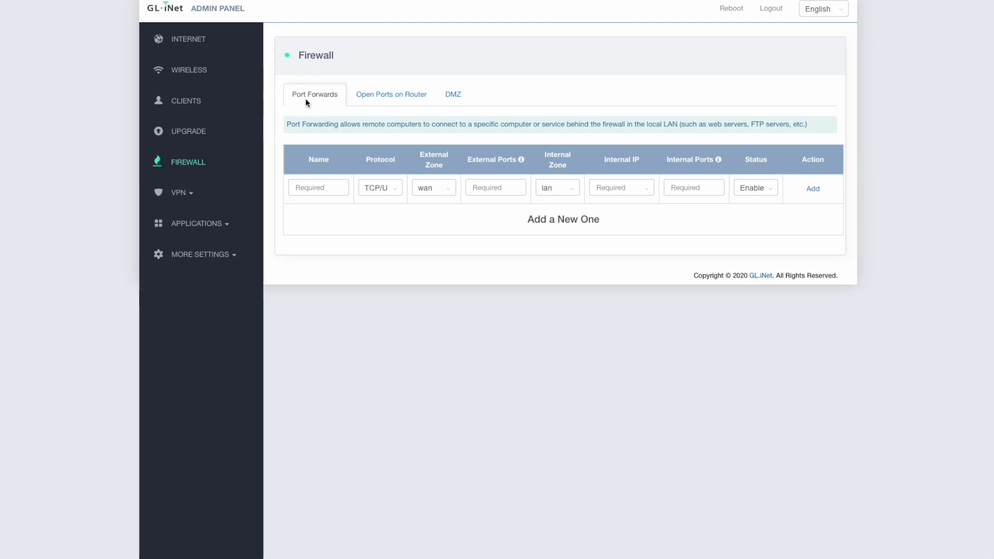
pyautogui.moveTo(392, 104)
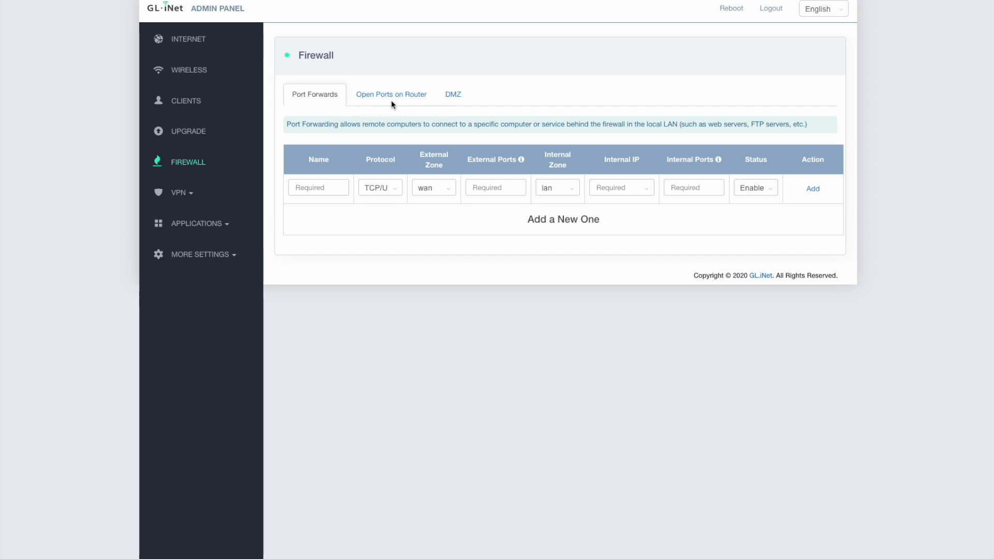
pyautogui.moveTo(480, 92)
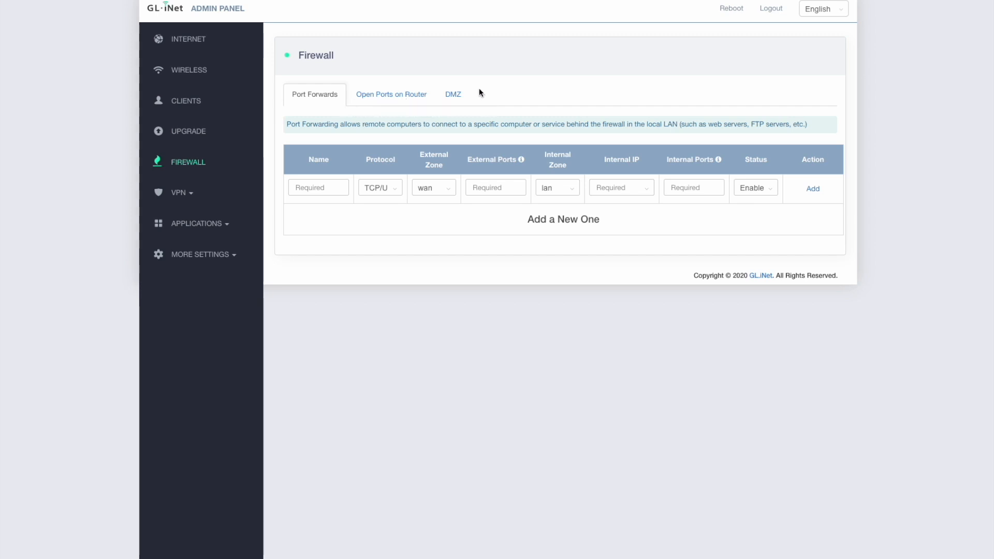
pyautogui.moveTo(458, 97)
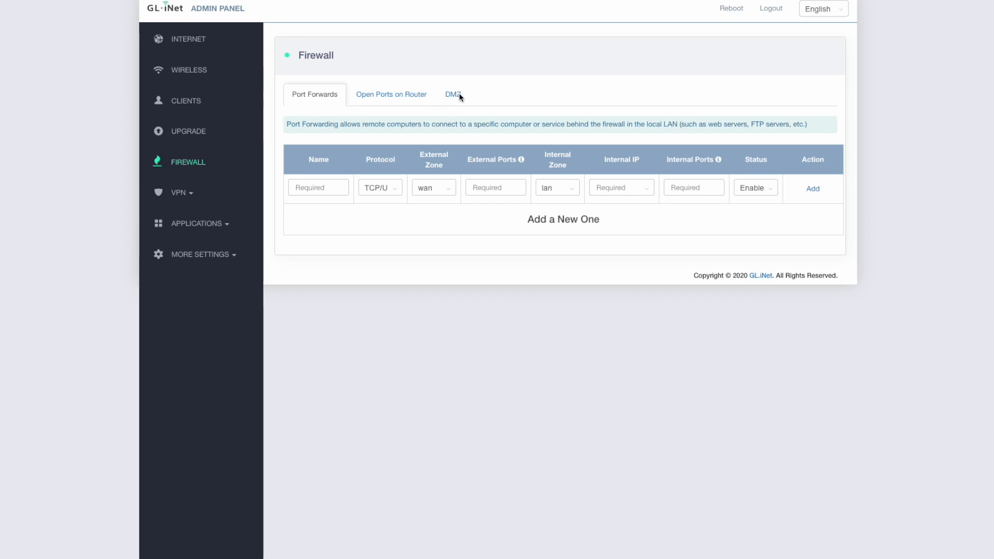
pyautogui.moveTo(468, 112)
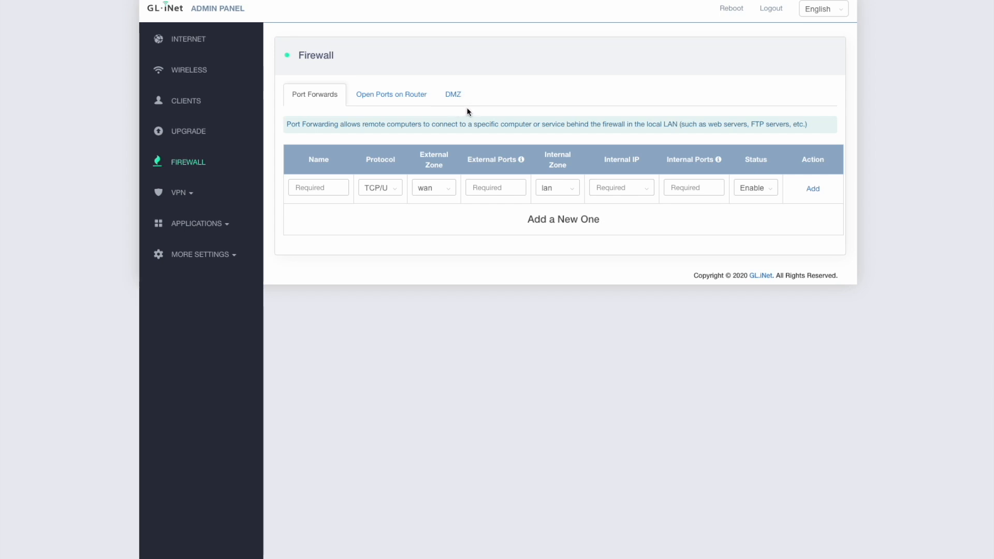
pyautogui.moveTo(327, 156)
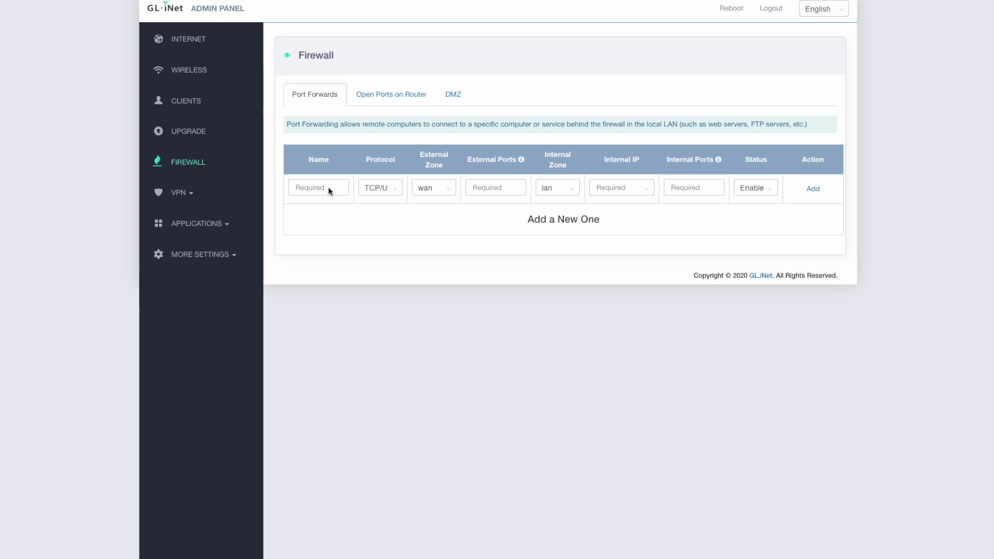
pyautogui.moveTo(660, 287)
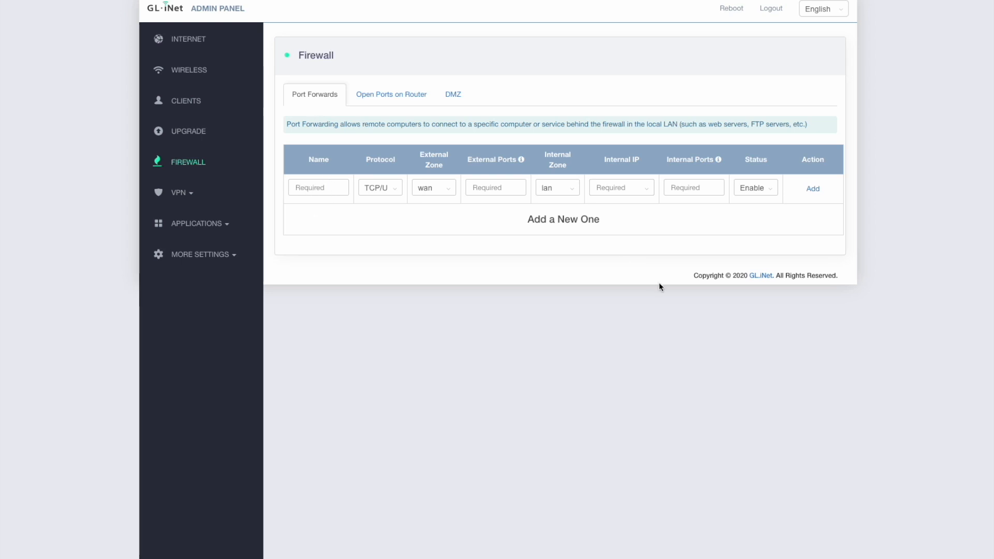
pyautogui.moveTo(665, 289)
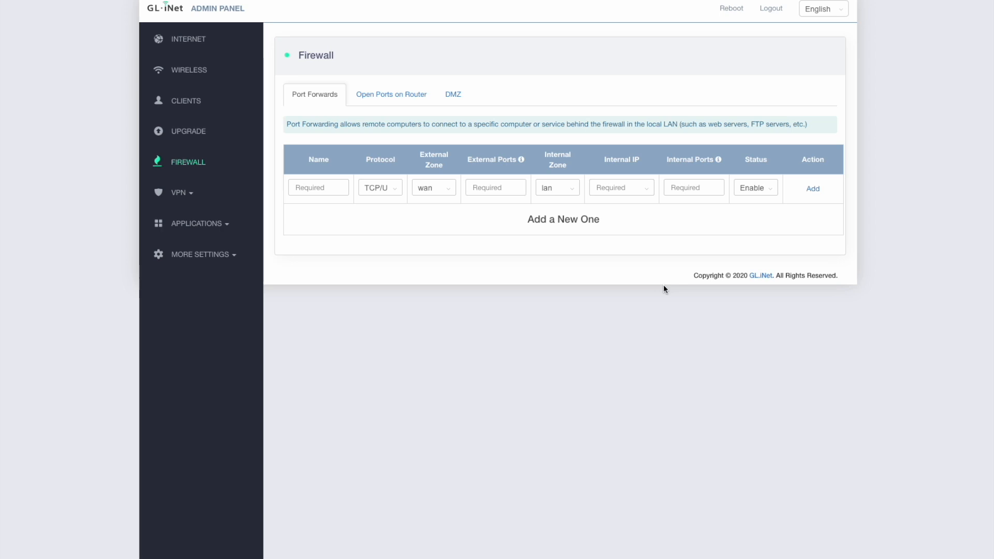
pyautogui.moveTo(429, 261)
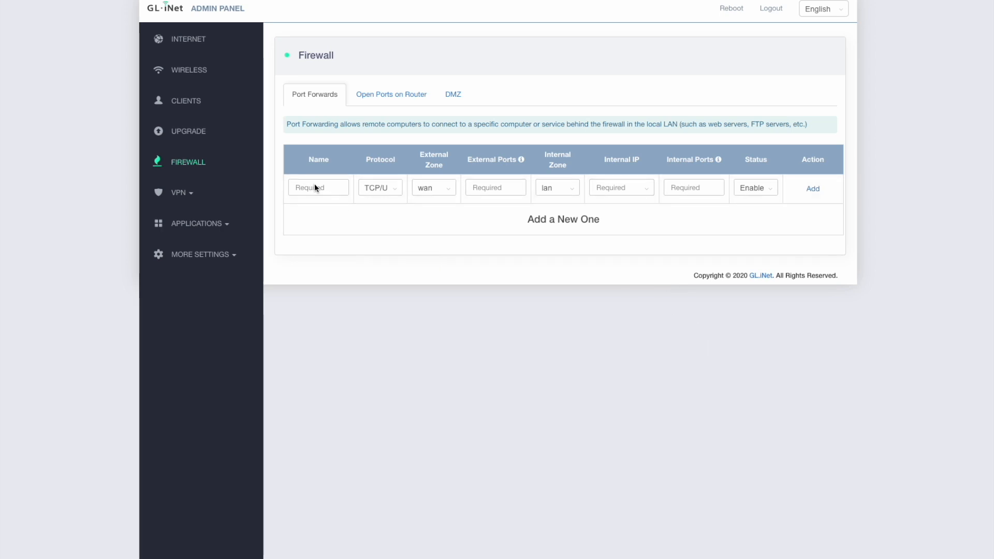
# Step: Name the new rule Helium, briefly trying TCP before keeping protocol TCP/UDP
pyautogui.write('H')
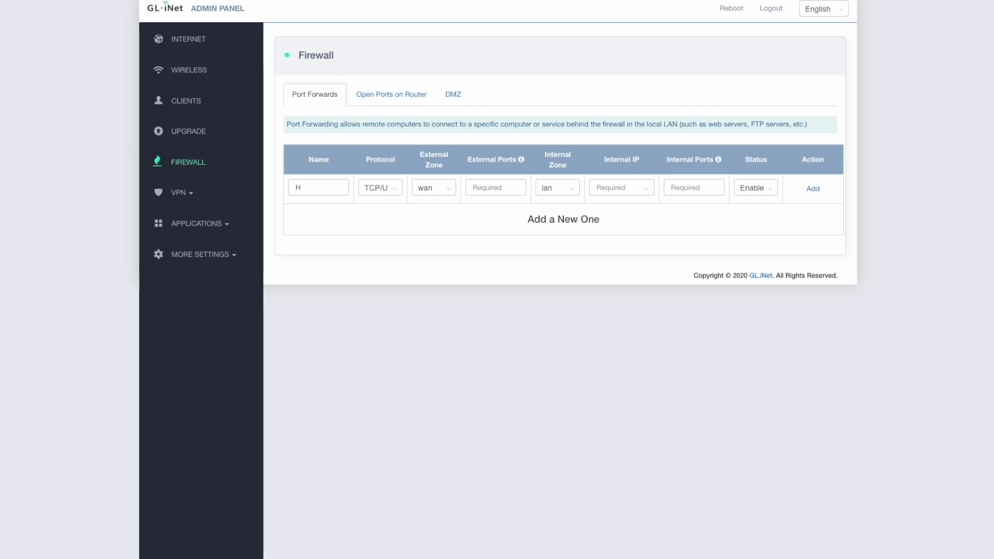
pyautogui.write('elium')
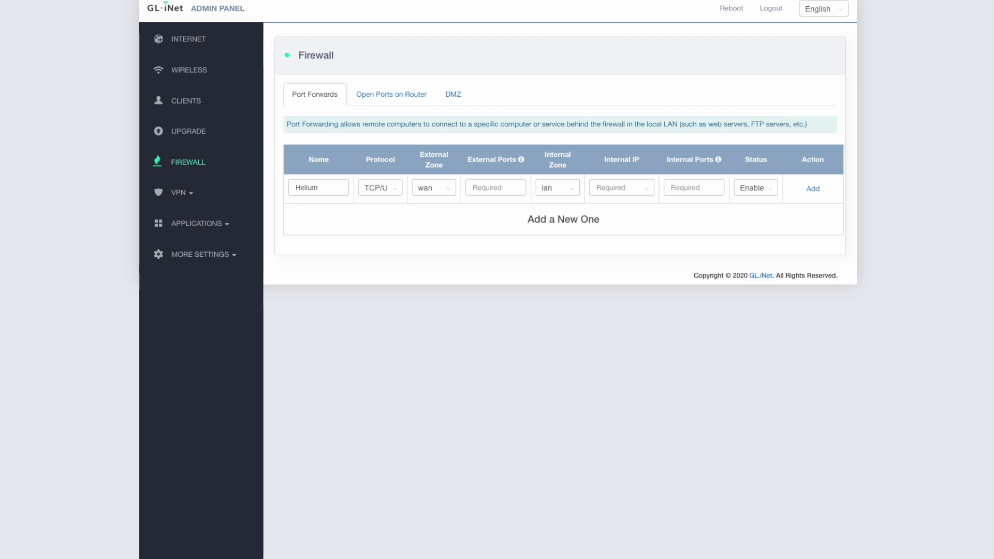
pyautogui.click(380, 187)
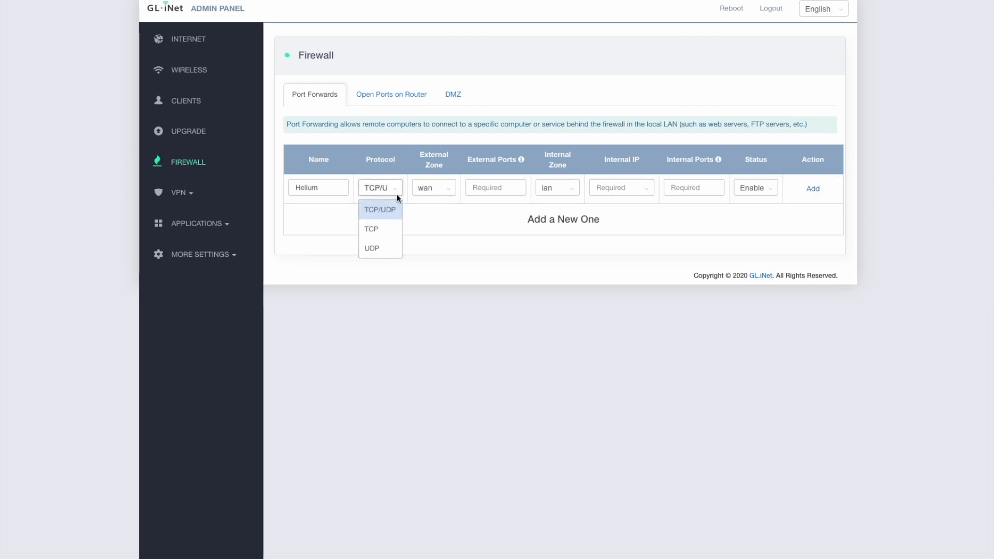
pyautogui.moveTo(395, 249)
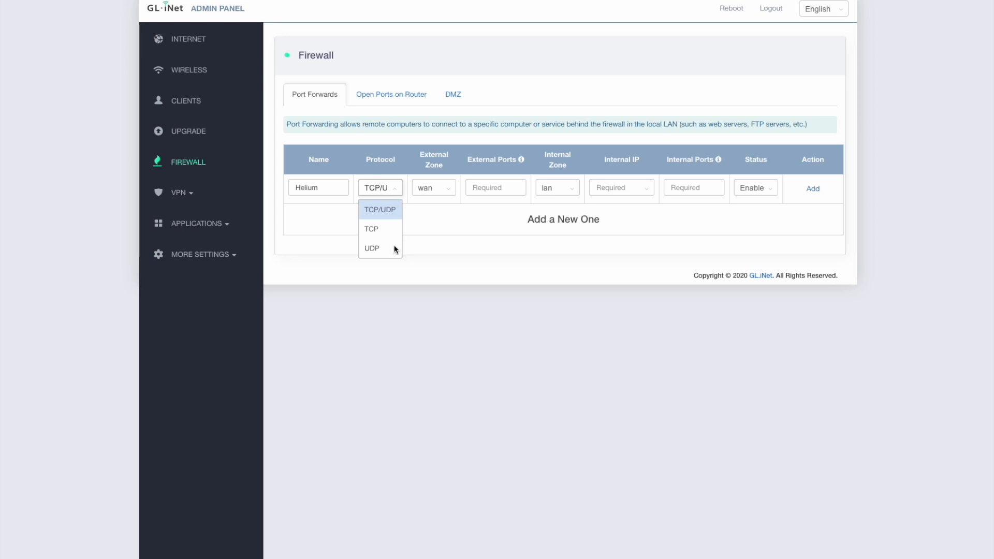
pyautogui.moveTo(383, 242)
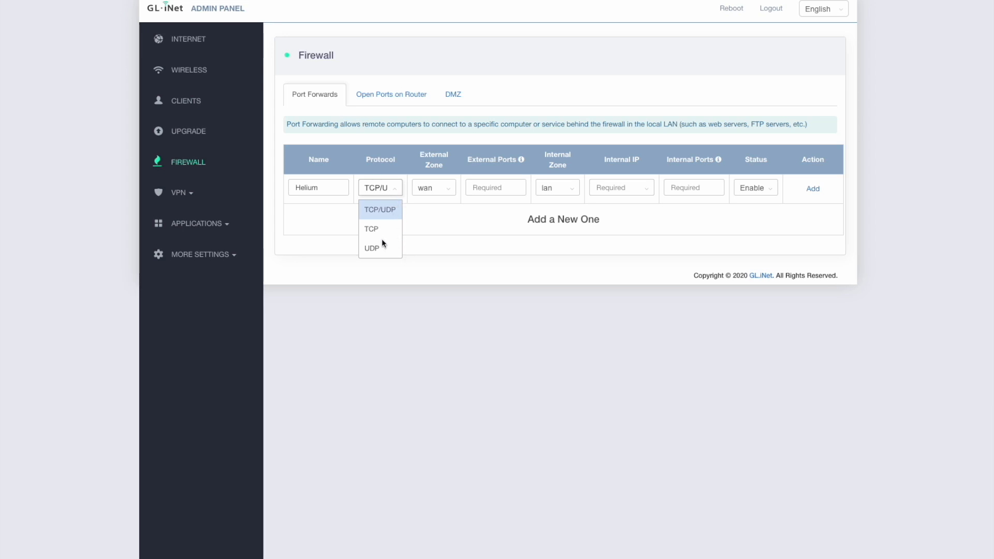
pyautogui.moveTo(380, 237)
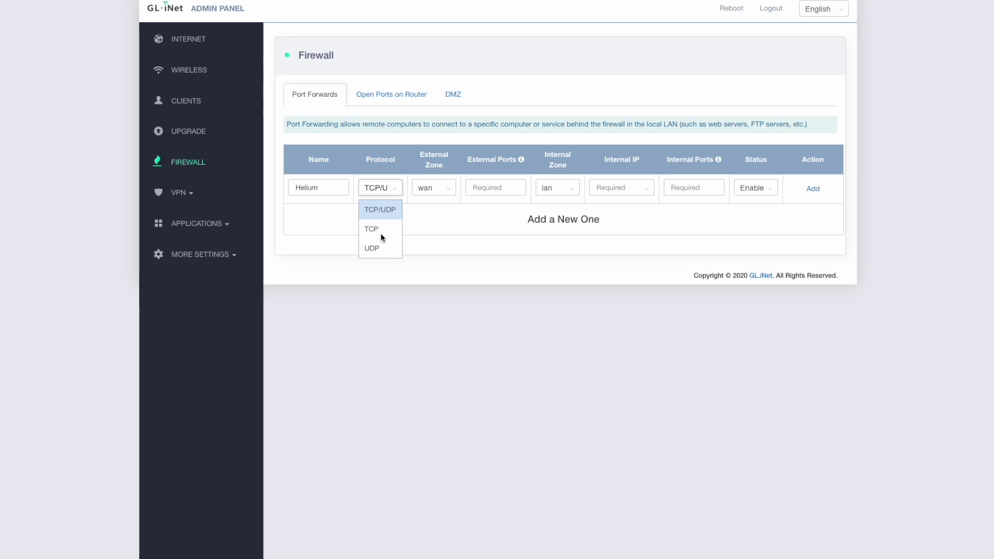
pyautogui.click(372, 229)
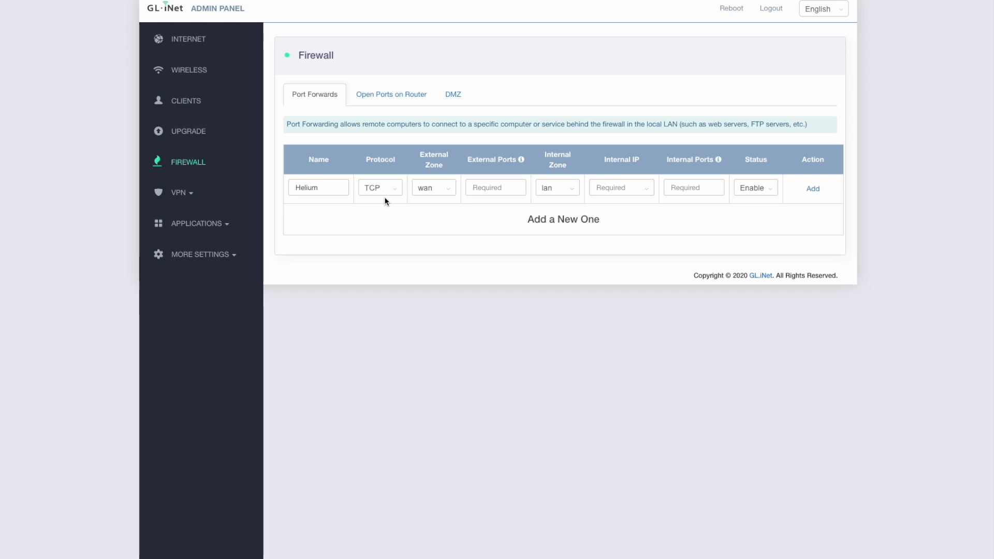
pyautogui.click(381, 188)
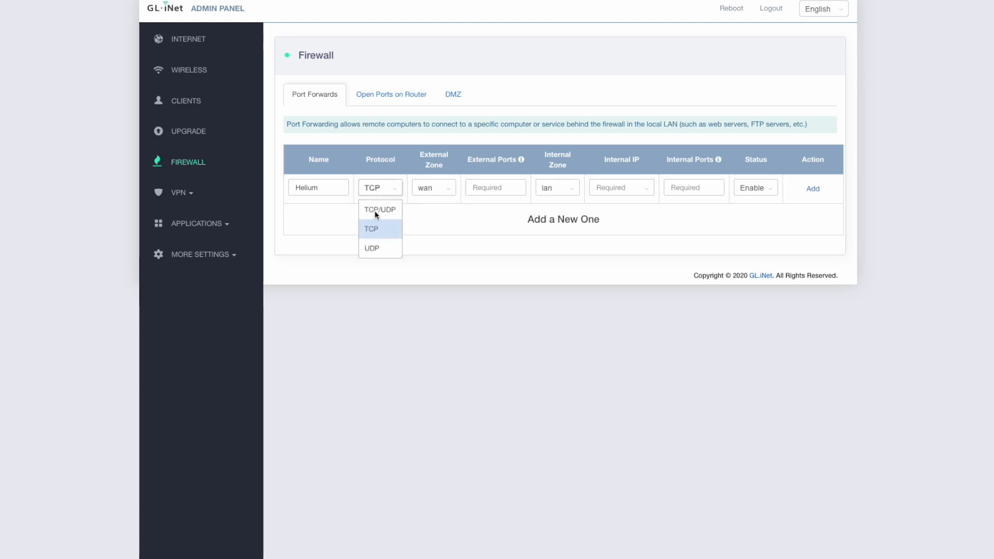
pyautogui.click(380, 210)
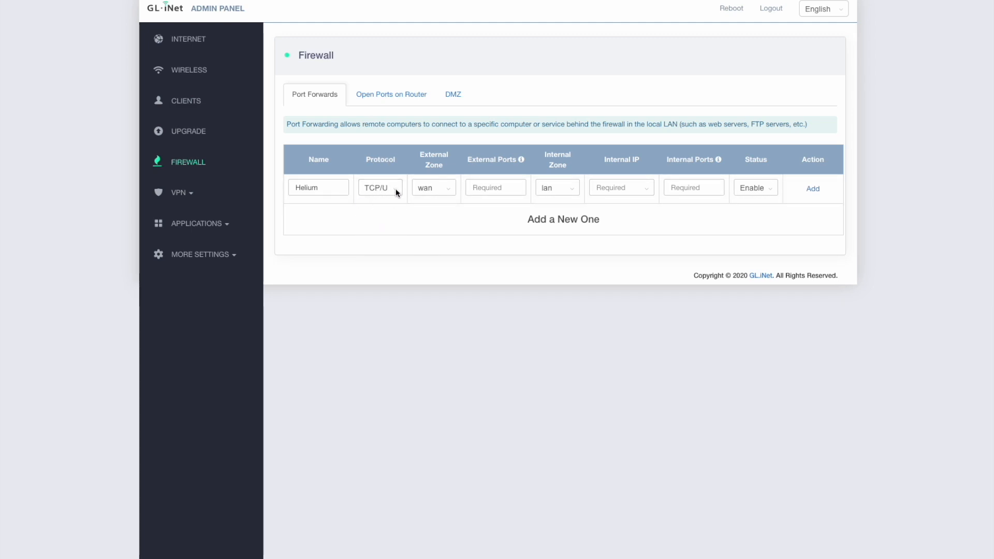
pyautogui.click(380, 187)
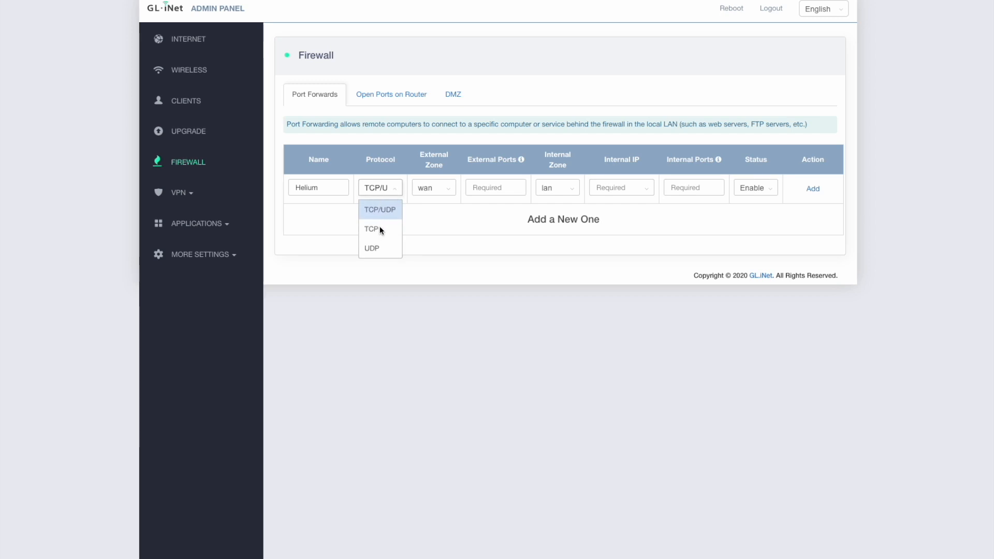
pyautogui.moveTo(375, 232)
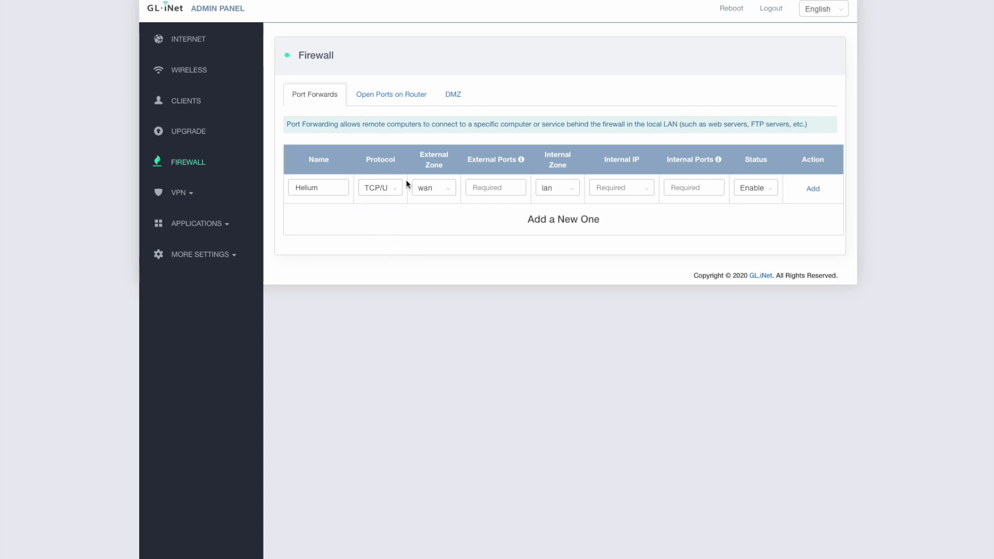
pyautogui.moveTo(441, 161)
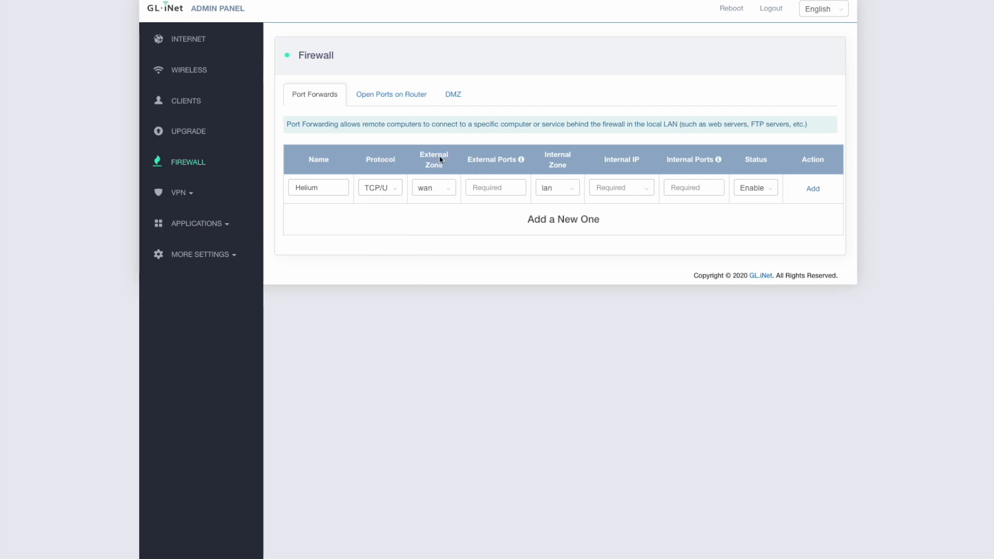
pyautogui.moveTo(448, 182)
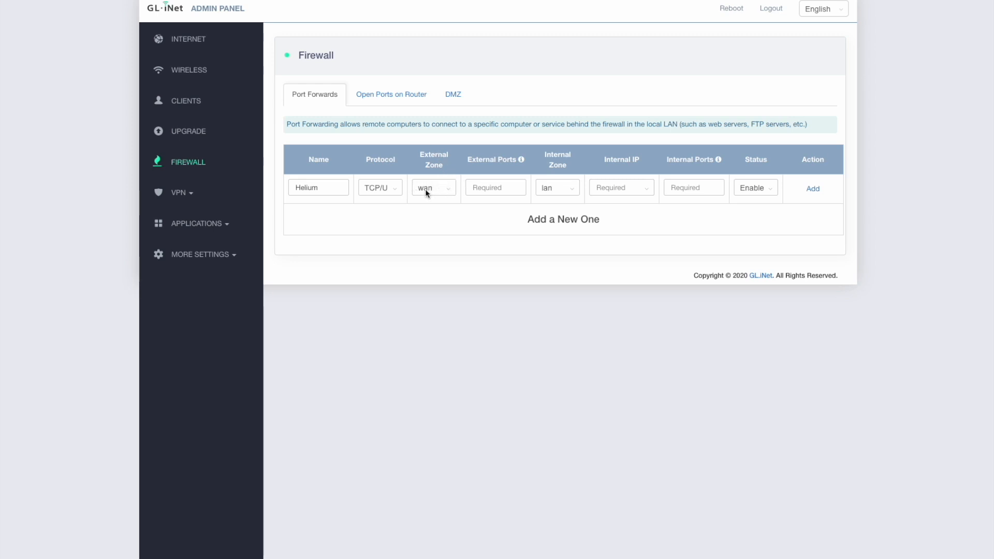
pyautogui.moveTo(439, 189)
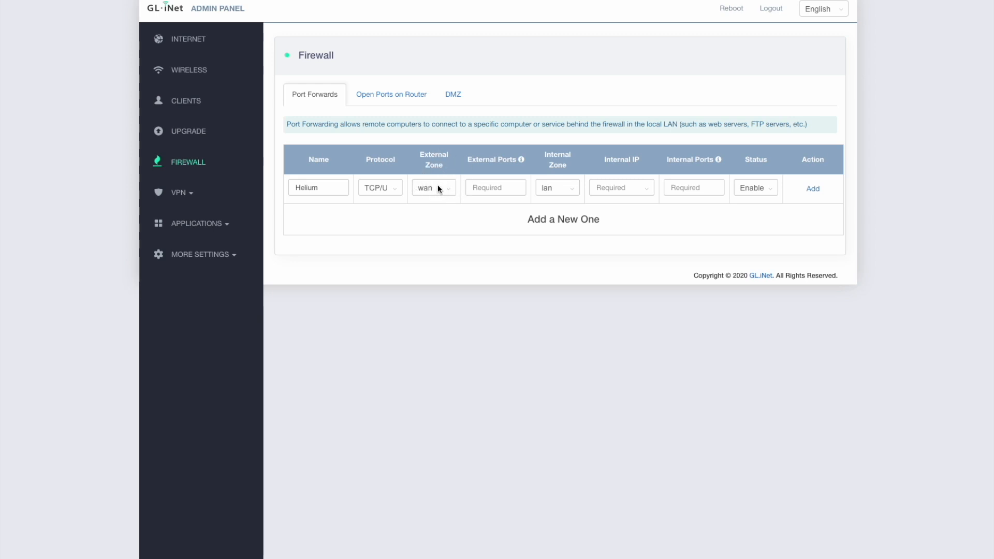
pyautogui.moveTo(430, 190)
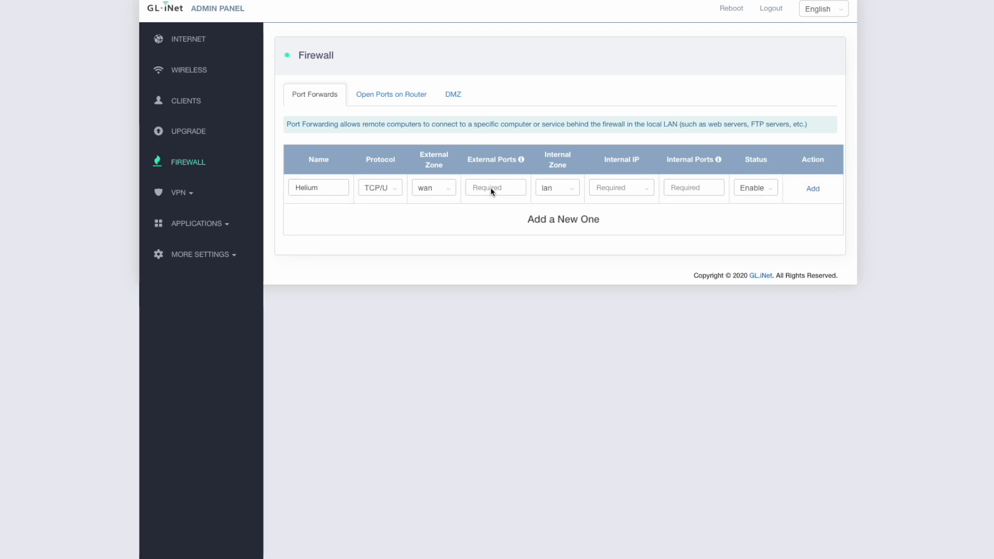
# Step: Enter 44158 as the Helium rule's external port
pyautogui.write('44158')
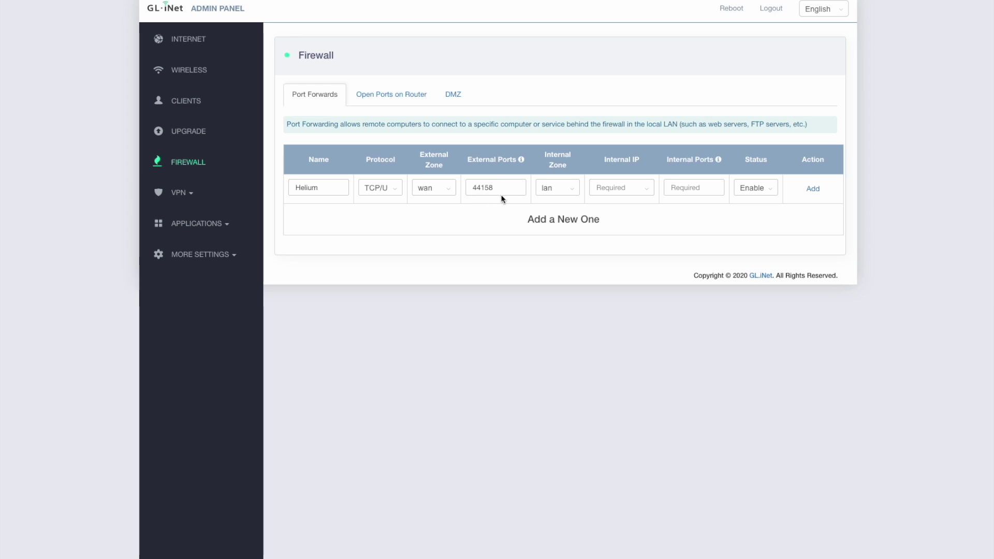
pyautogui.moveTo(505, 201)
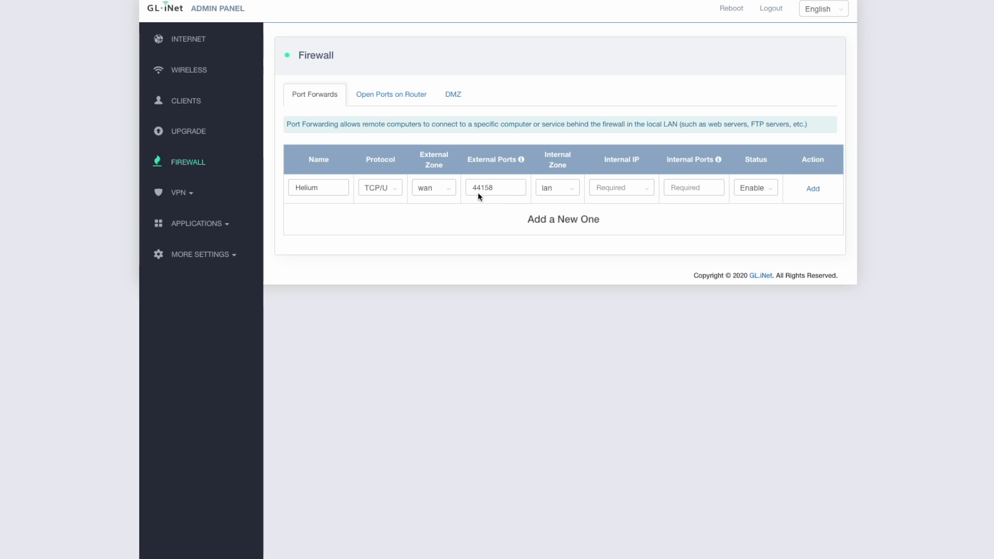
pyautogui.moveTo(510, 187)
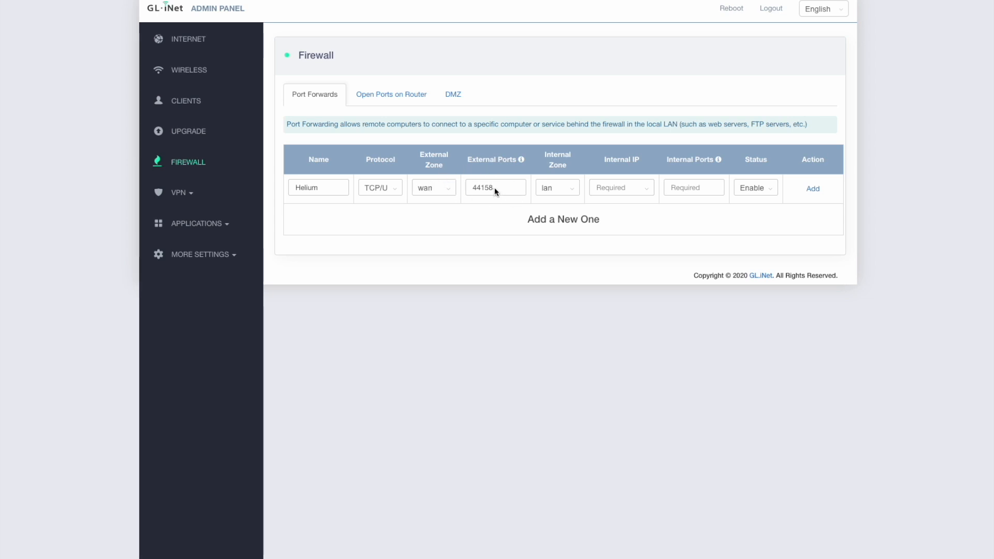
pyautogui.moveTo(562, 191)
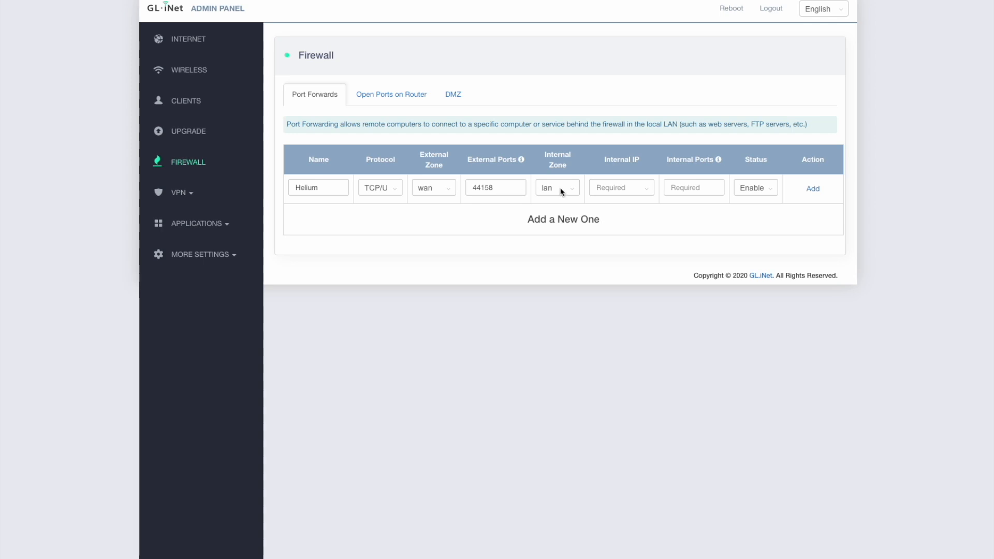
pyautogui.moveTo(554, 185)
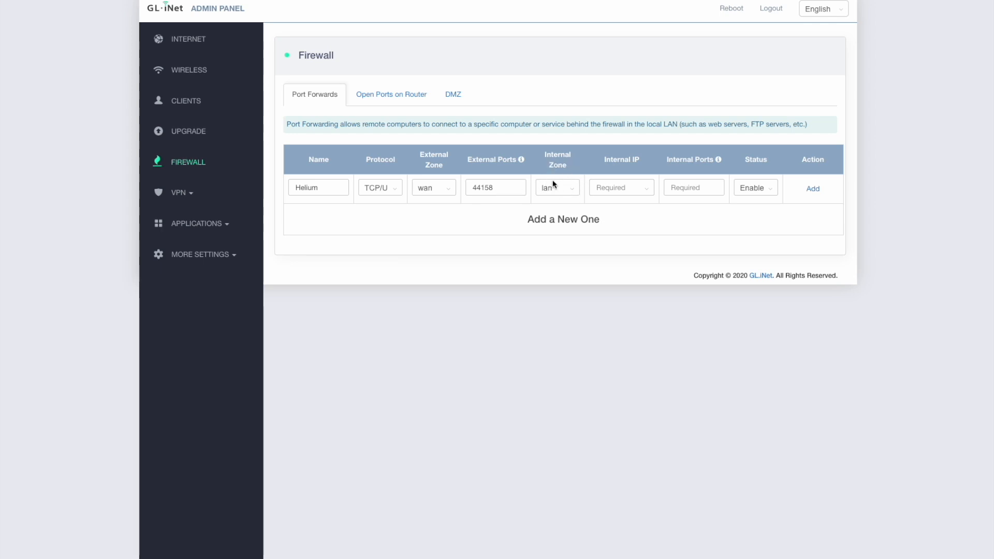
pyautogui.moveTo(562, 188)
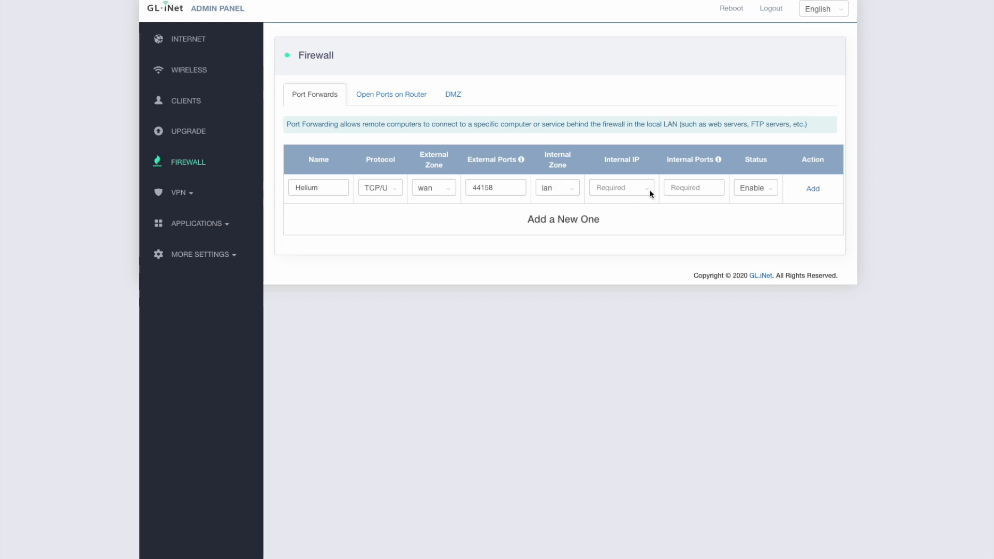
# Step: Choose 192.168.8.157 as the Helium rule's internal IP
pyautogui.click(622, 188)
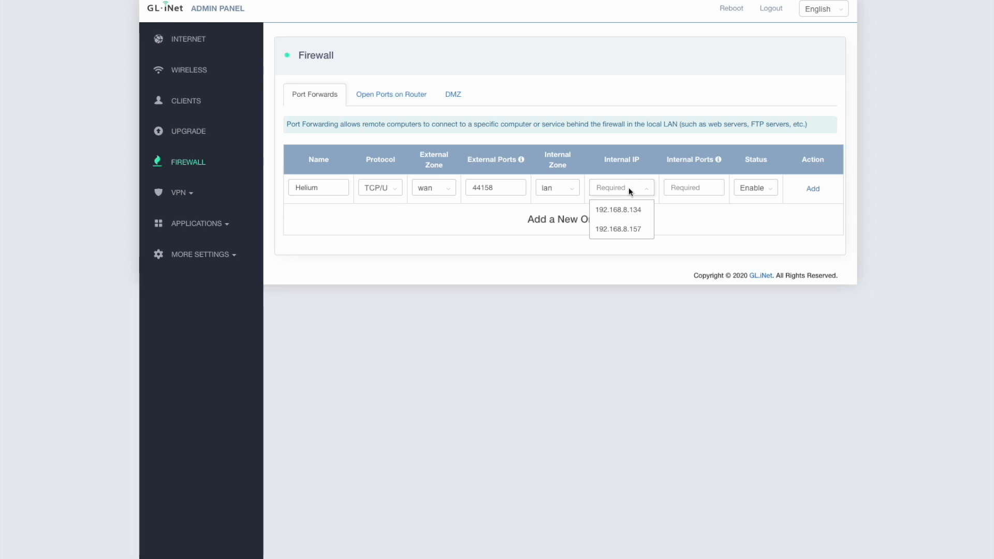
pyautogui.moveTo(621, 233)
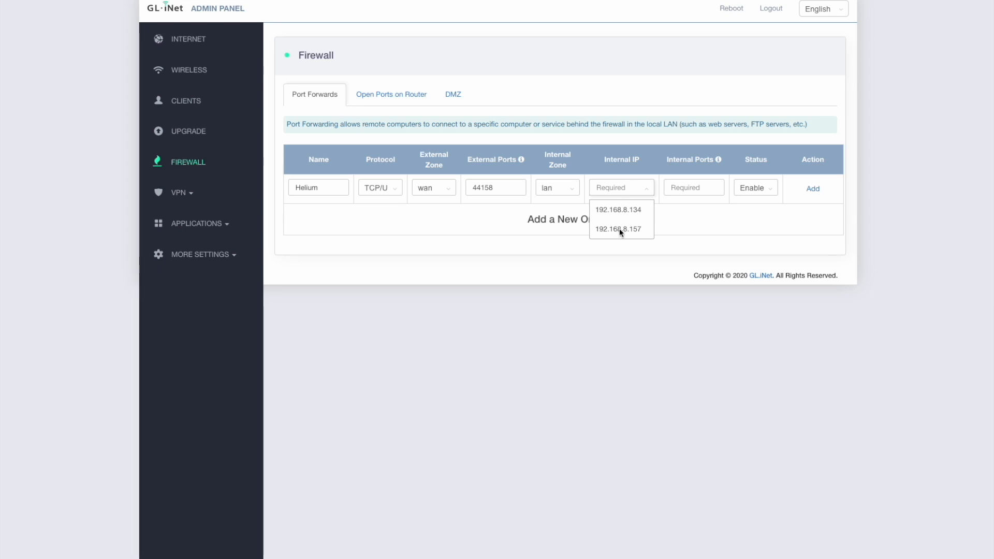
pyautogui.moveTo(626, 233)
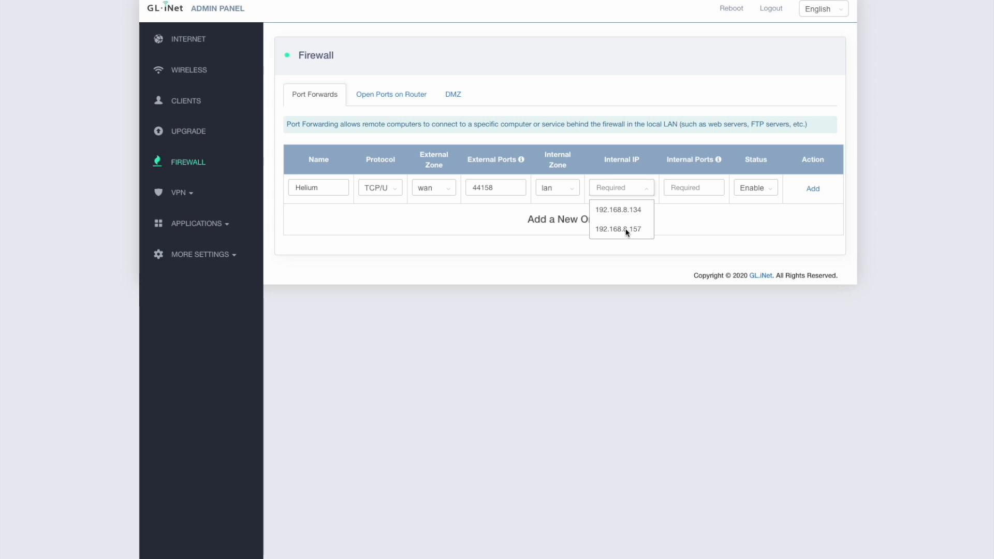
pyautogui.click(618, 229)
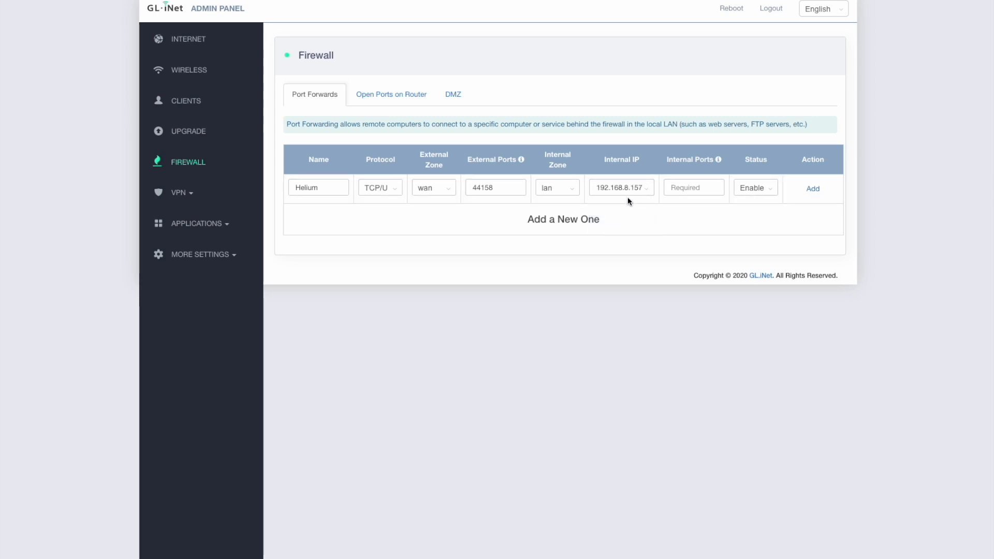
pyautogui.moveTo(640, 194)
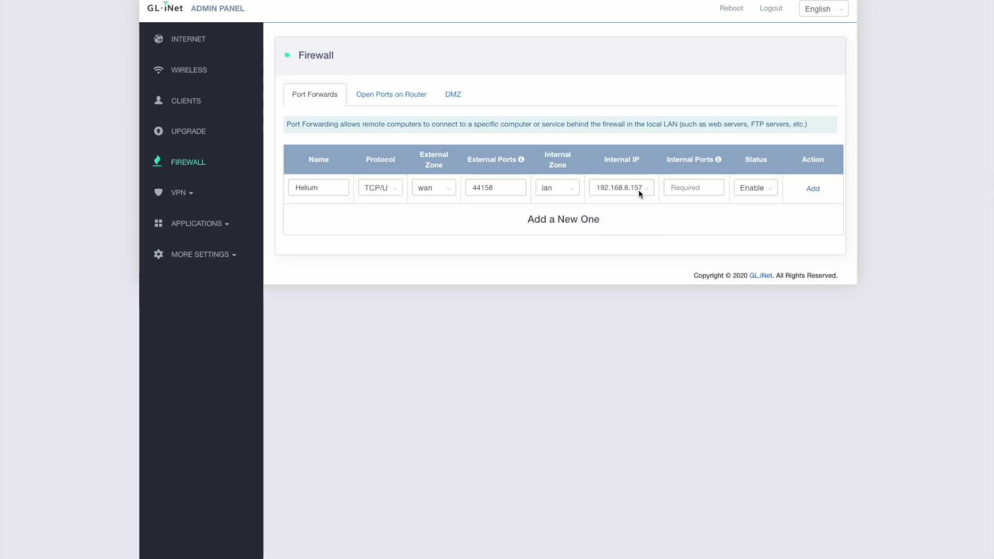
pyautogui.moveTo(645, 197)
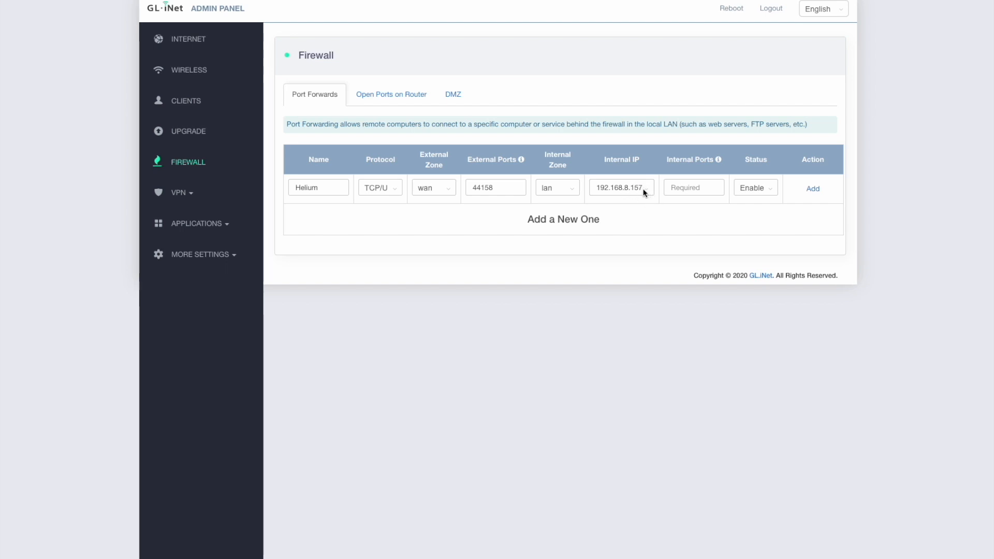
pyautogui.moveTo(634, 193)
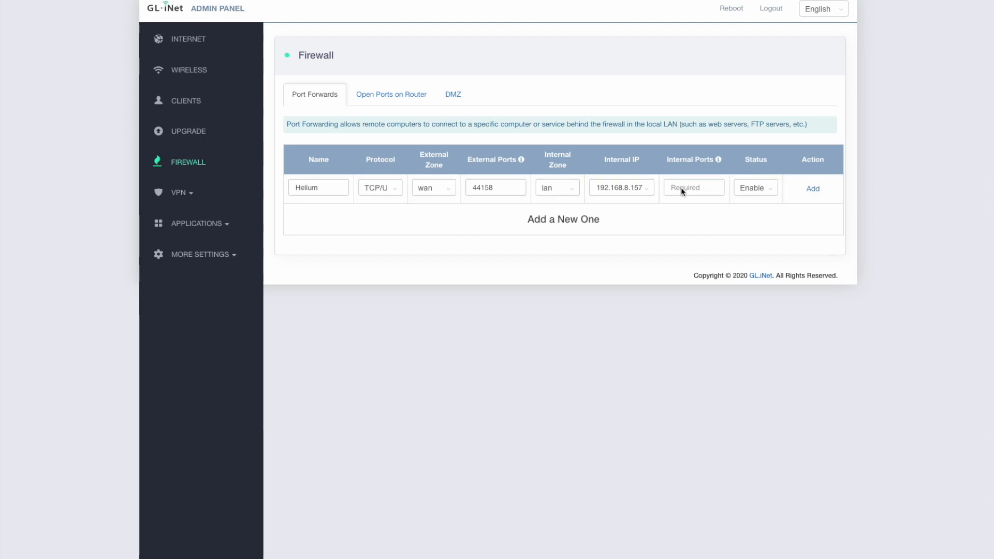
# Step: Enter 44158 as the Helium rule's internal port
pyautogui.write('44158')
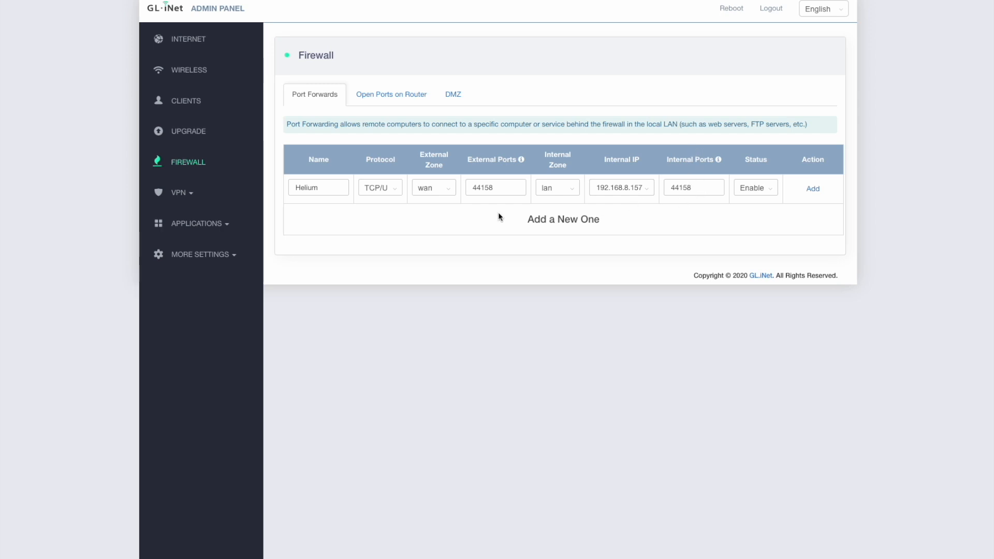
pyautogui.moveTo(490, 192)
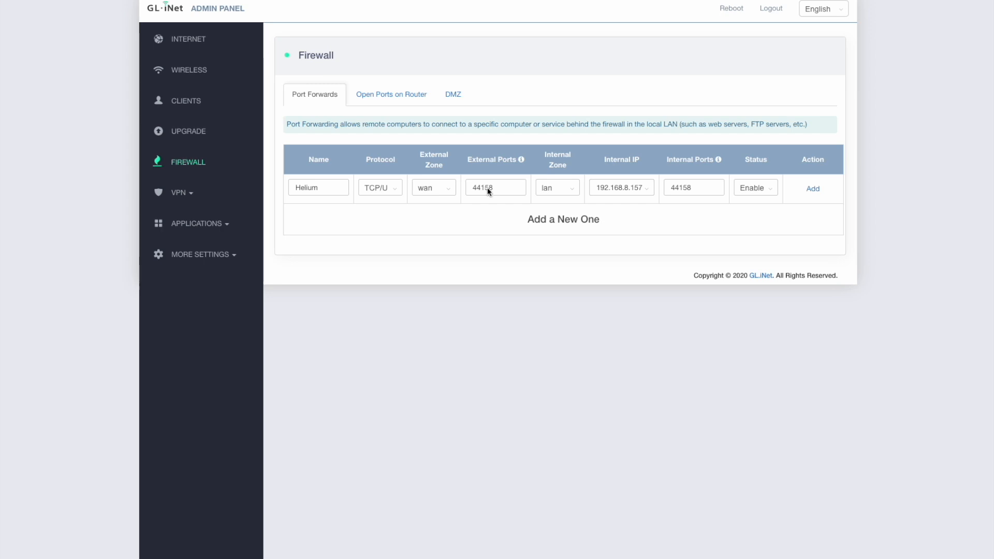
pyautogui.moveTo(501, 192)
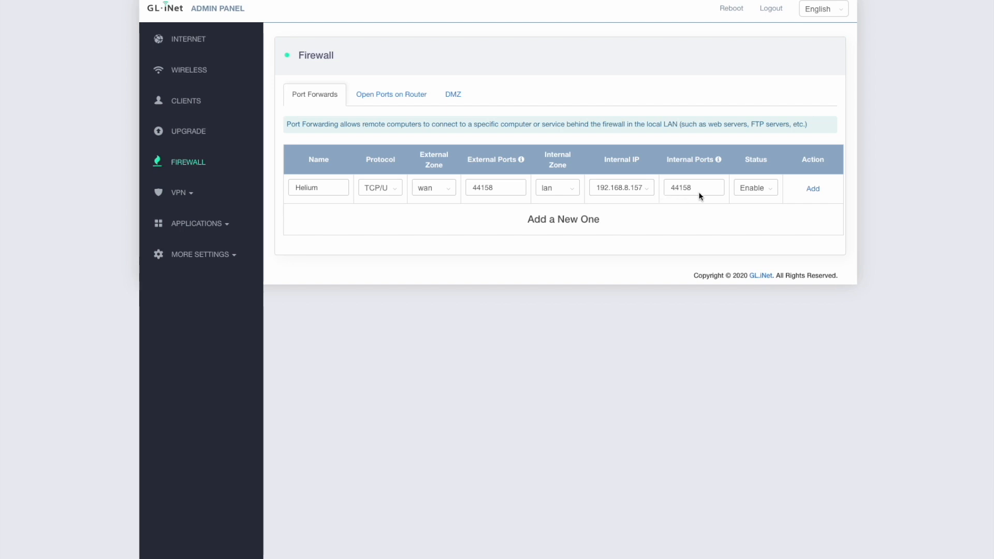
pyautogui.moveTo(705, 194)
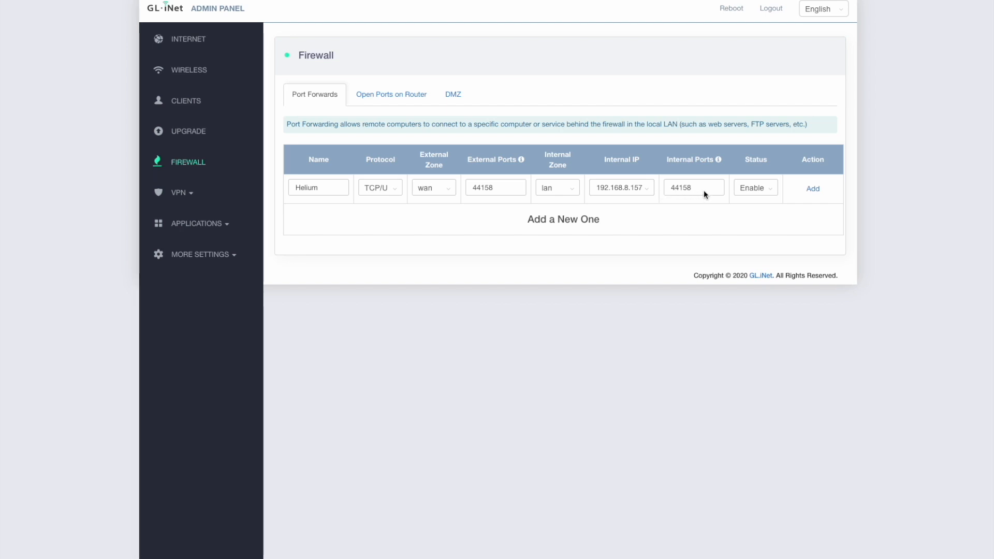
pyautogui.moveTo(314, 198)
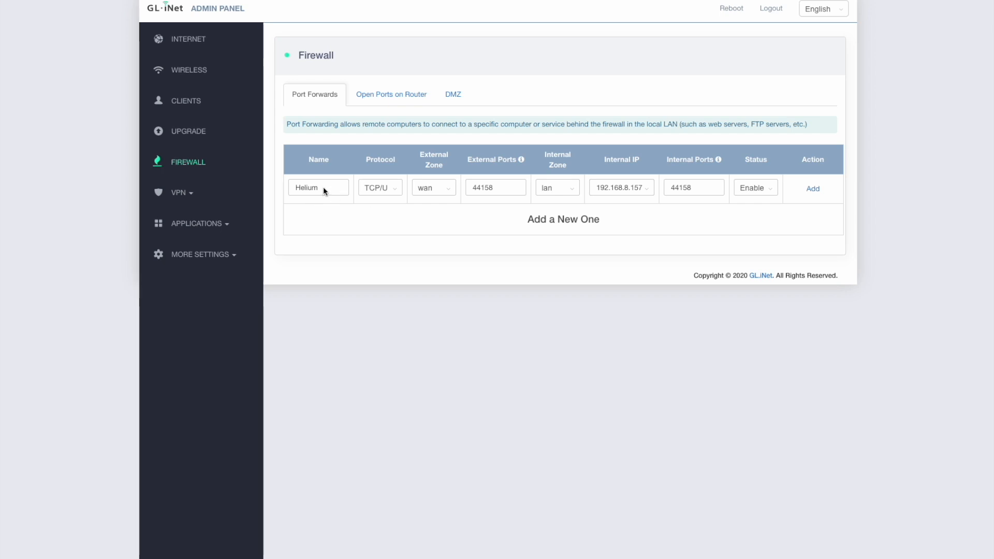
pyautogui.moveTo(396, 183)
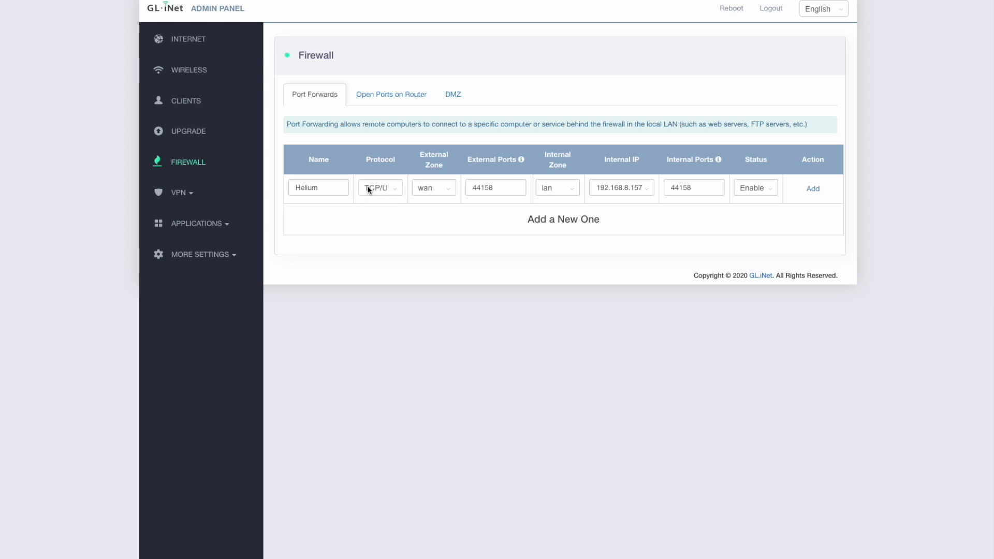
pyautogui.moveTo(391, 203)
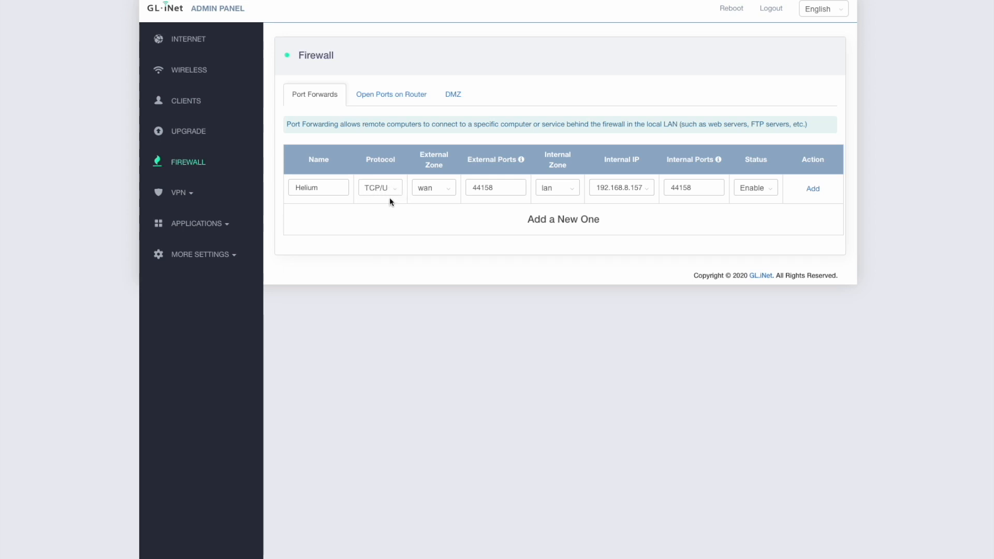
pyautogui.moveTo(425, 200)
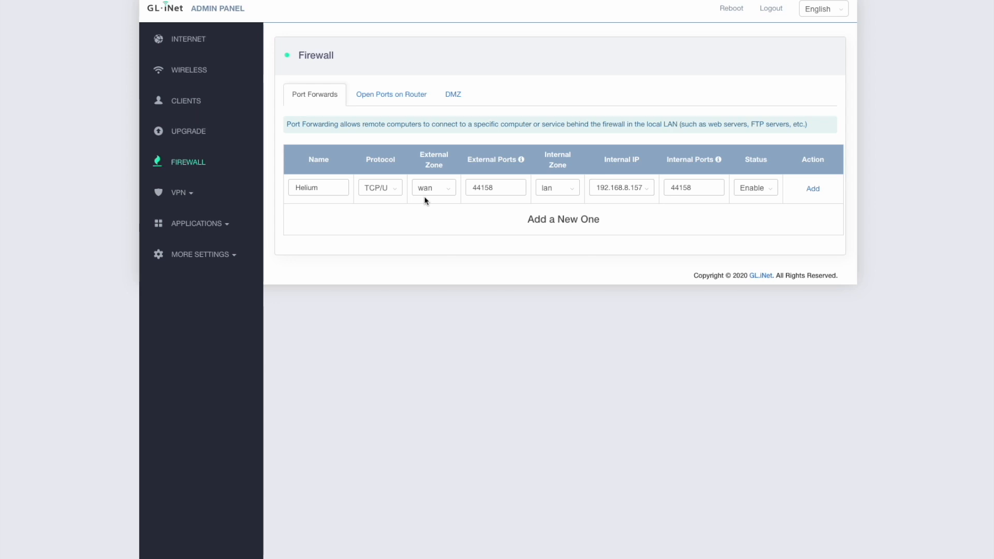
pyautogui.moveTo(453, 179)
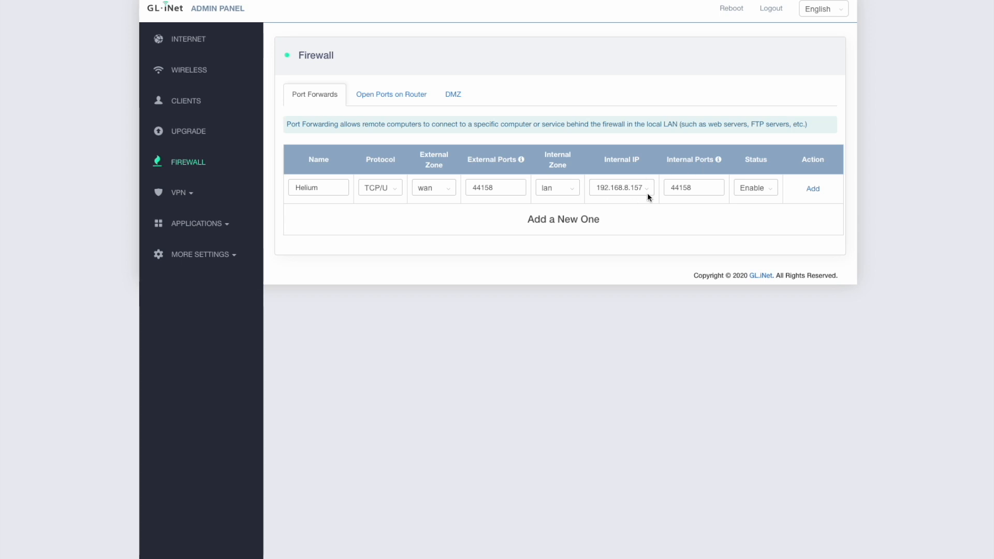
pyautogui.moveTo(626, 194)
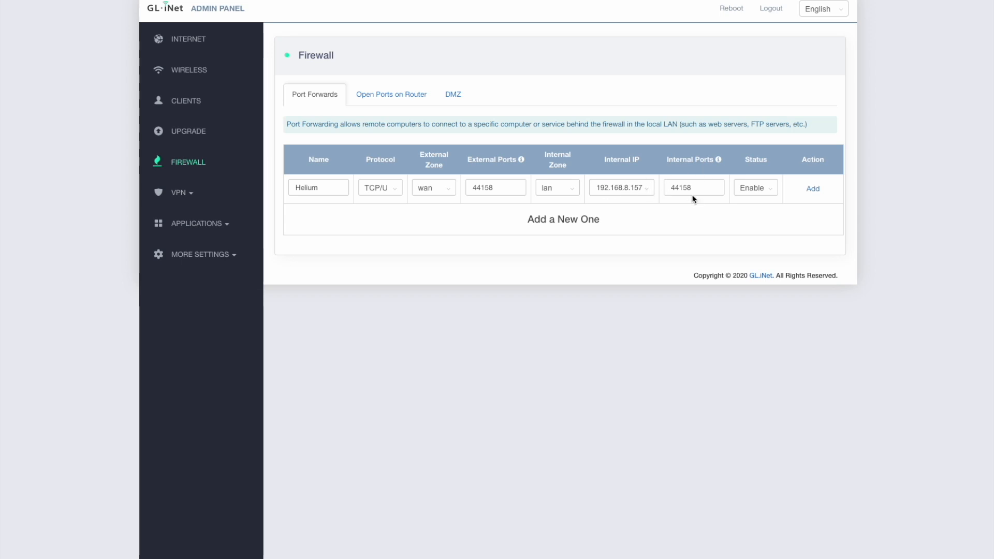
pyautogui.moveTo(621, 191)
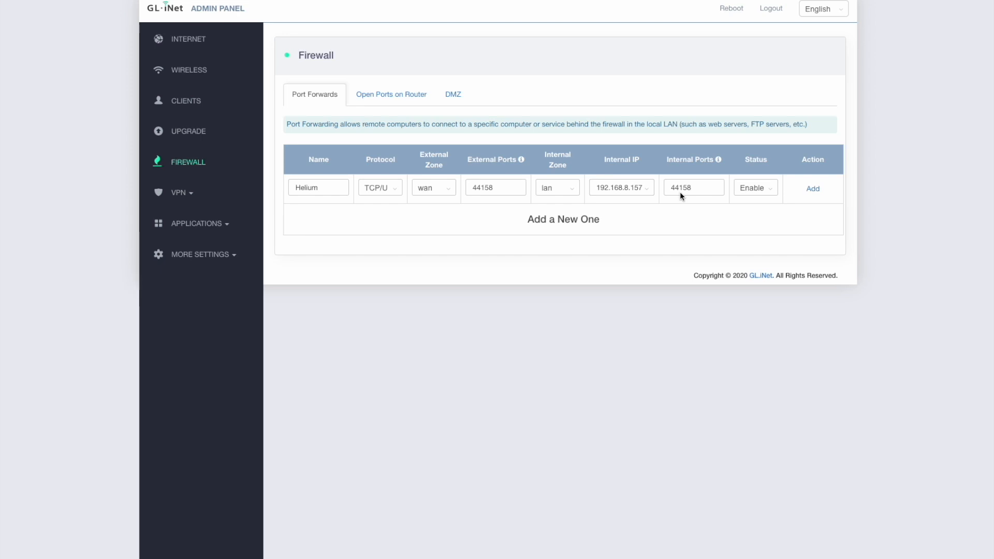
pyautogui.moveTo(735, 189)
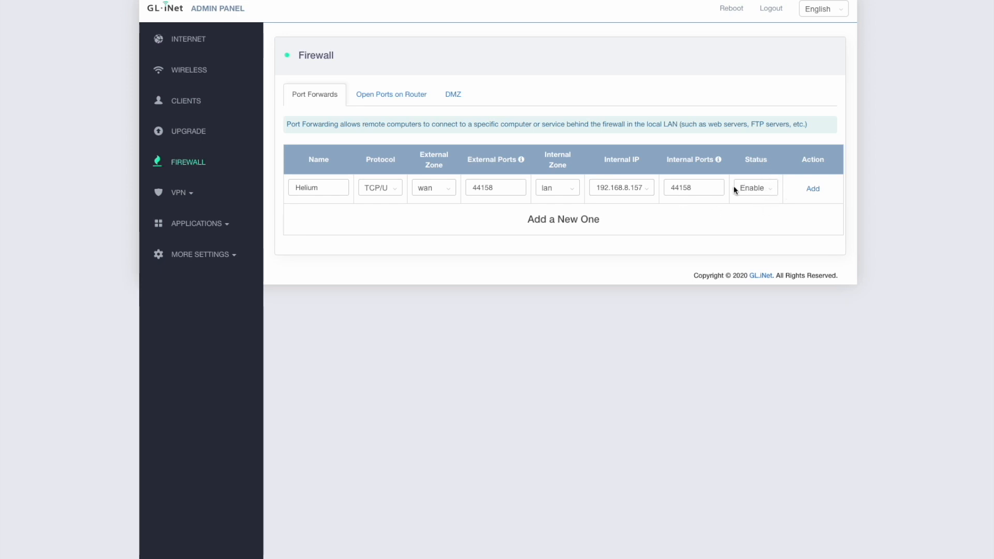
pyautogui.moveTo(754, 198)
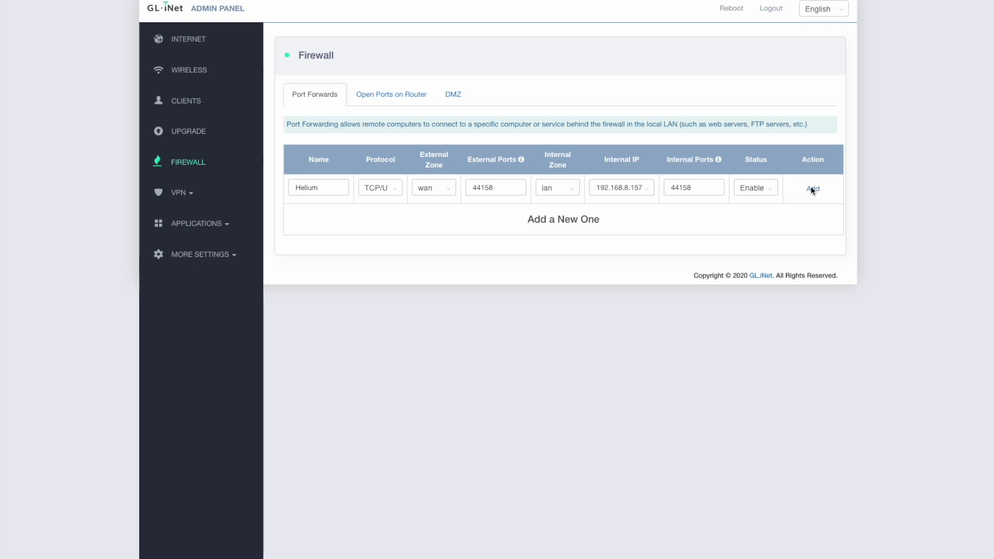
pyautogui.click(812, 189)
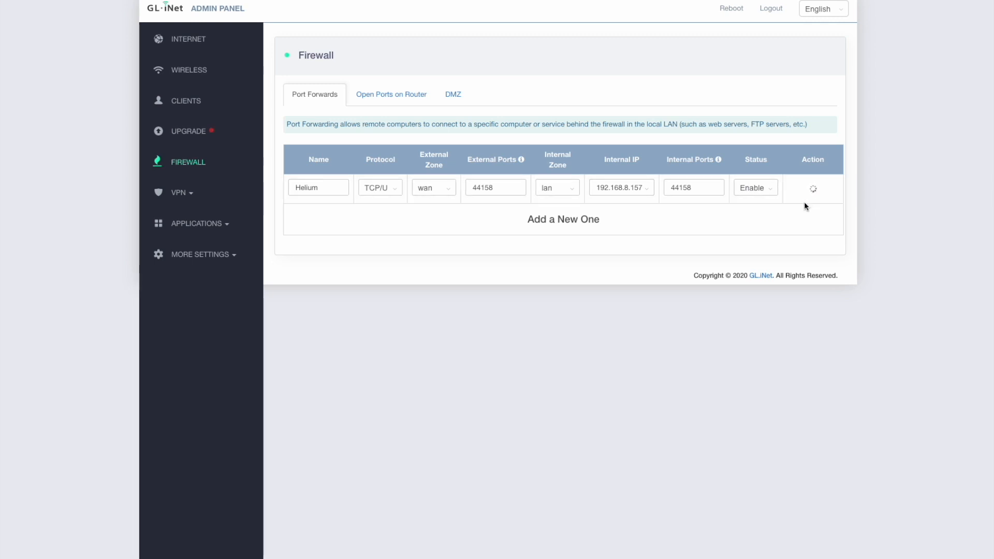
pyautogui.click(813, 188)
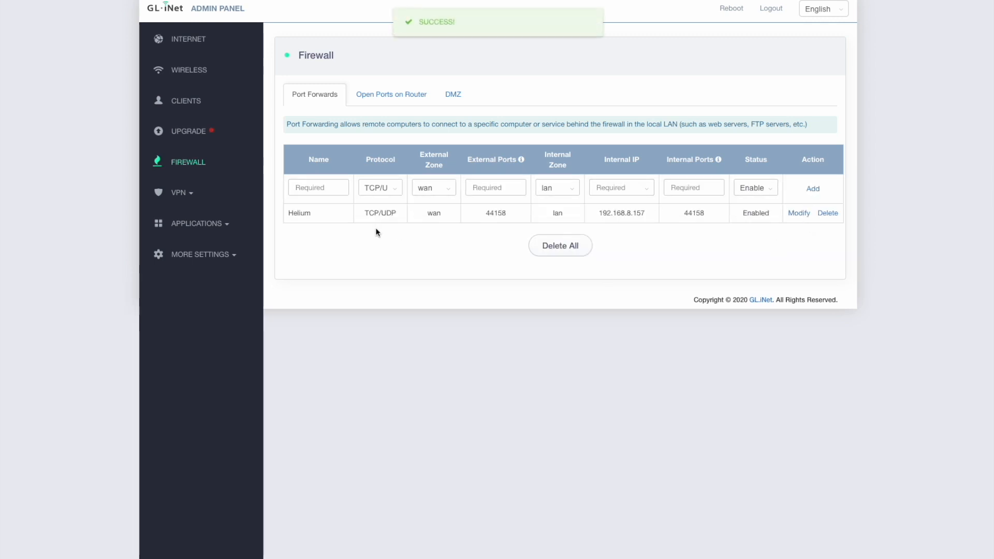
pyautogui.moveTo(400, 251)
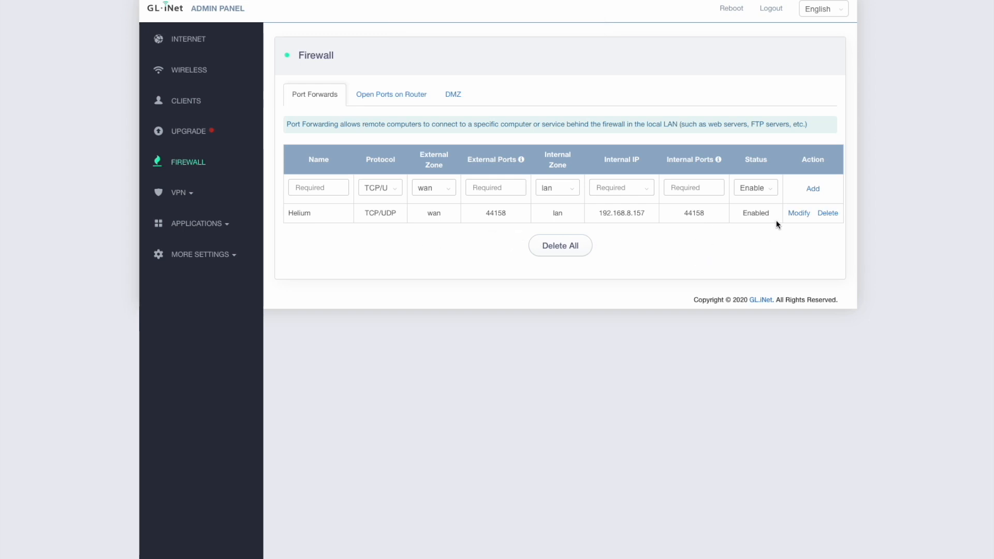
pyautogui.moveTo(308, 207)
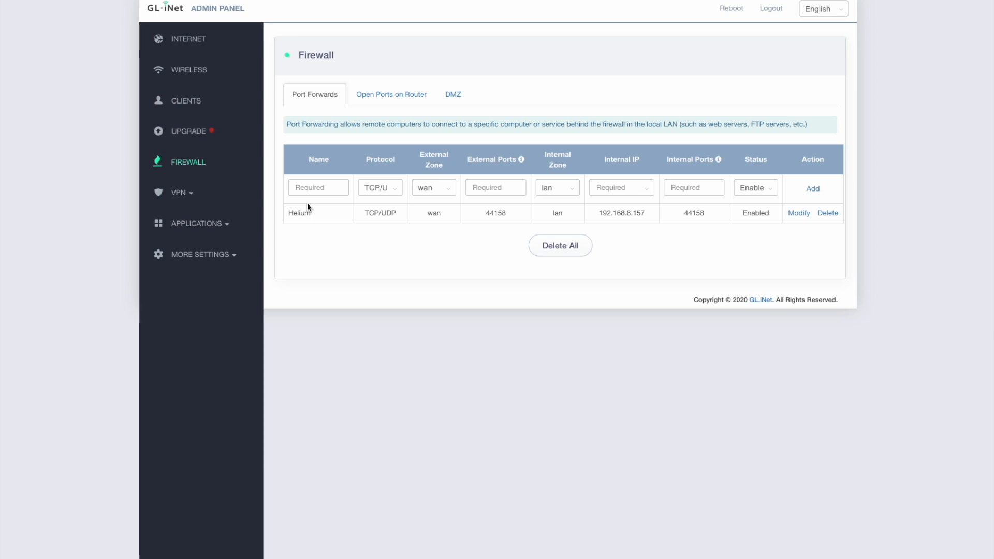
pyautogui.moveTo(664, 235)
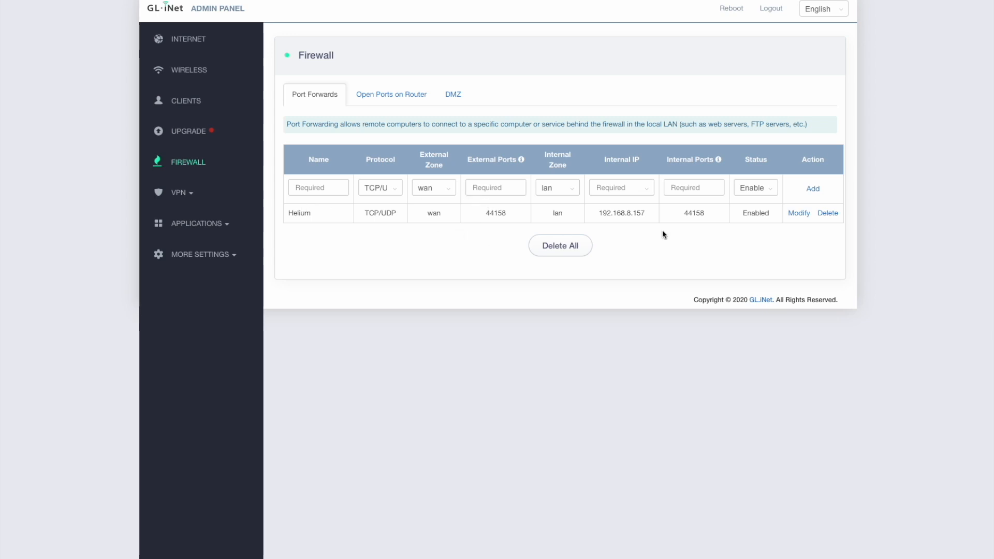
pyautogui.moveTo(818, 202)
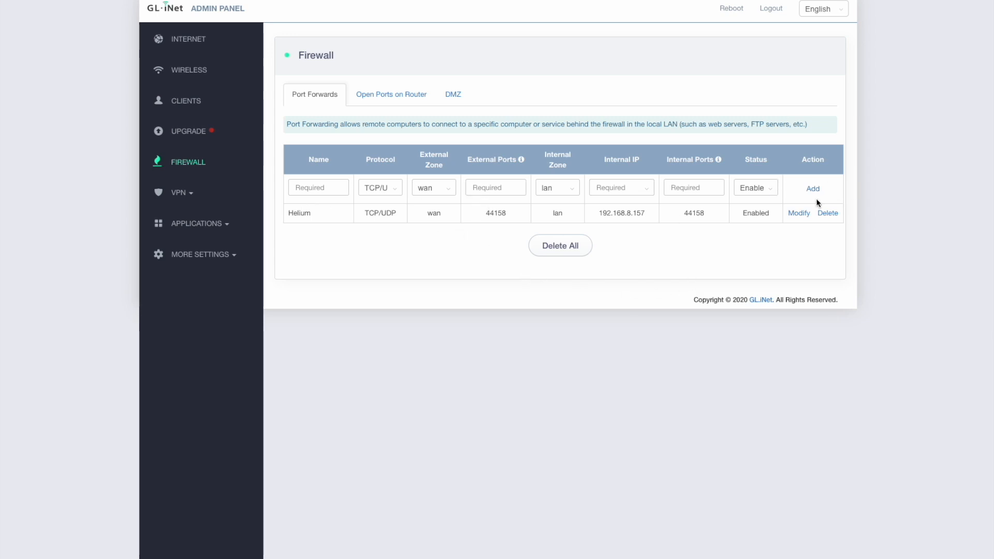
pyautogui.moveTo(498, 219)
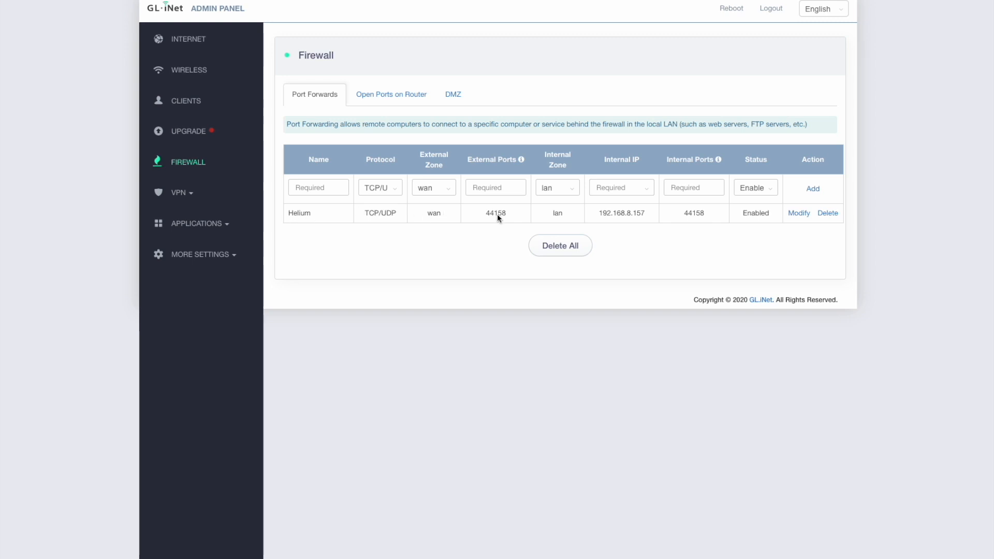
pyautogui.moveTo(367, 235)
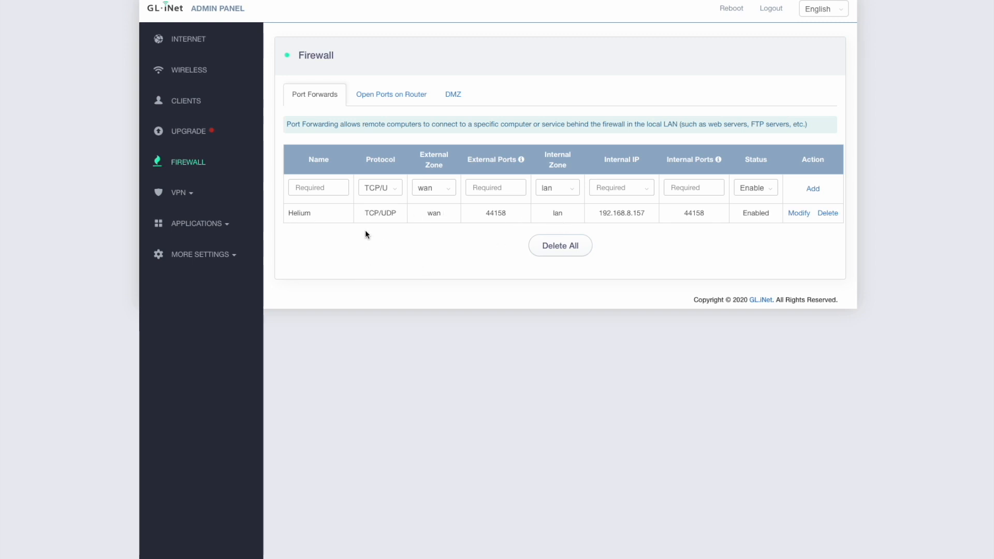
pyautogui.moveTo(648, 197)
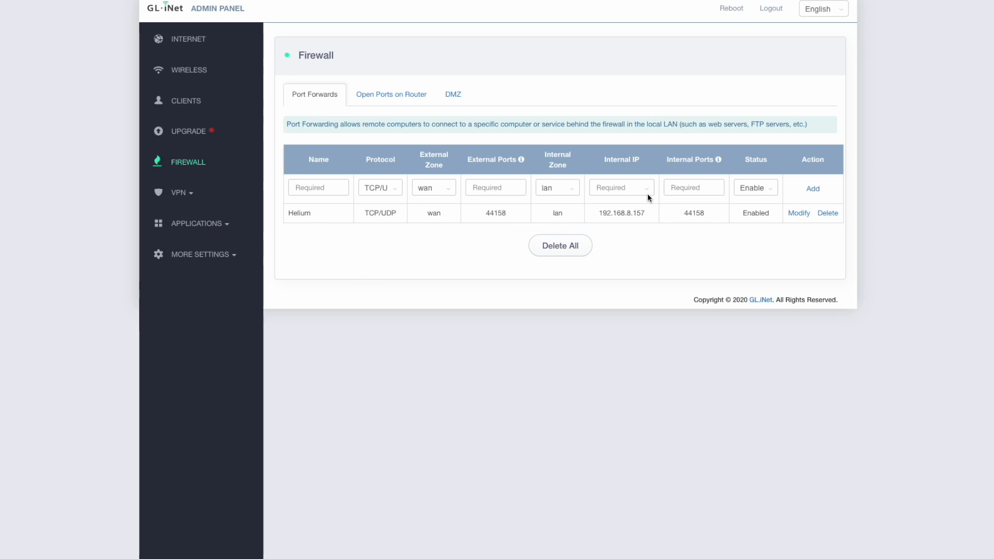
pyautogui.moveTo(319, 240)
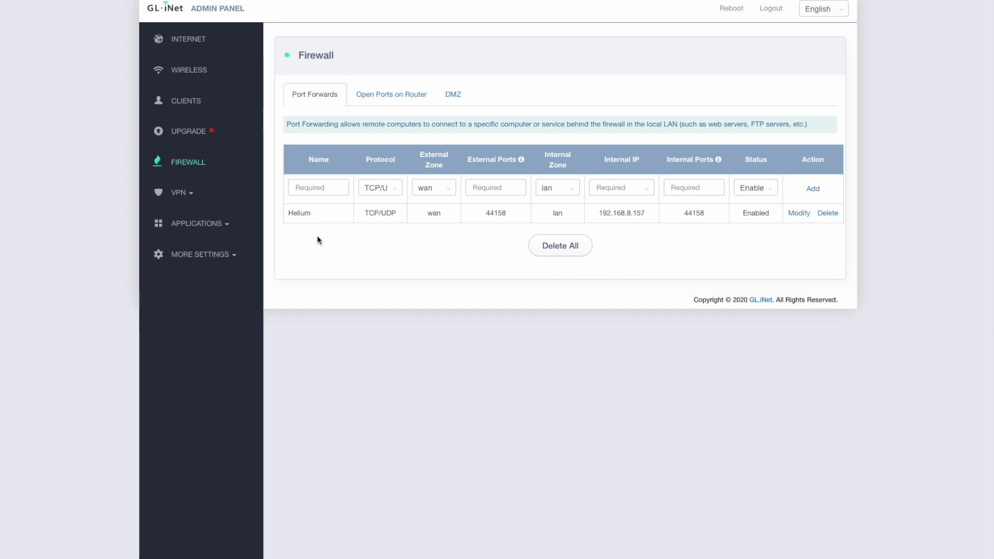
pyautogui.moveTo(385, 235)
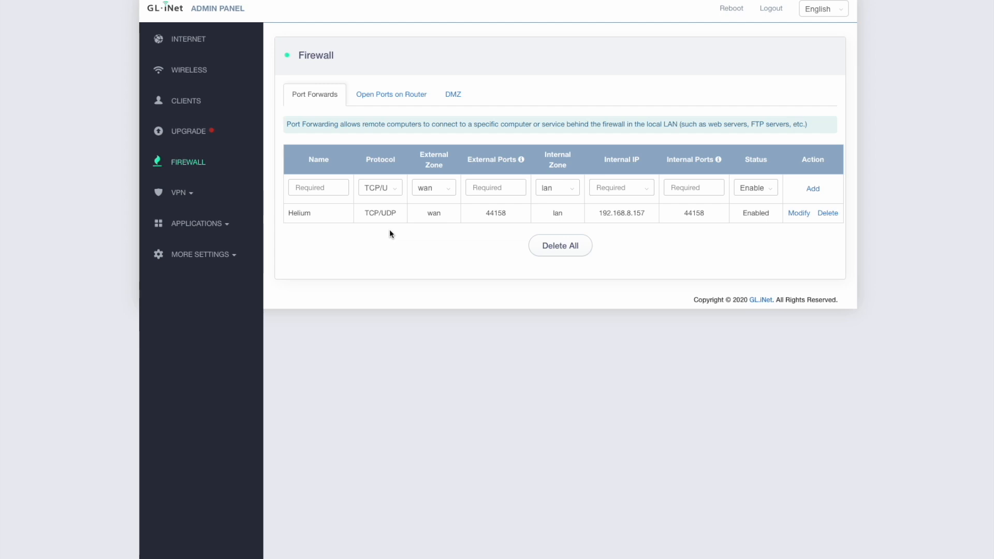
pyautogui.moveTo(394, 235)
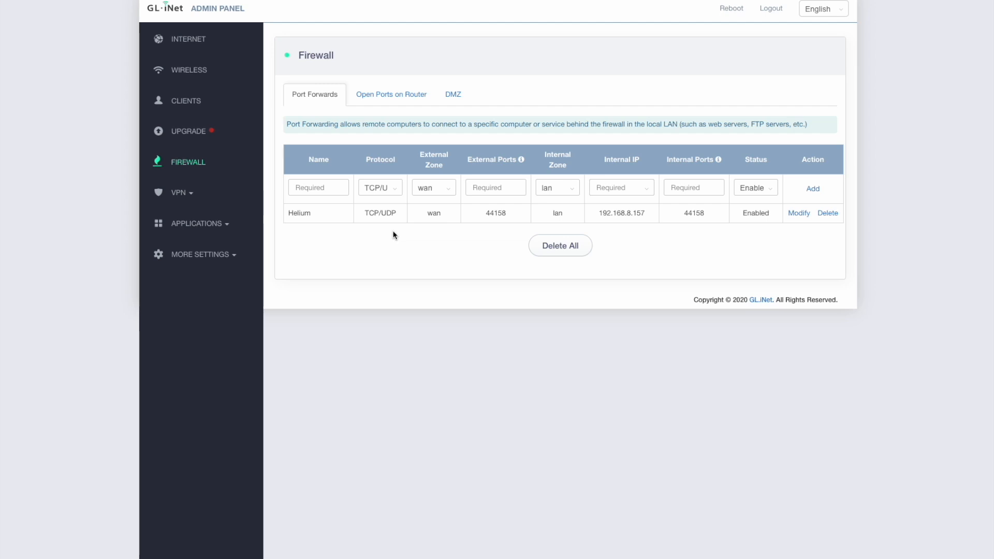
pyautogui.moveTo(283, 118)
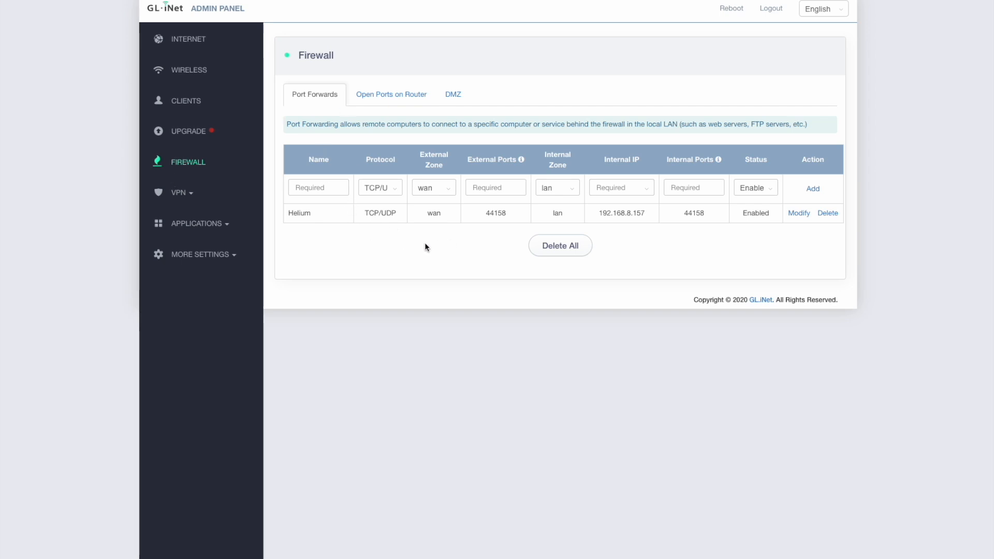
pyautogui.moveTo(488, 221)
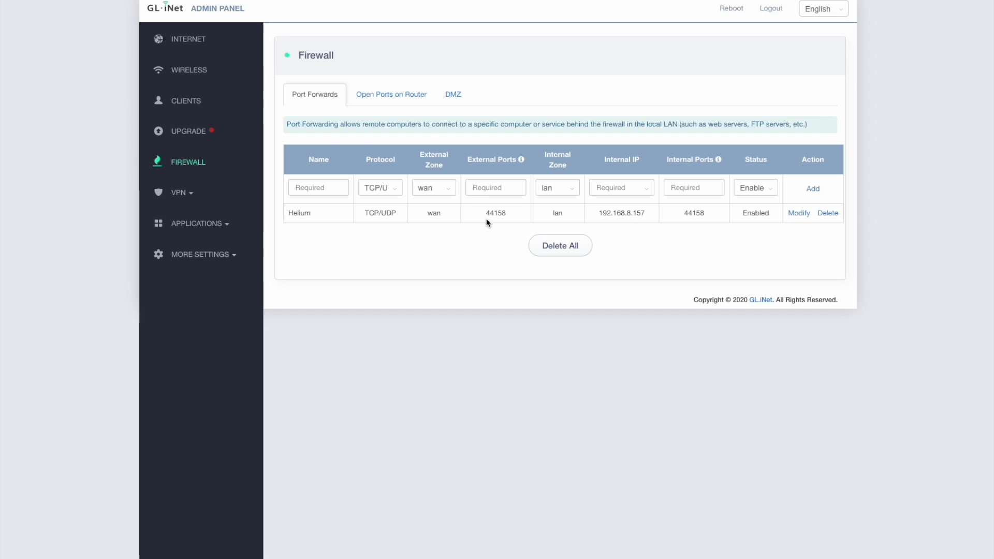
pyautogui.moveTo(522, 233)
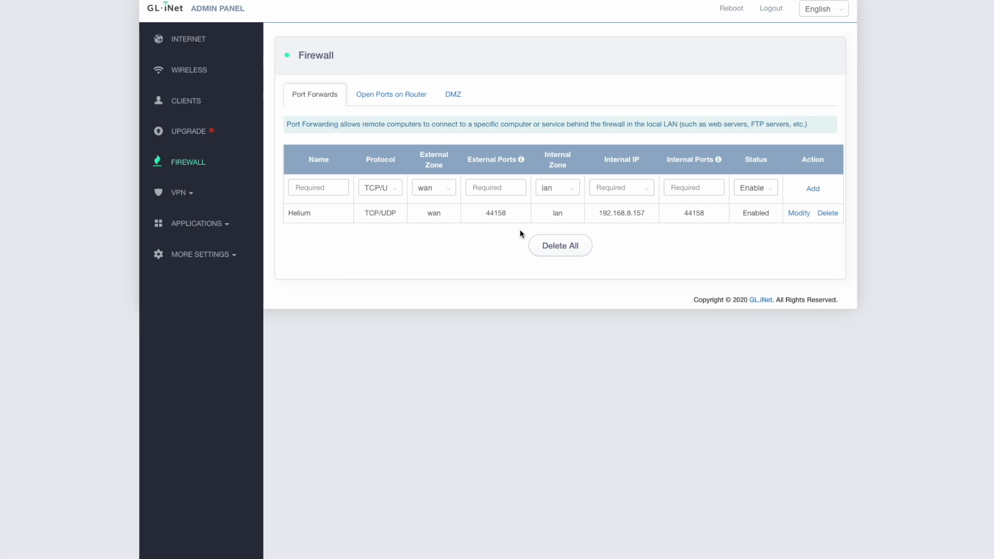
pyautogui.moveTo(642, 226)
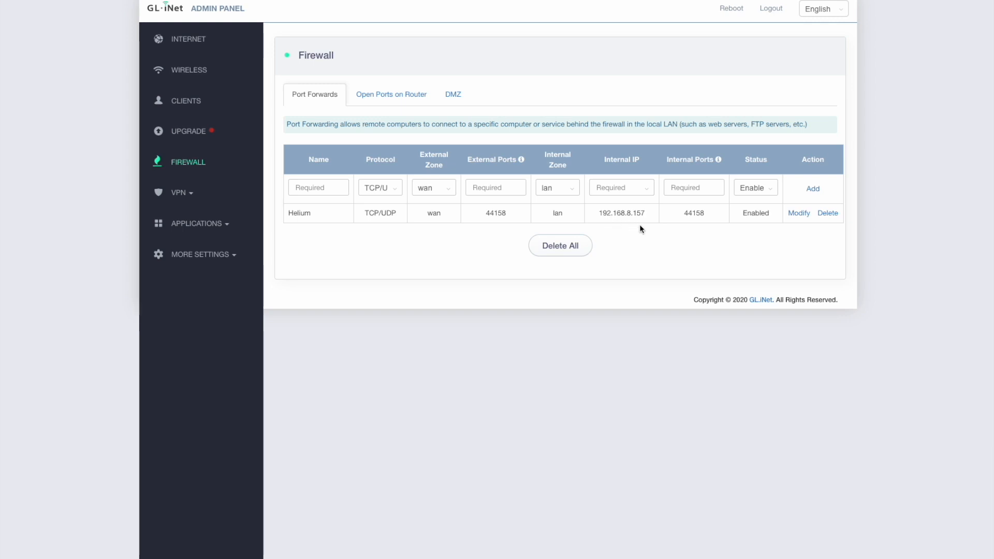
pyautogui.moveTo(635, 224)
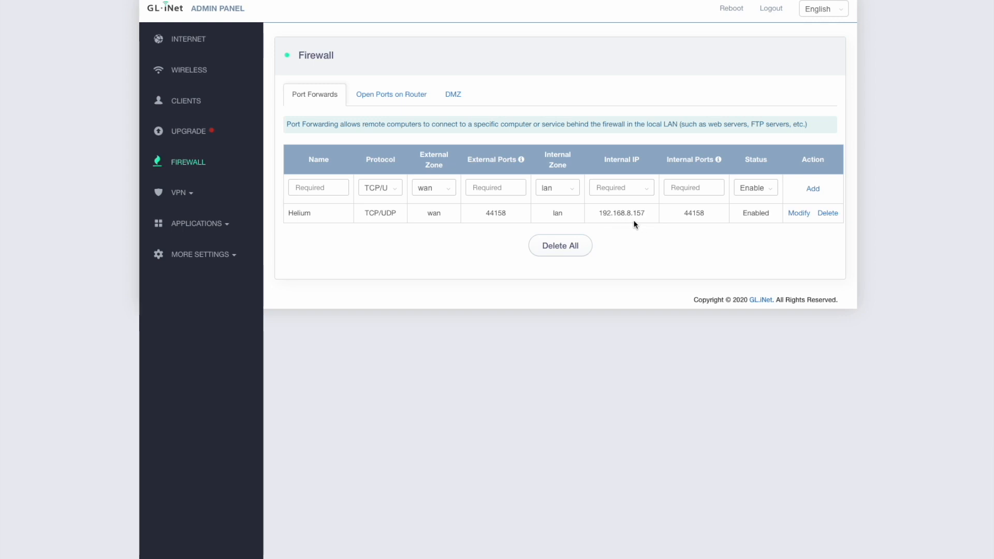
pyautogui.moveTo(642, 230)
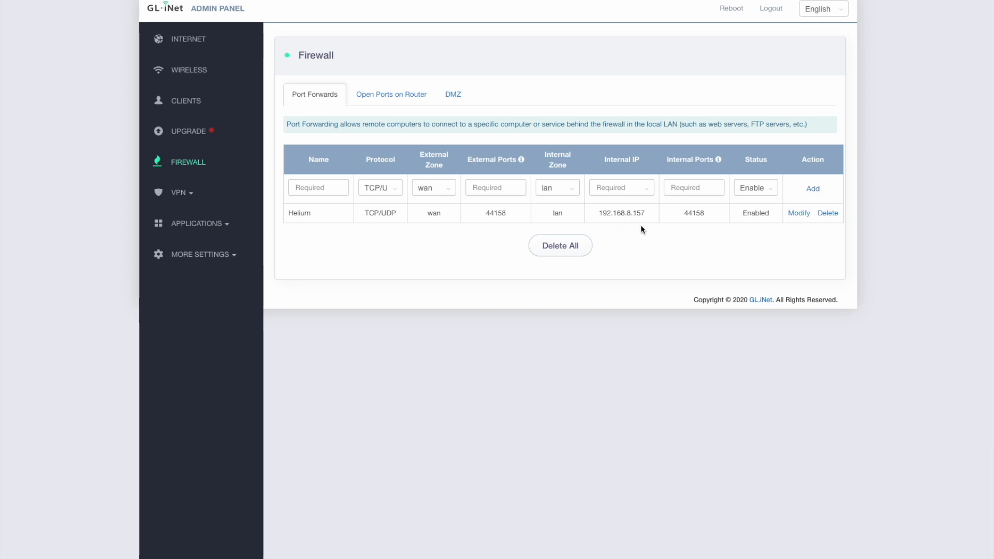
pyautogui.moveTo(649, 232)
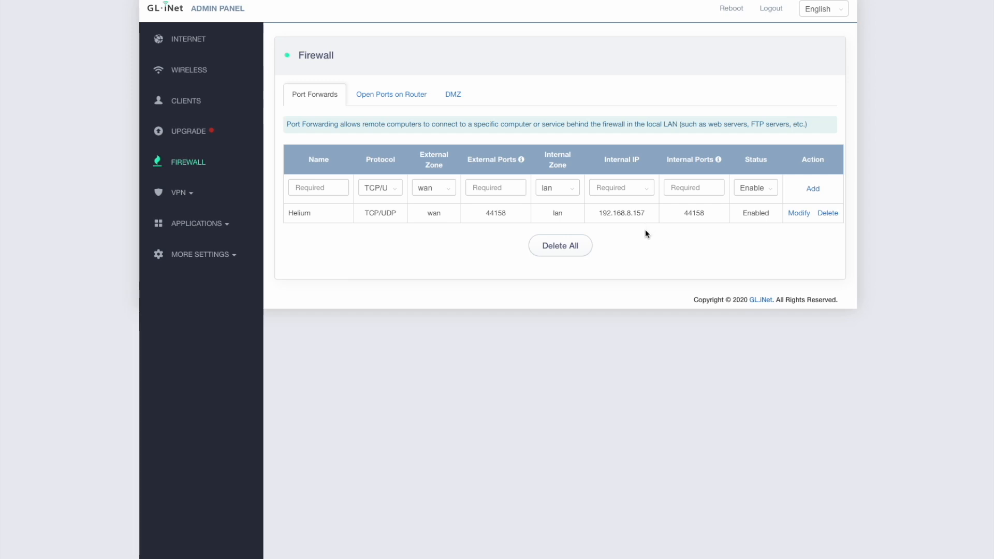
pyautogui.moveTo(640, 235)
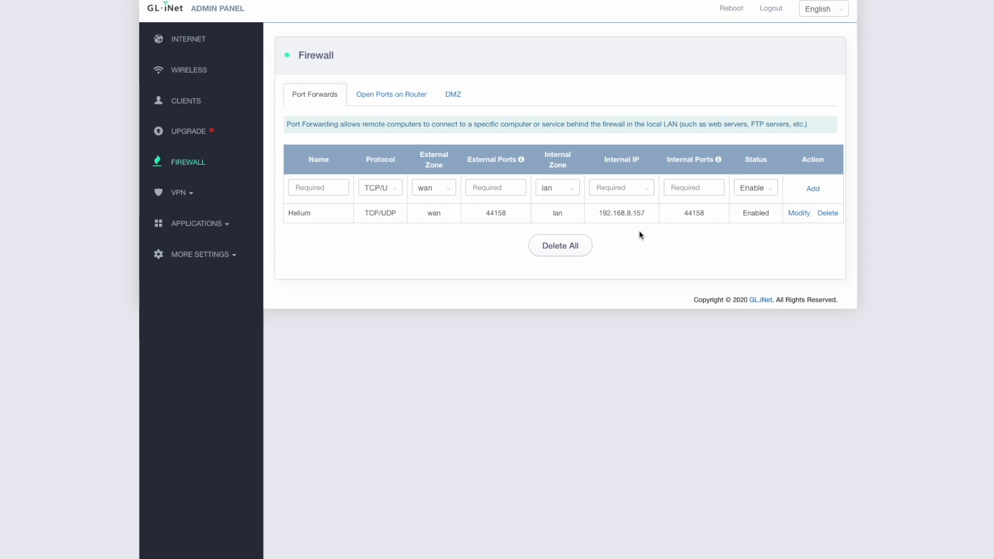
pyautogui.moveTo(630, 236)
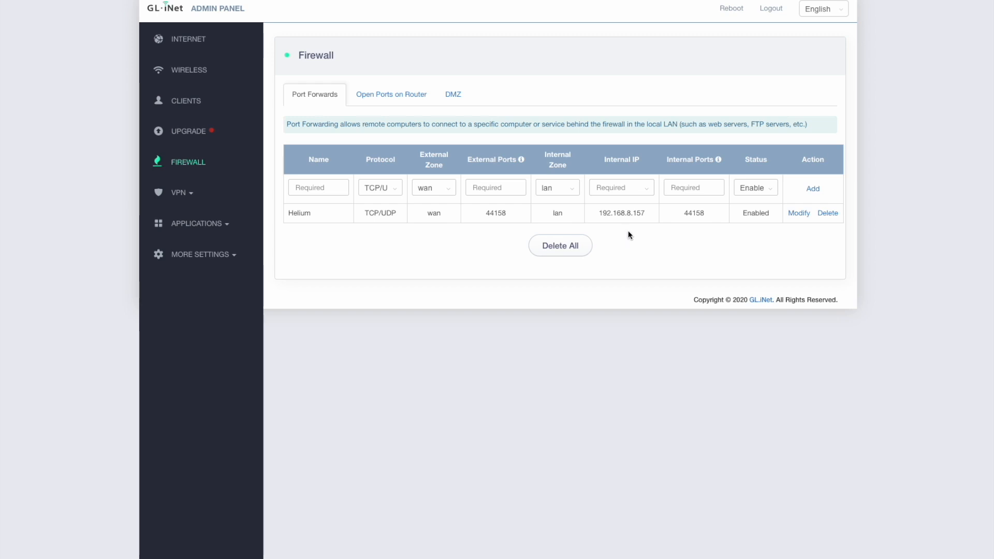
pyautogui.moveTo(625, 241)
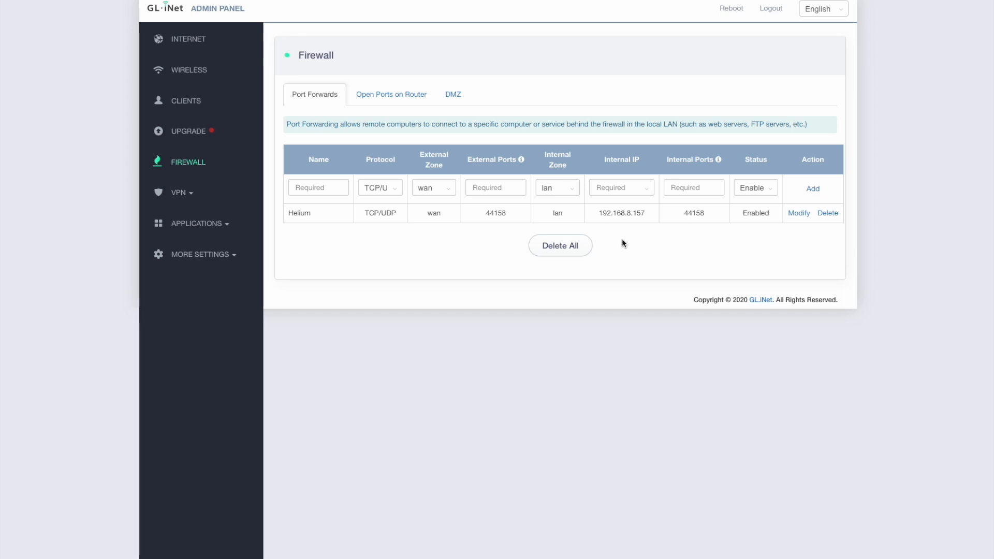
pyautogui.moveTo(641, 244)
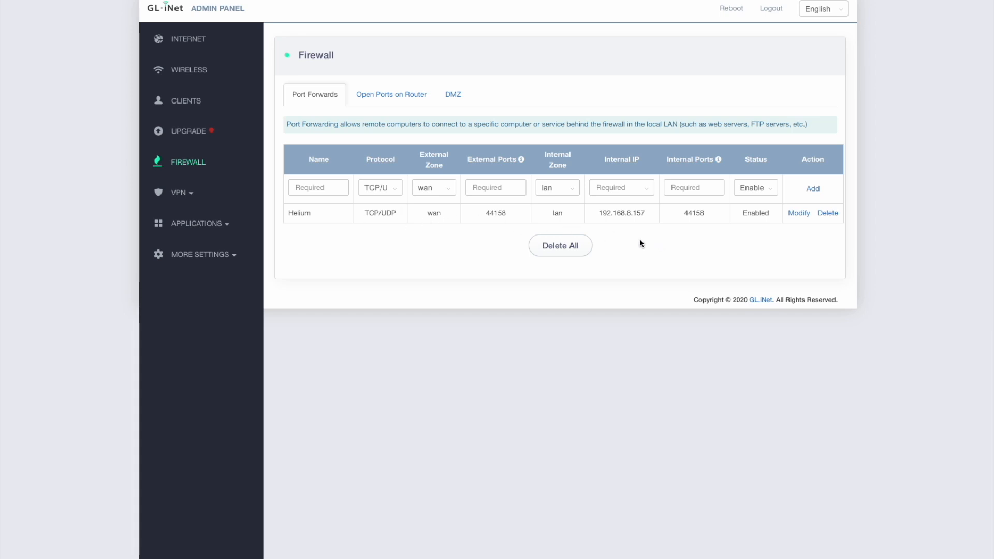
pyautogui.moveTo(648, 227)
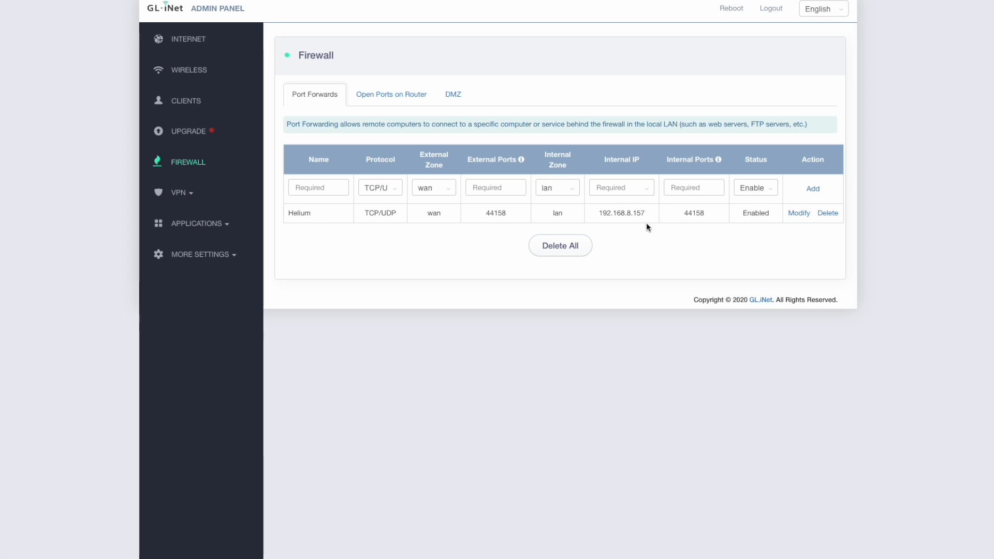
pyautogui.moveTo(639, 234)
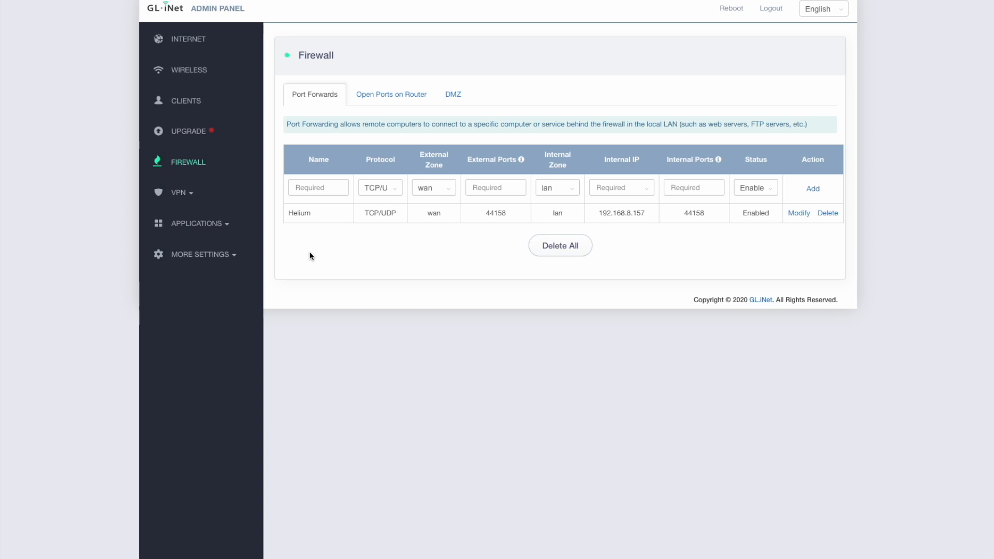
pyautogui.moveTo(627, 226)
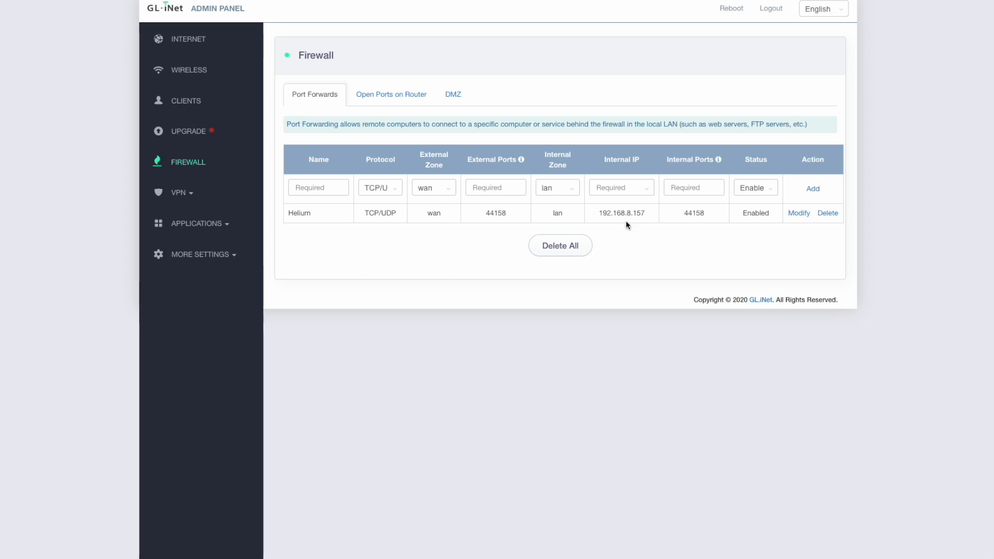
pyautogui.moveTo(510, 227)
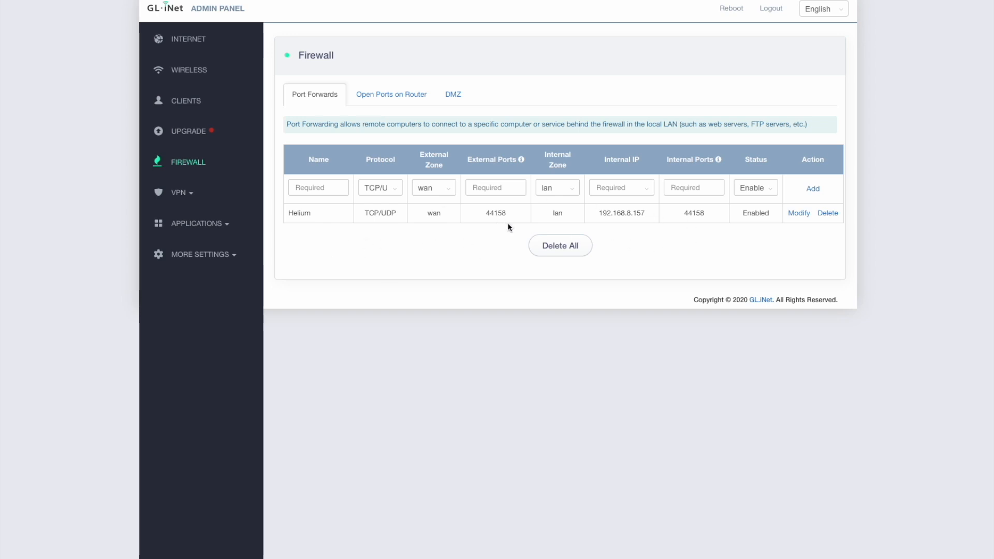
pyautogui.moveTo(671, 241)
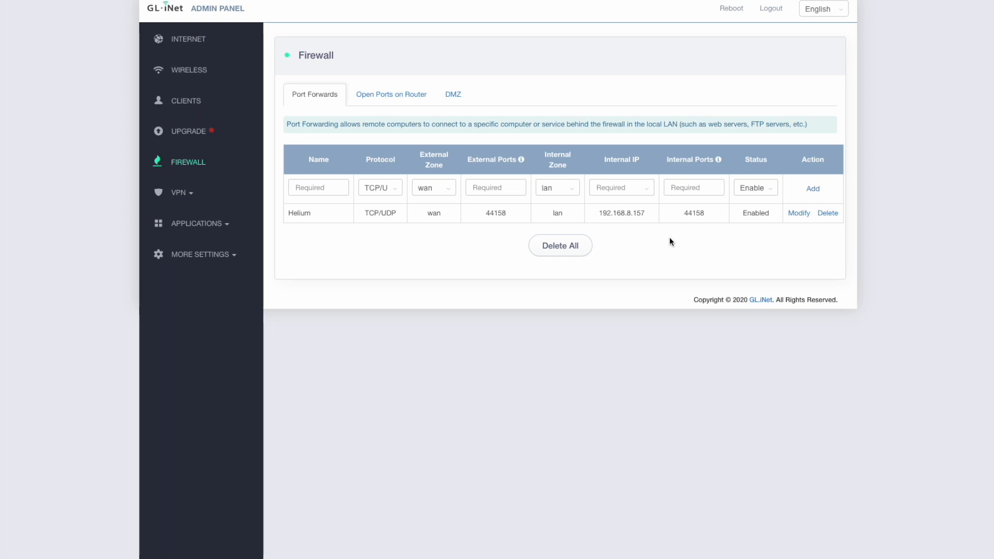
pyautogui.moveTo(737, 265)
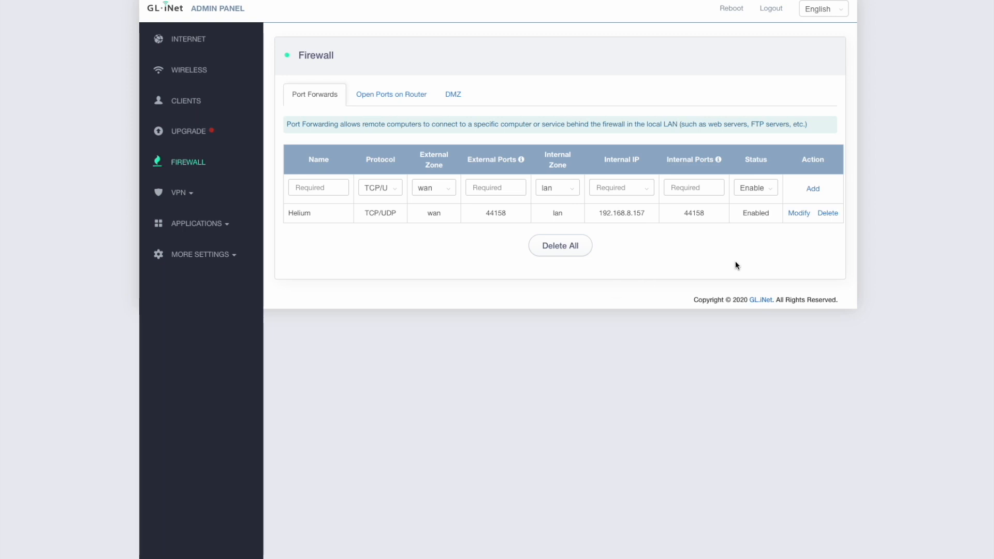
pyautogui.moveTo(368, 277)
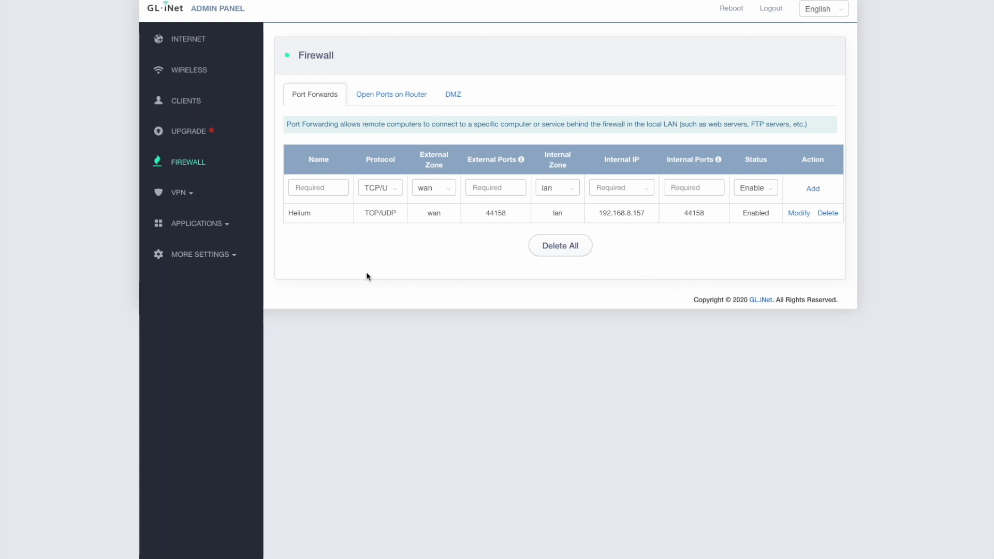
pyautogui.moveTo(335, 242)
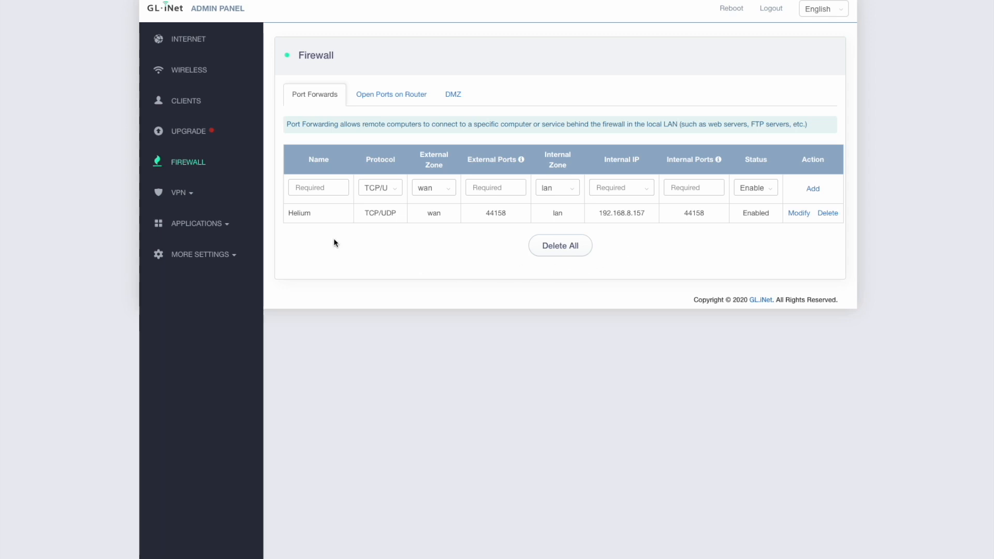
pyautogui.moveTo(353, 238)
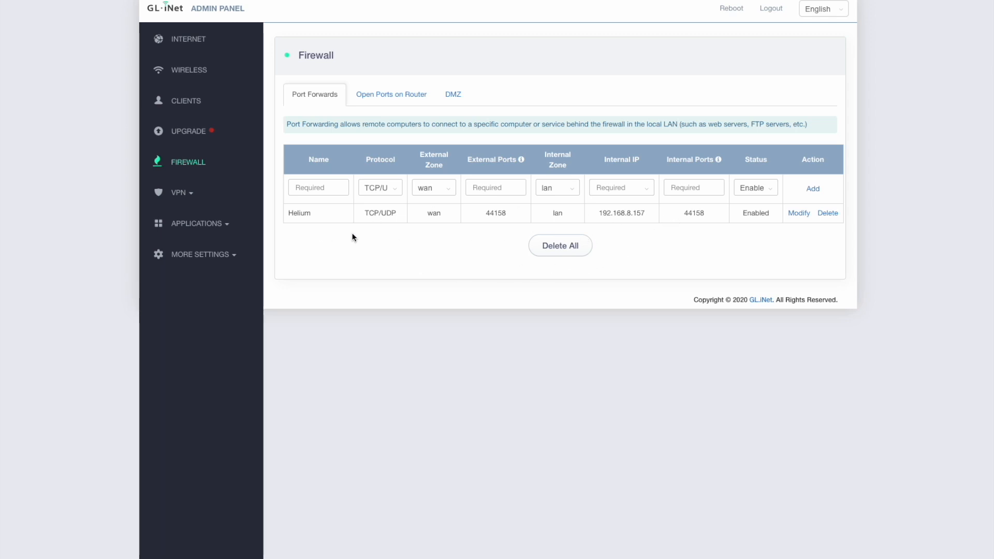
pyautogui.moveTo(546, 224)
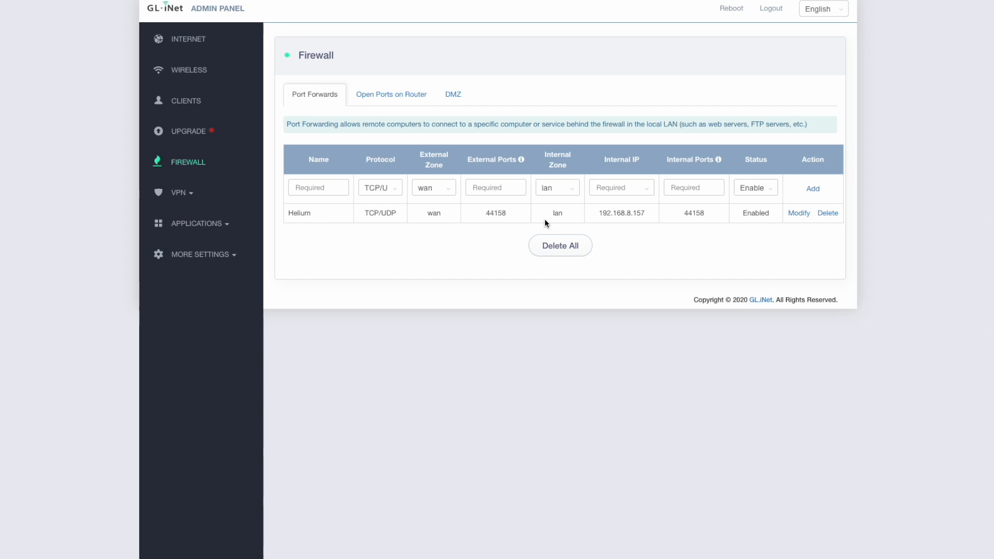
pyautogui.moveTo(429, 243)
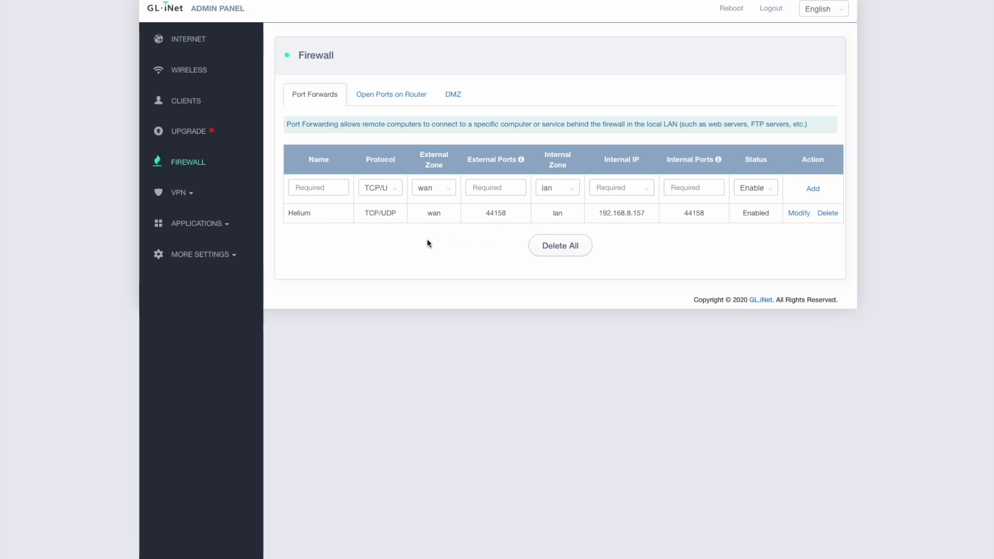
pyautogui.moveTo(502, 237)
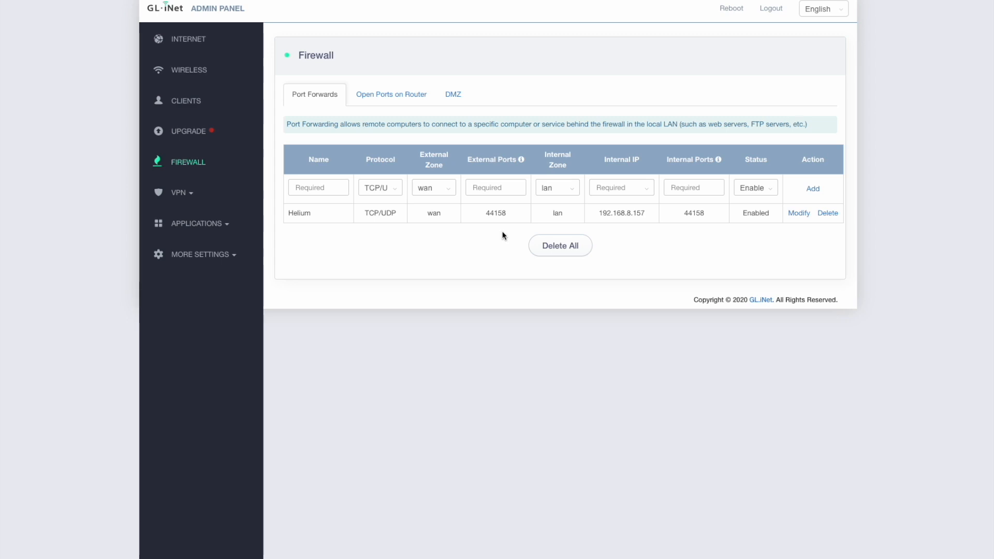
pyautogui.moveTo(471, 251)
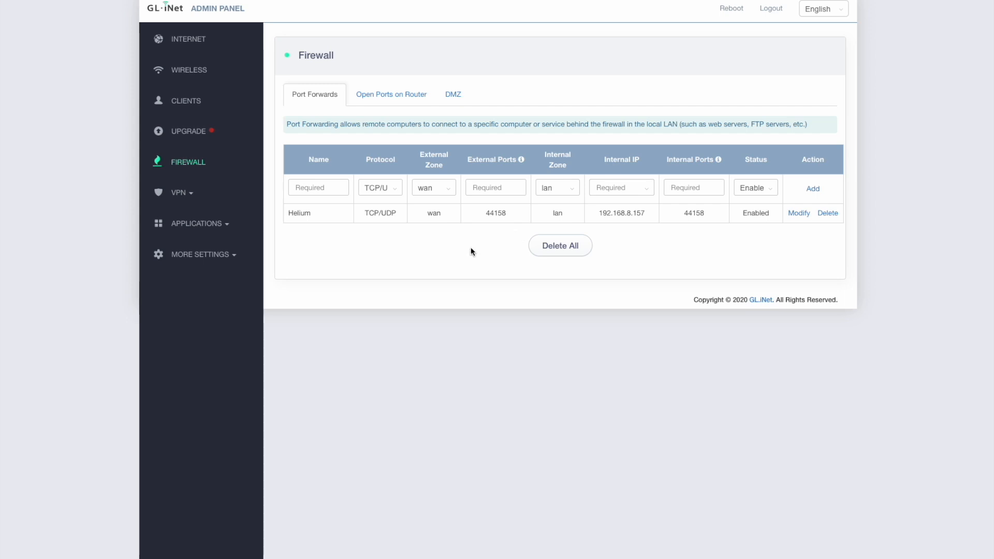
pyautogui.moveTo(509, 235)
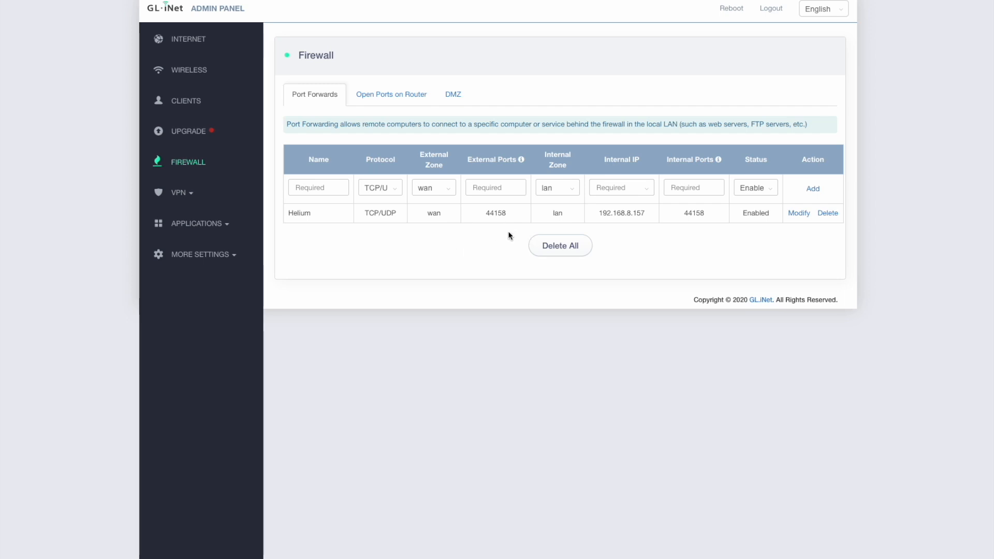
pyautogui.moveTo(570, 232)
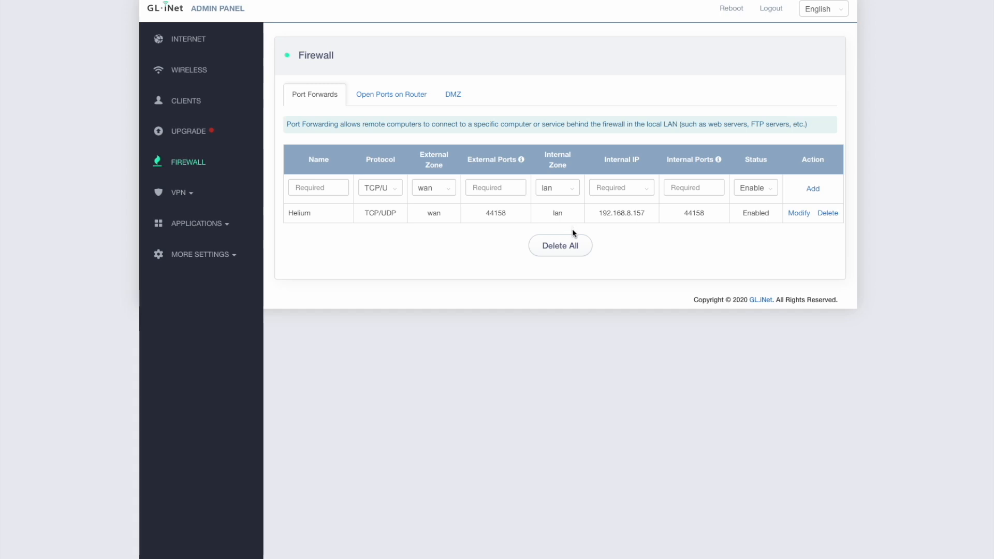
pyautogui.moveTo(598, 239)
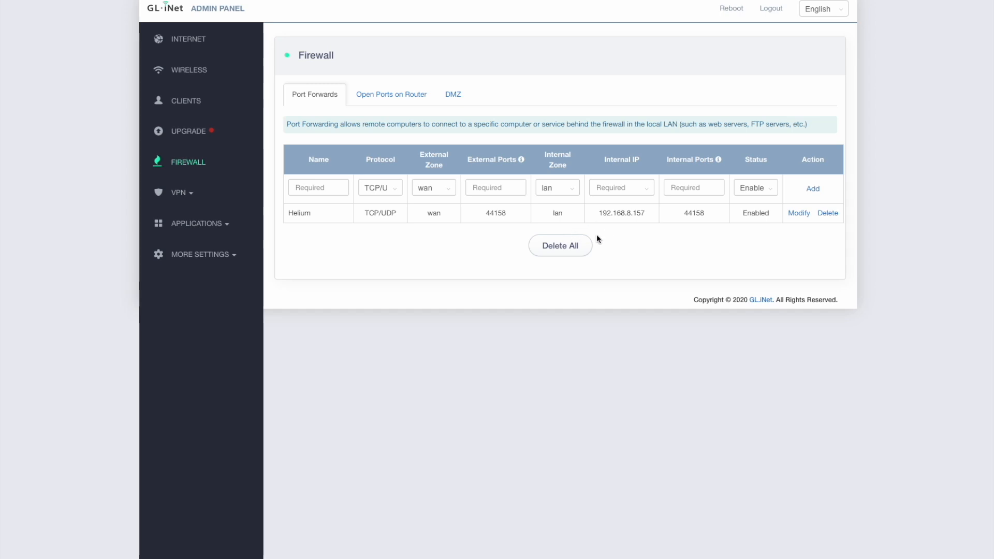
pyautogui.moveTo(609, 235)
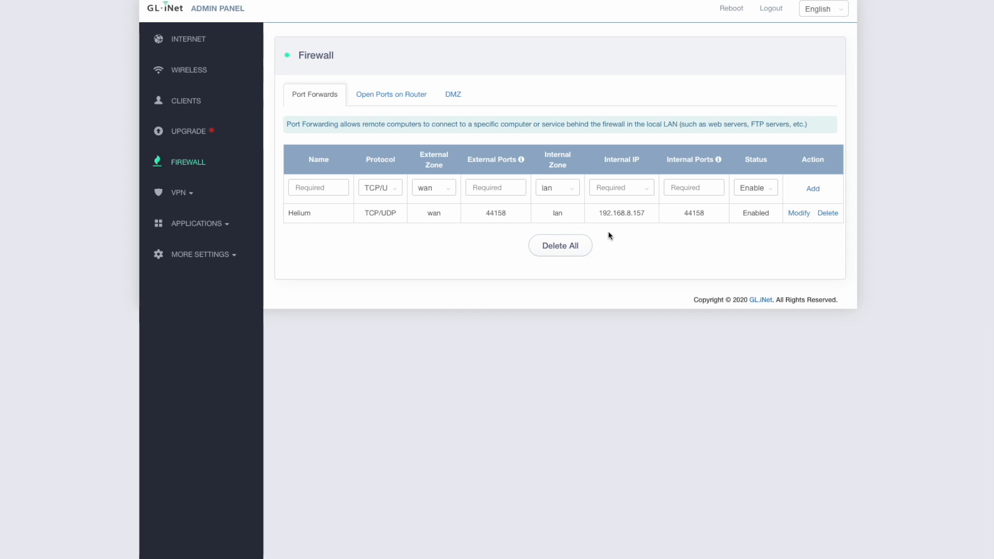
pyautogui.moveTo(716, 257)
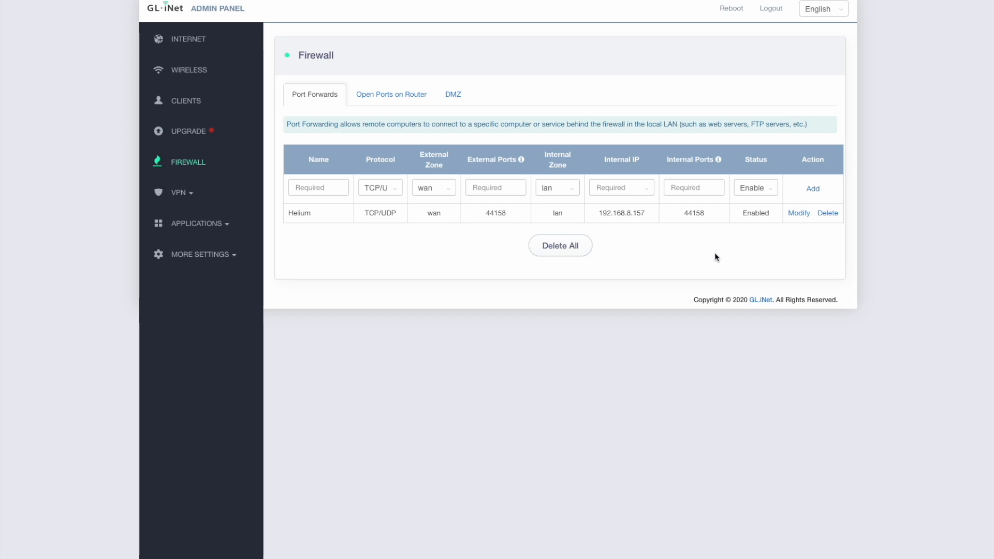
pyautogui.moveTo(712, 252)
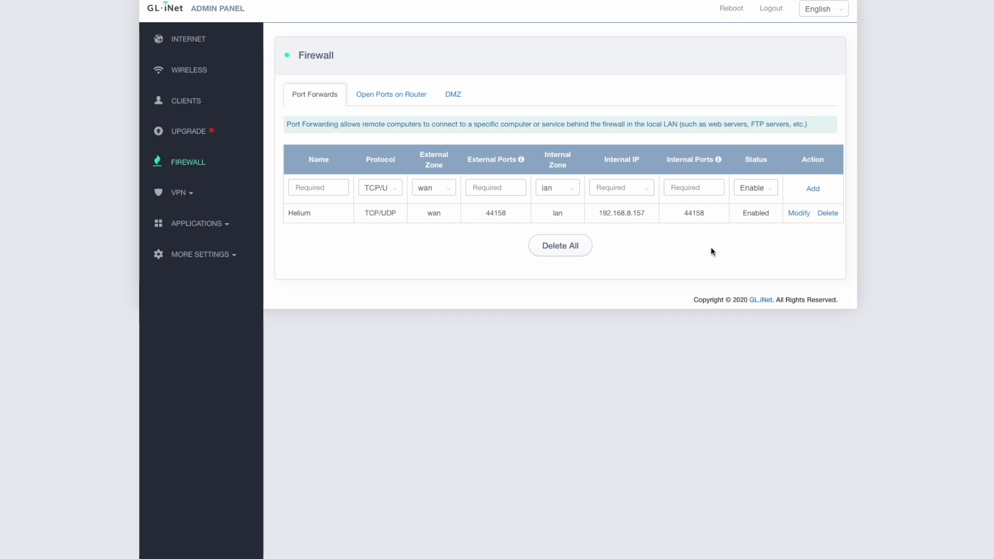
pyautogui.moveTo(676, 254)
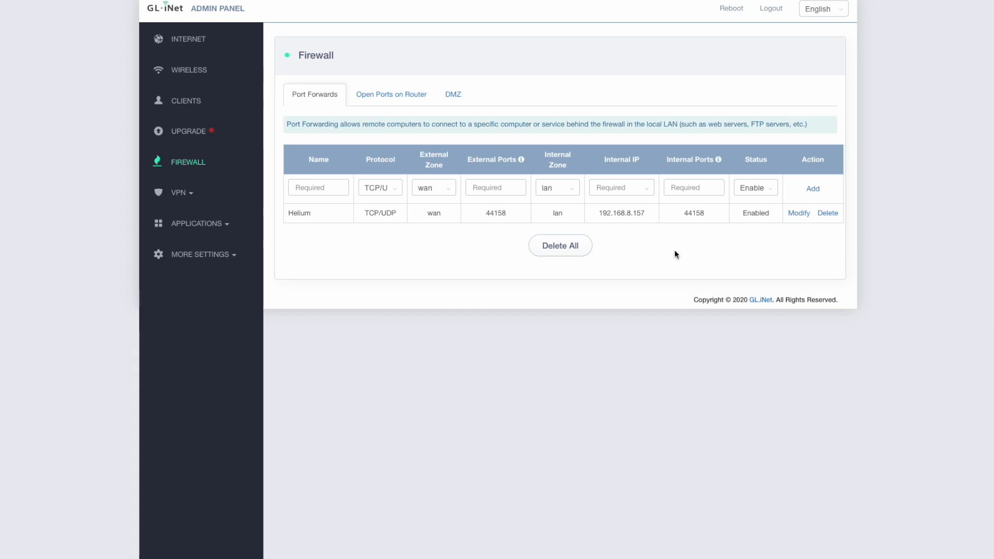
pyautogui.moveTo(756, 248)
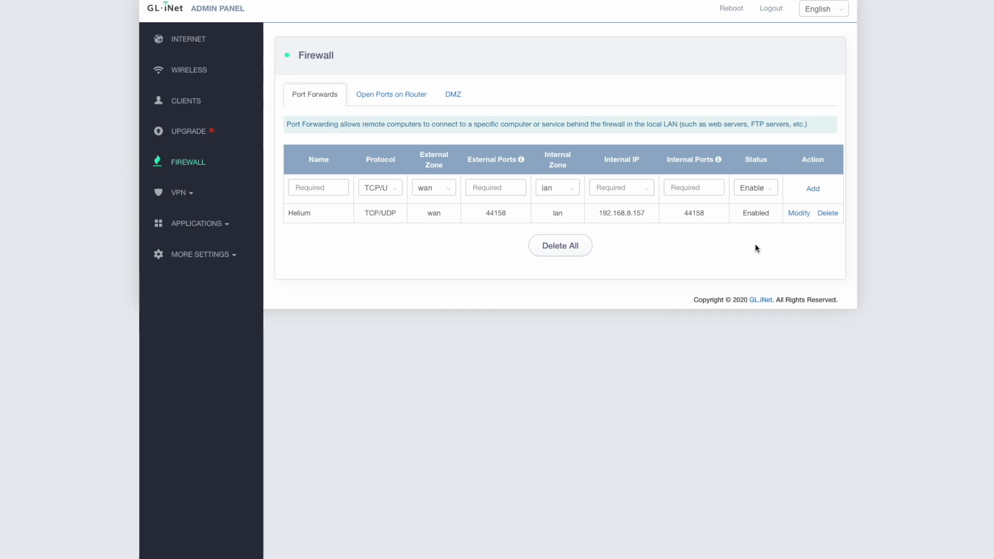
pyautogui.moveTo(653, 269)
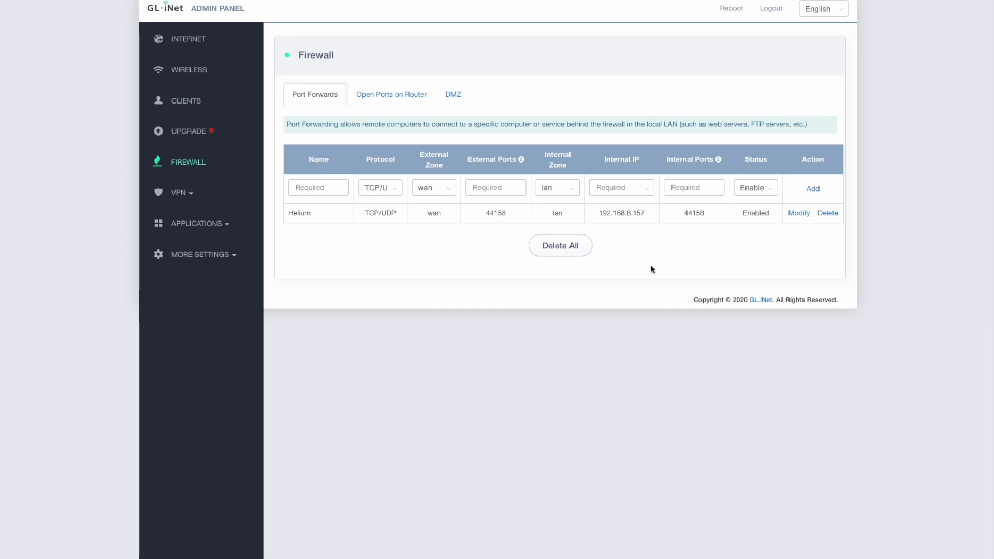
pyautogui.moveTo(709, 260)
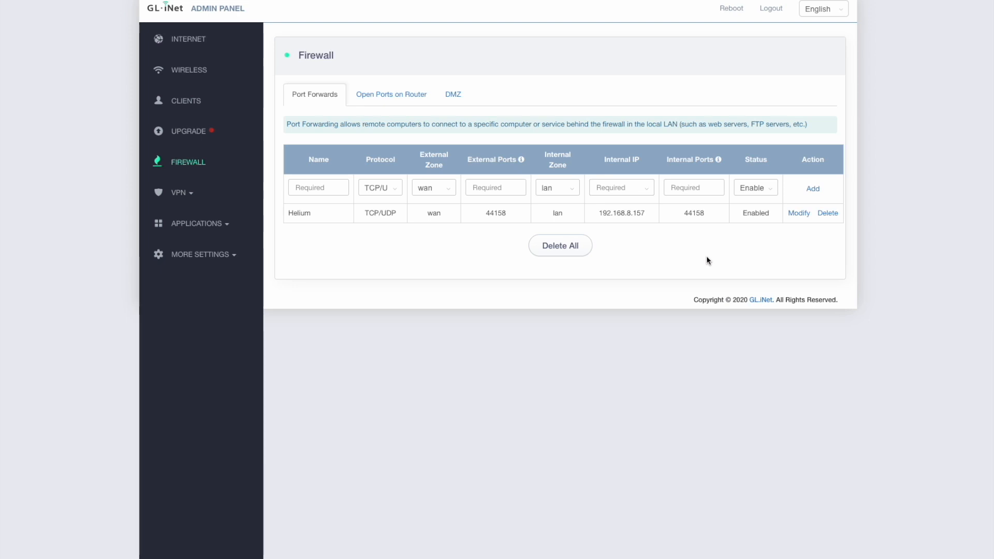
pyautogui.moveTo(689, 268)
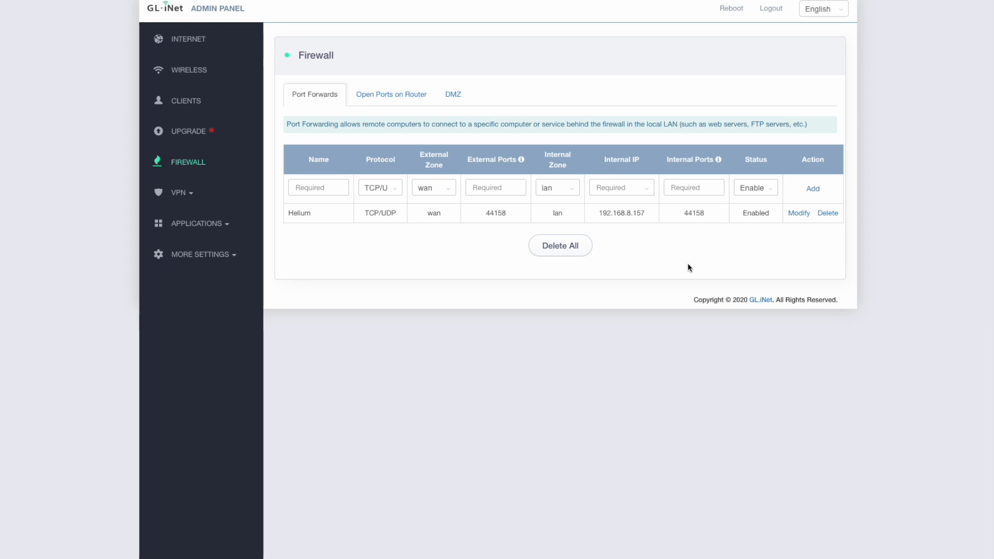
pyautogui.moveTo(651, 271)
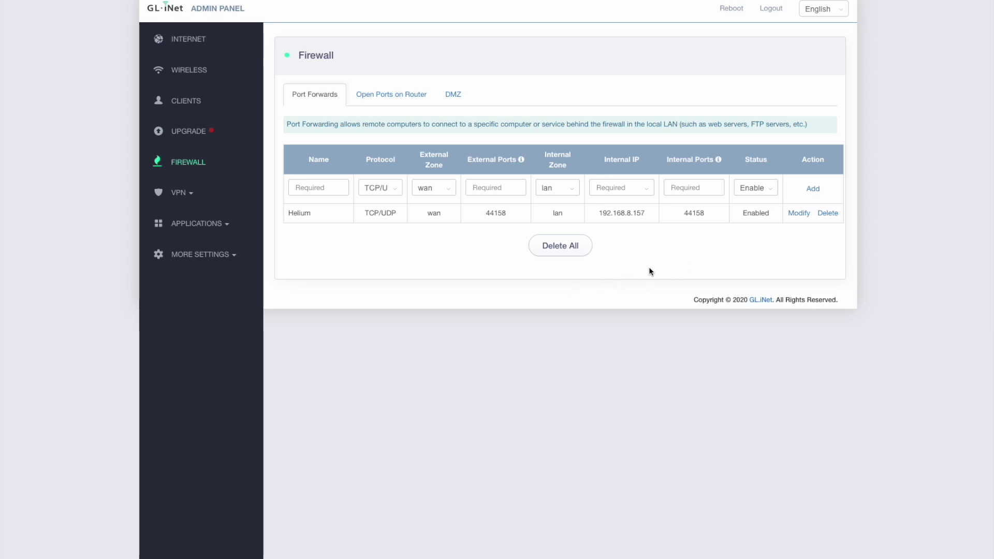
pyautogui.moveTo(644, 322)
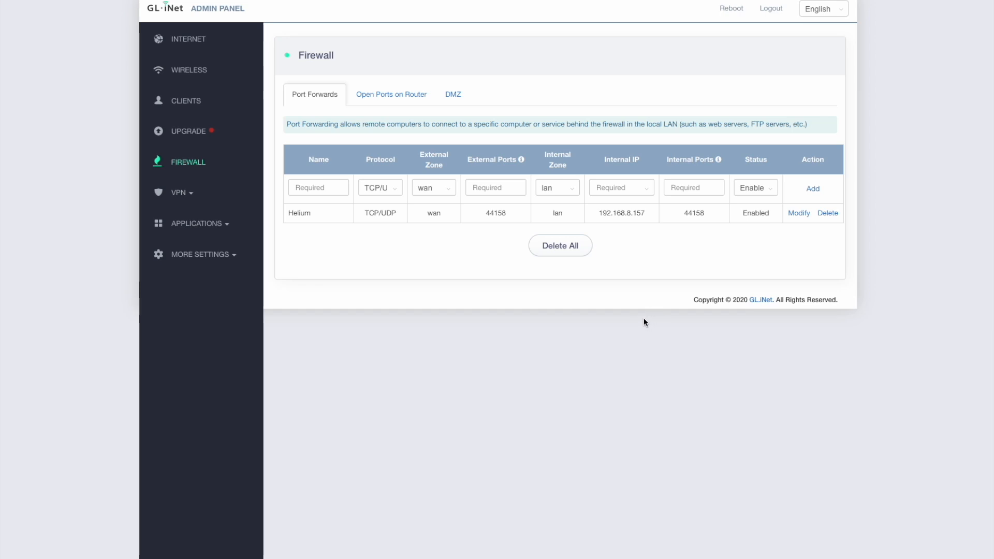
pyautogui.moveTo(634, 295)
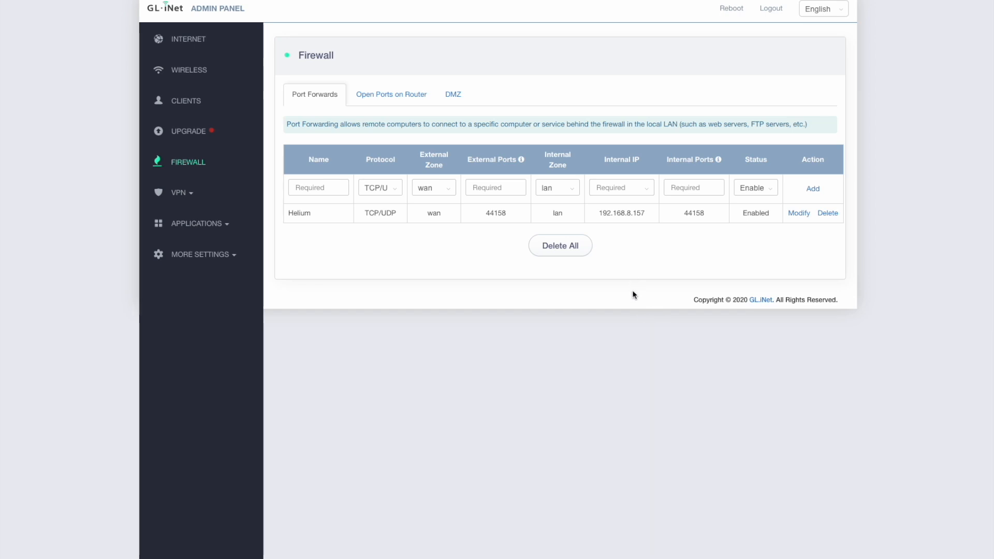
pyautogui.moveTo(644, 356)
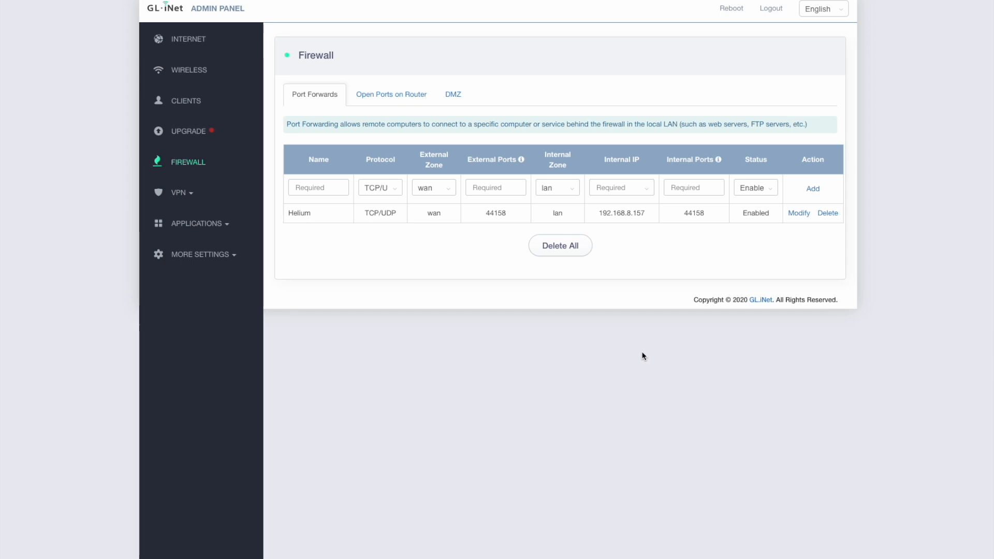
pyautogui.moveTo(644, 353)
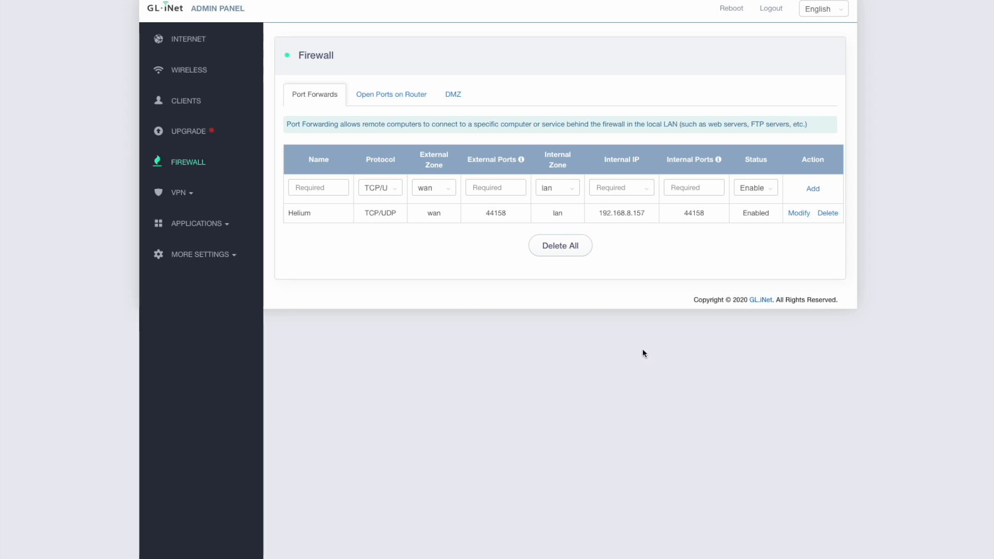
pyautogui.moveTo(595, 325)
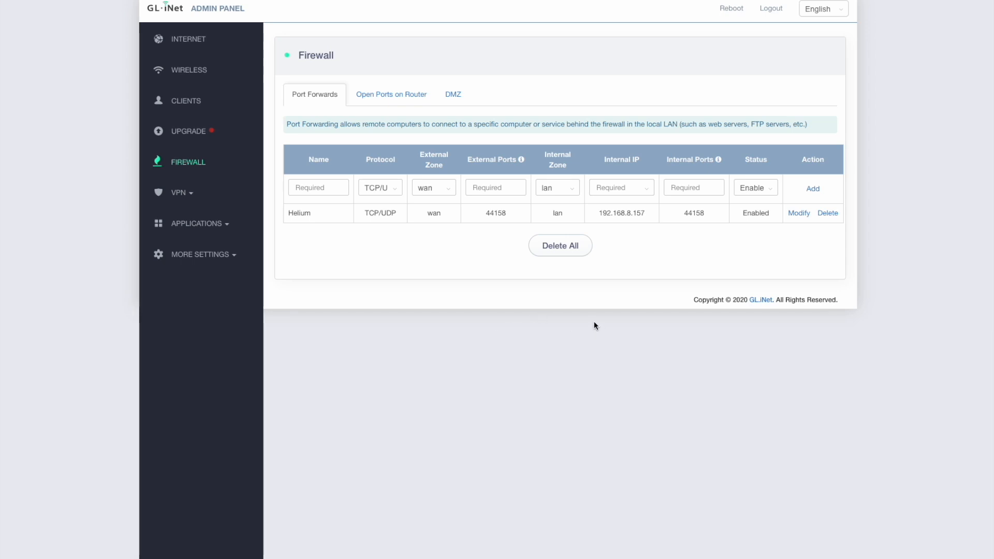
pyautogui.moveTo(544, 311)
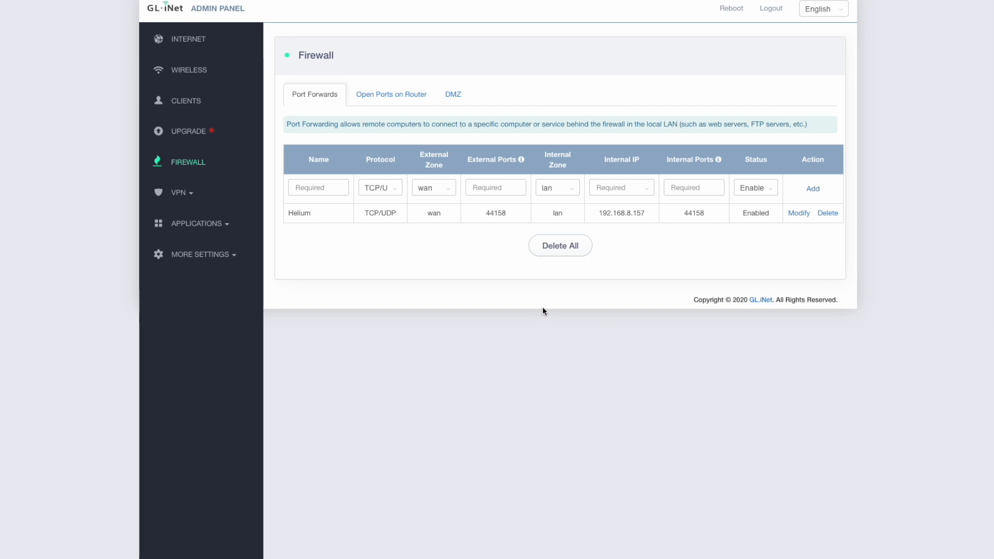
pyautogui.moveTo(587, 324)
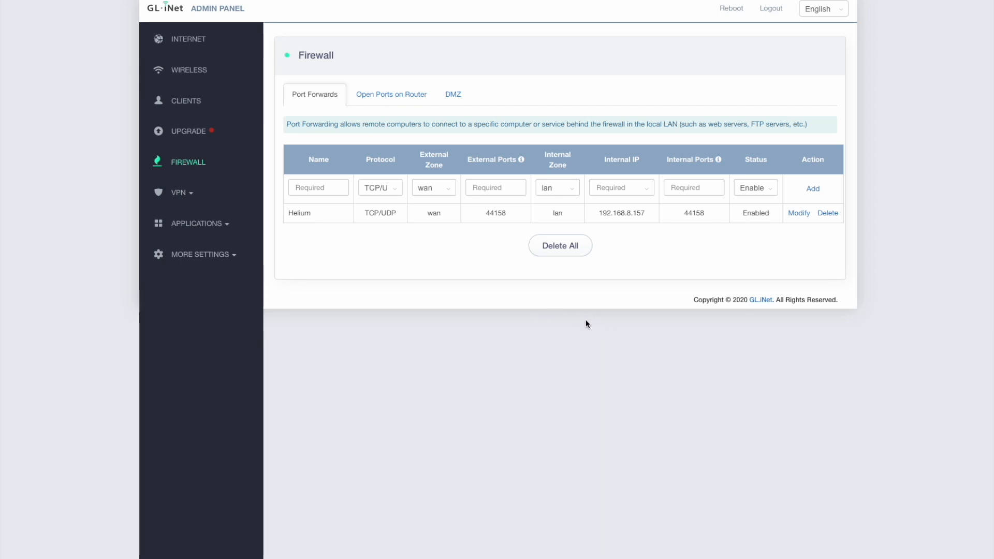
pyautogui.moveTo(550, 359)
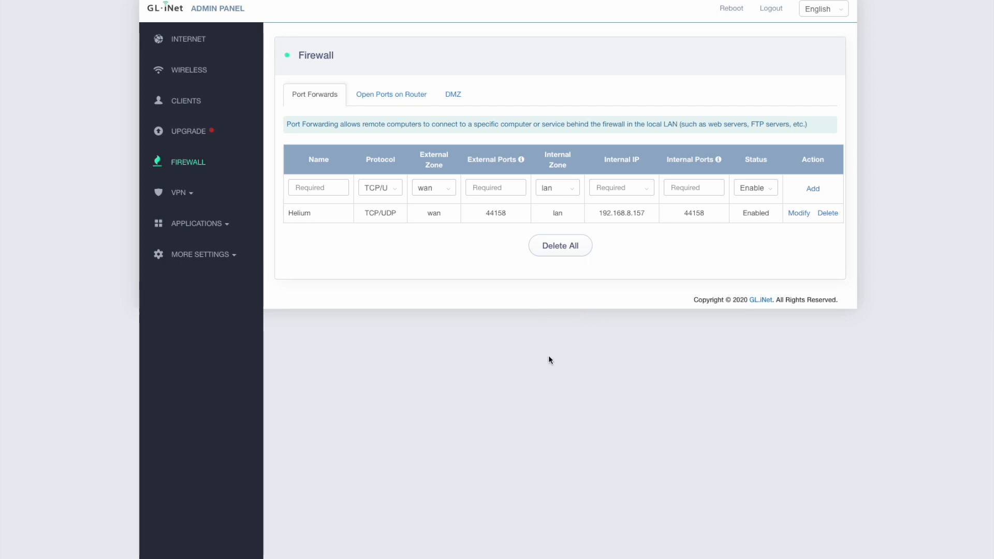